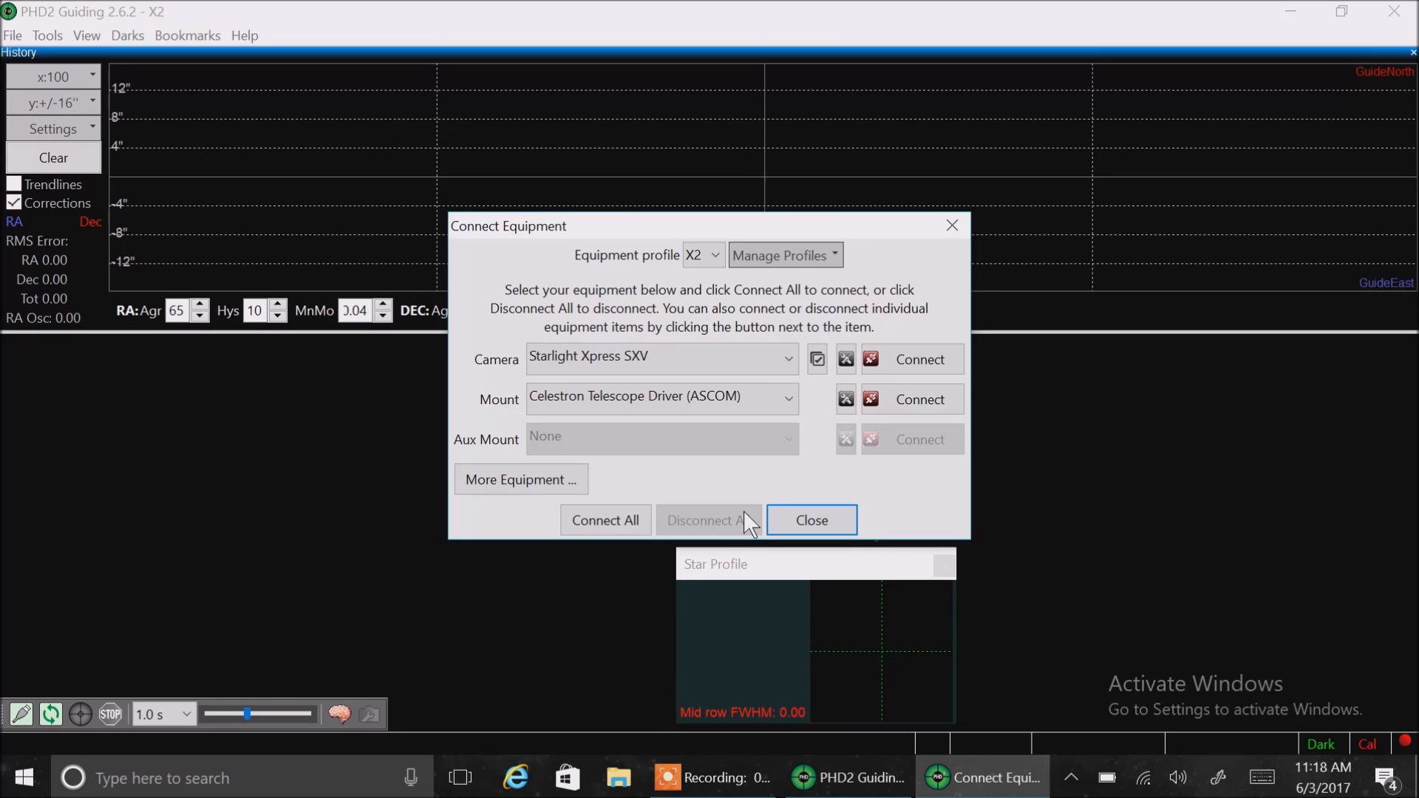
mouse_move(22, 714)
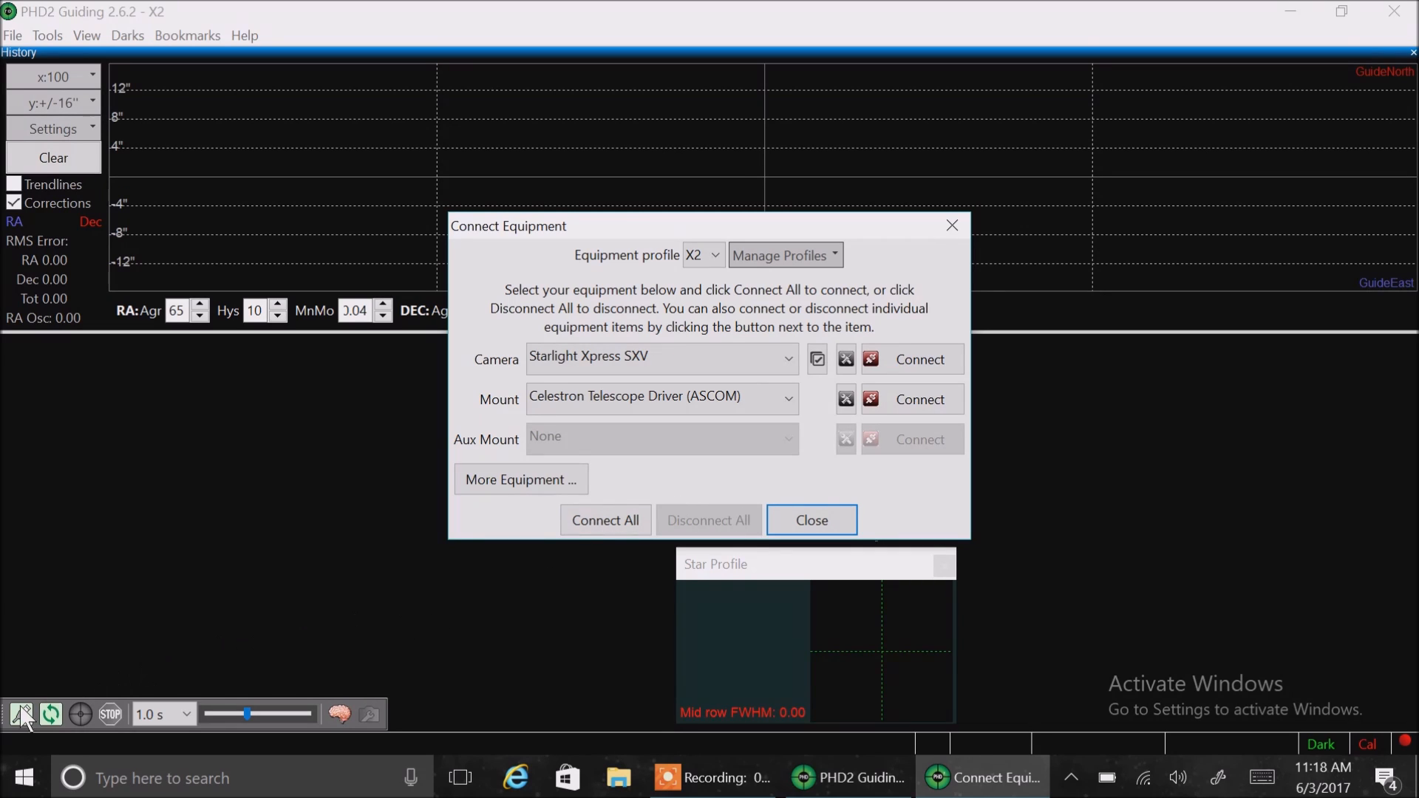
mouse_move(51, 719)
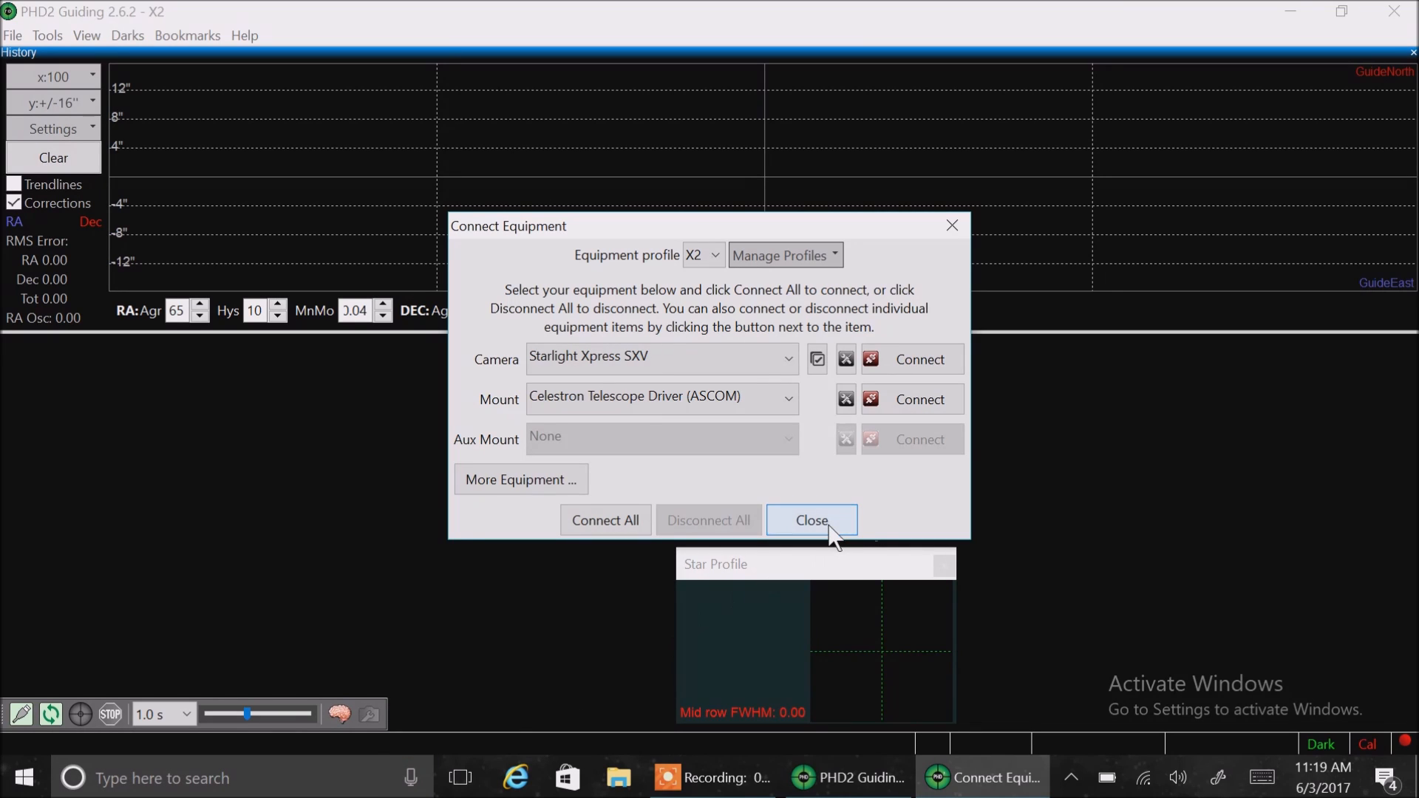
Close the Connect Equipment window, leaving the empty history graph and target panels
click(810, 519)
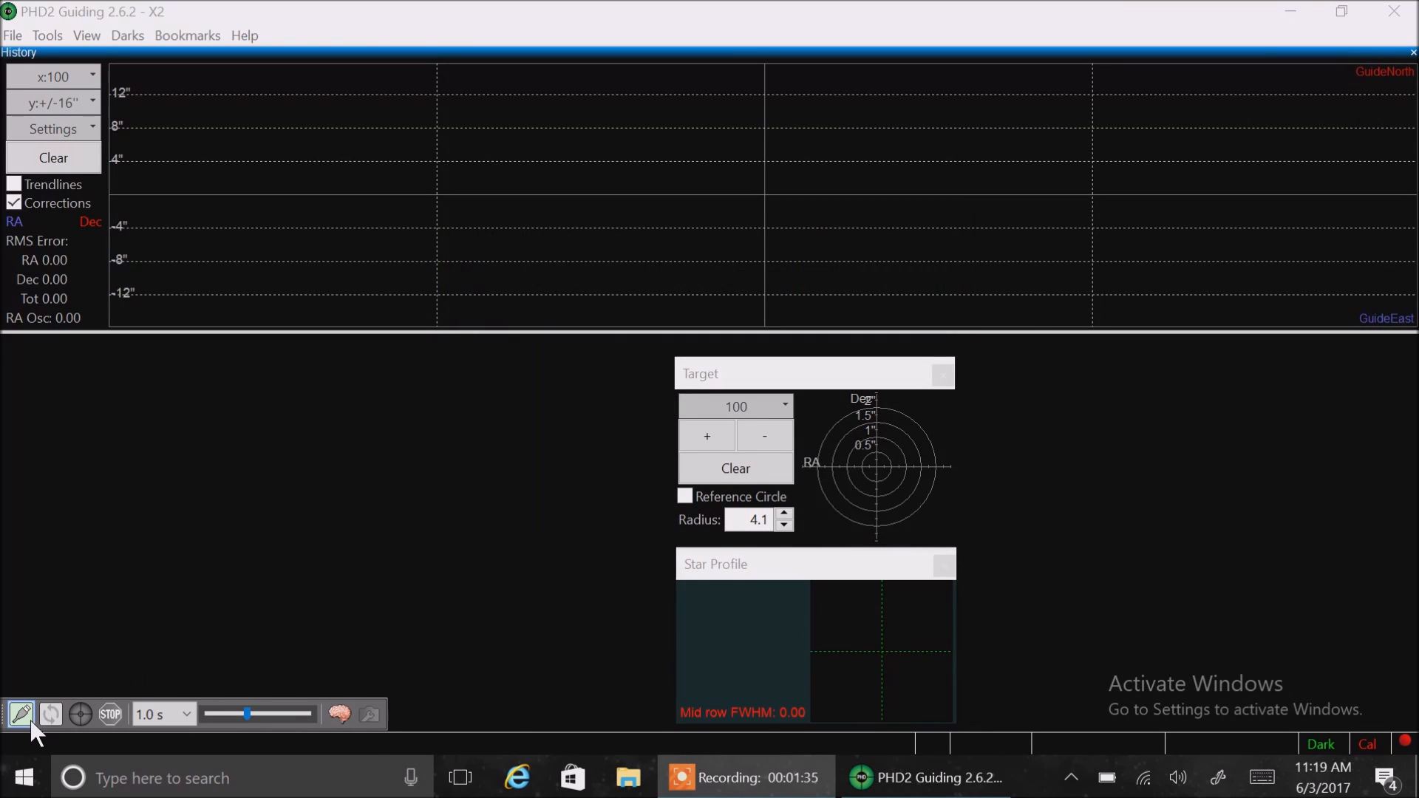
click(19, 714)
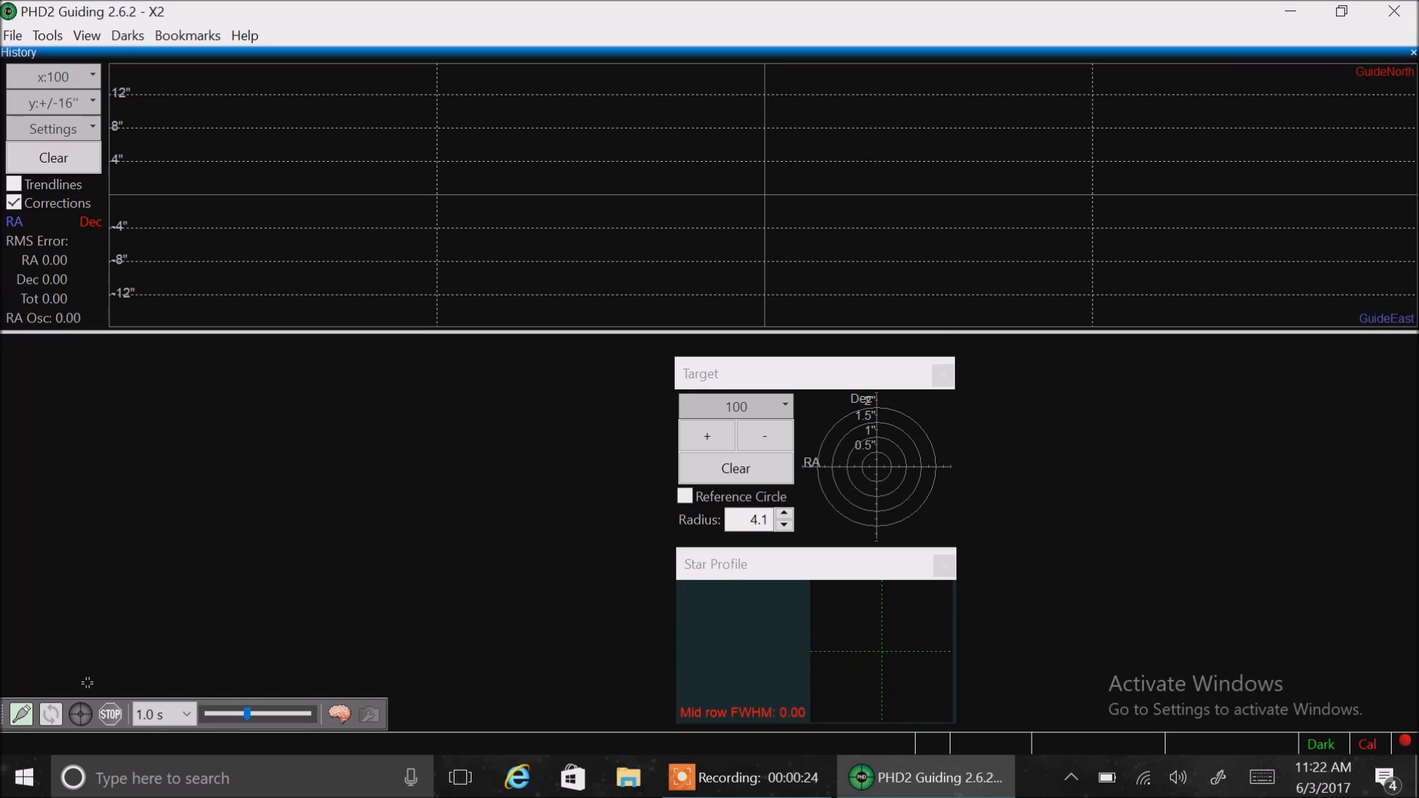
mouse_move(50, 715)
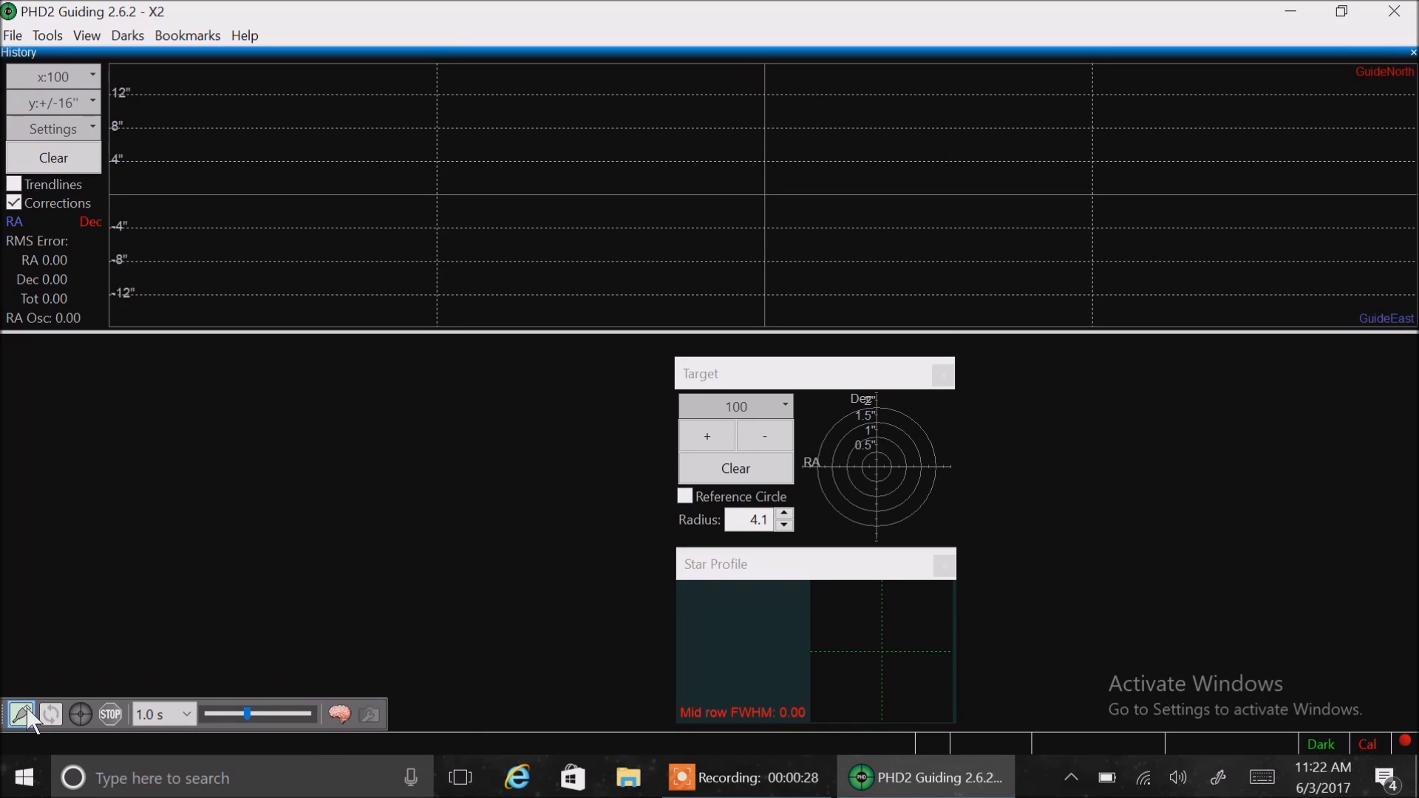
Reopen Connect Equipment and keep Starlight Xpress SXV camera and Celestron ASCOM mount
click(19, 714)
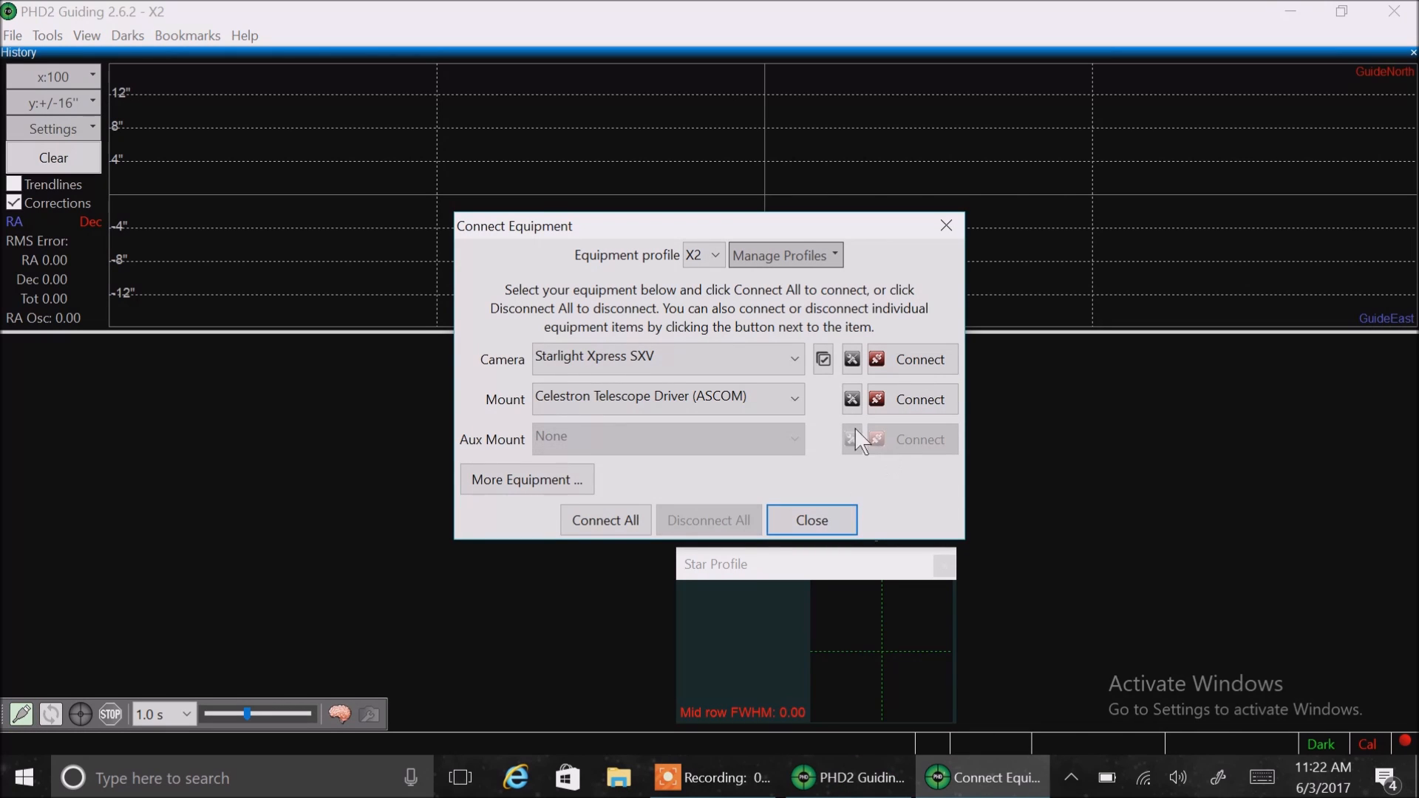
click(666, 356)
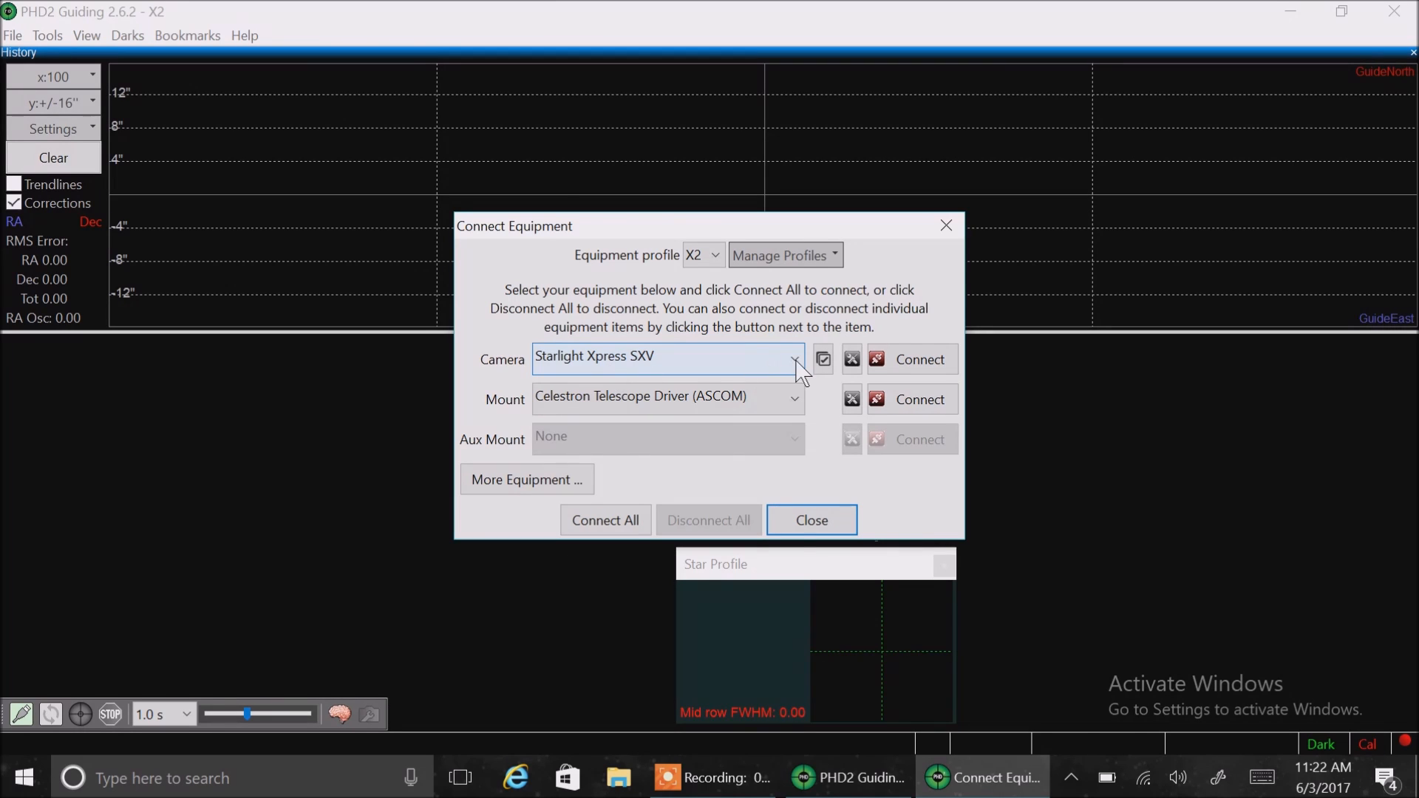
click(795, 356)
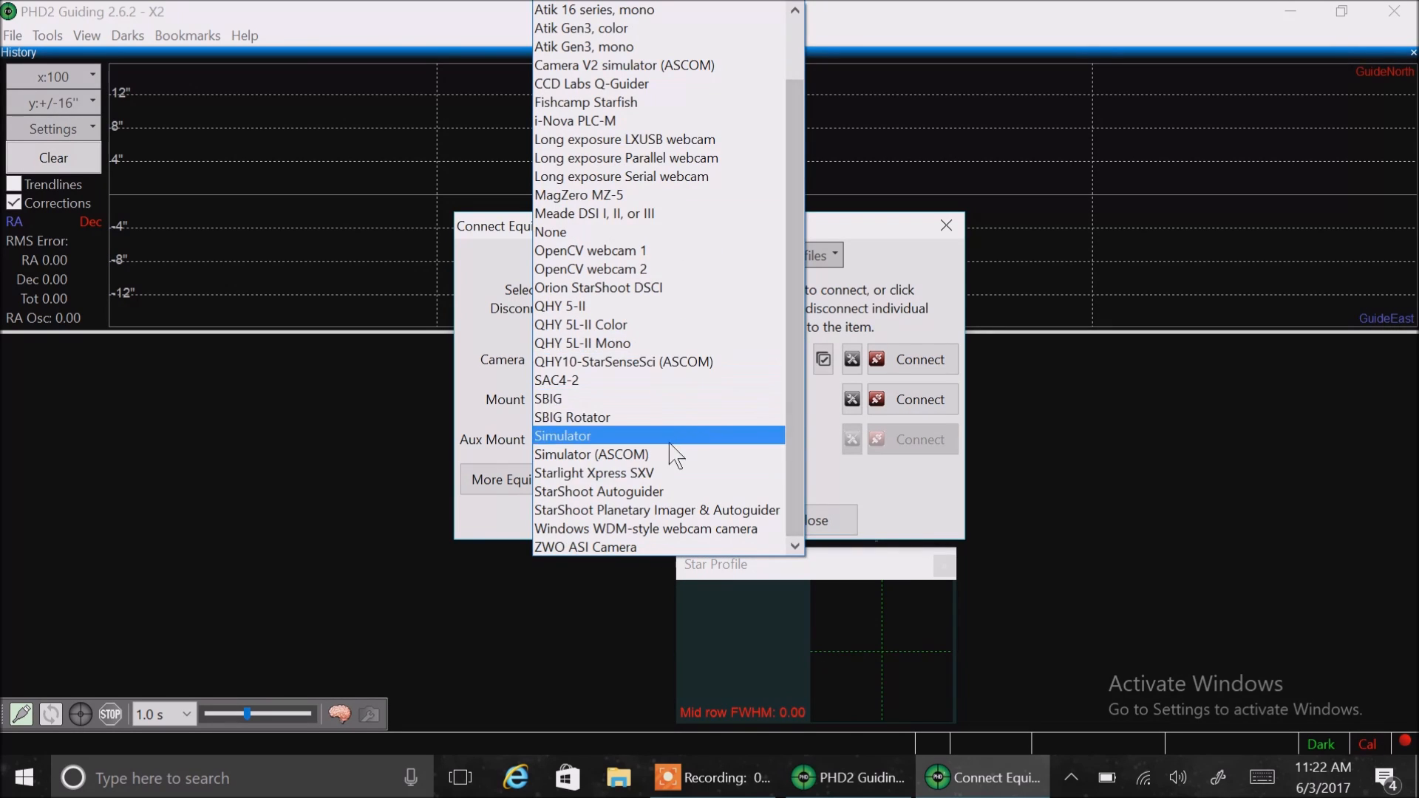
mouse_move(614, 453)
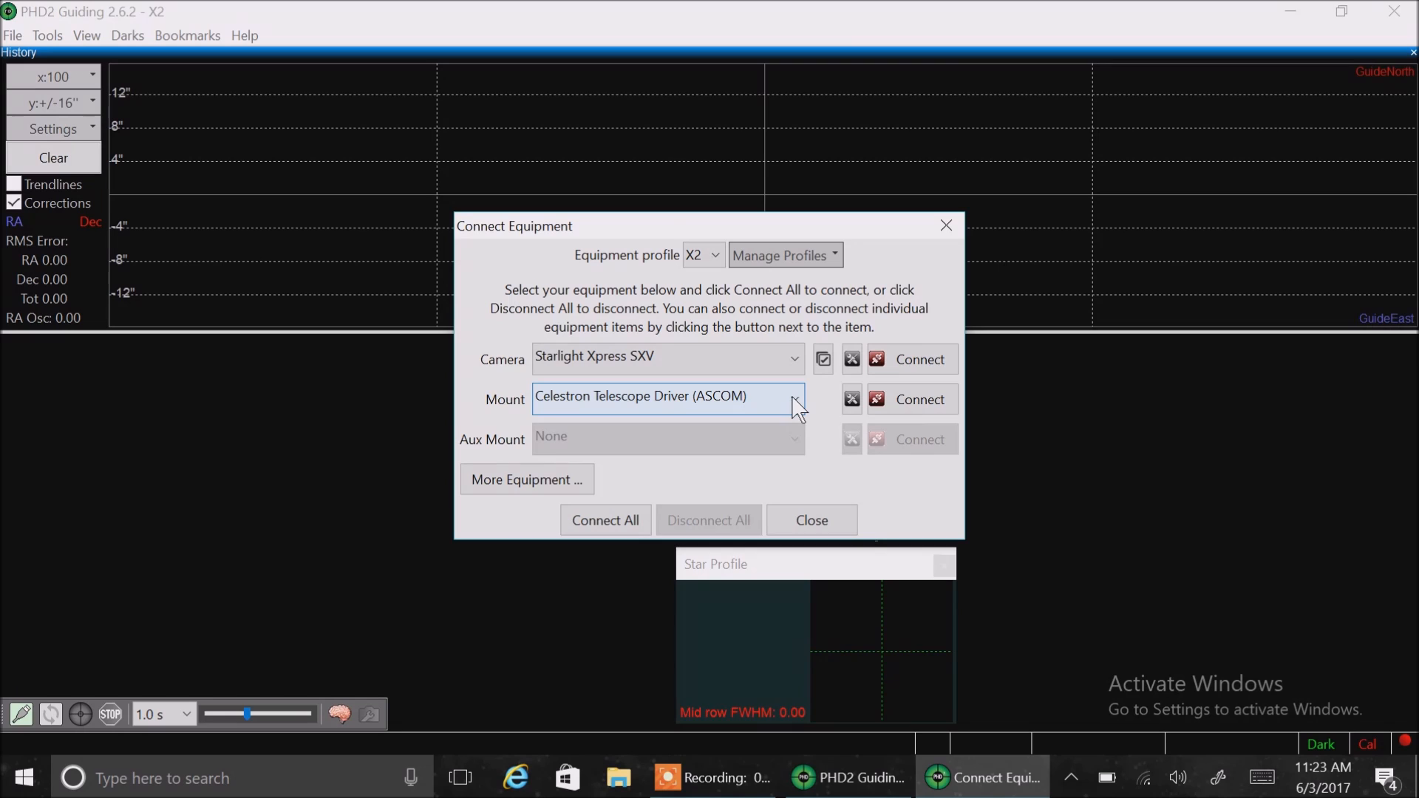
click(795, 399)
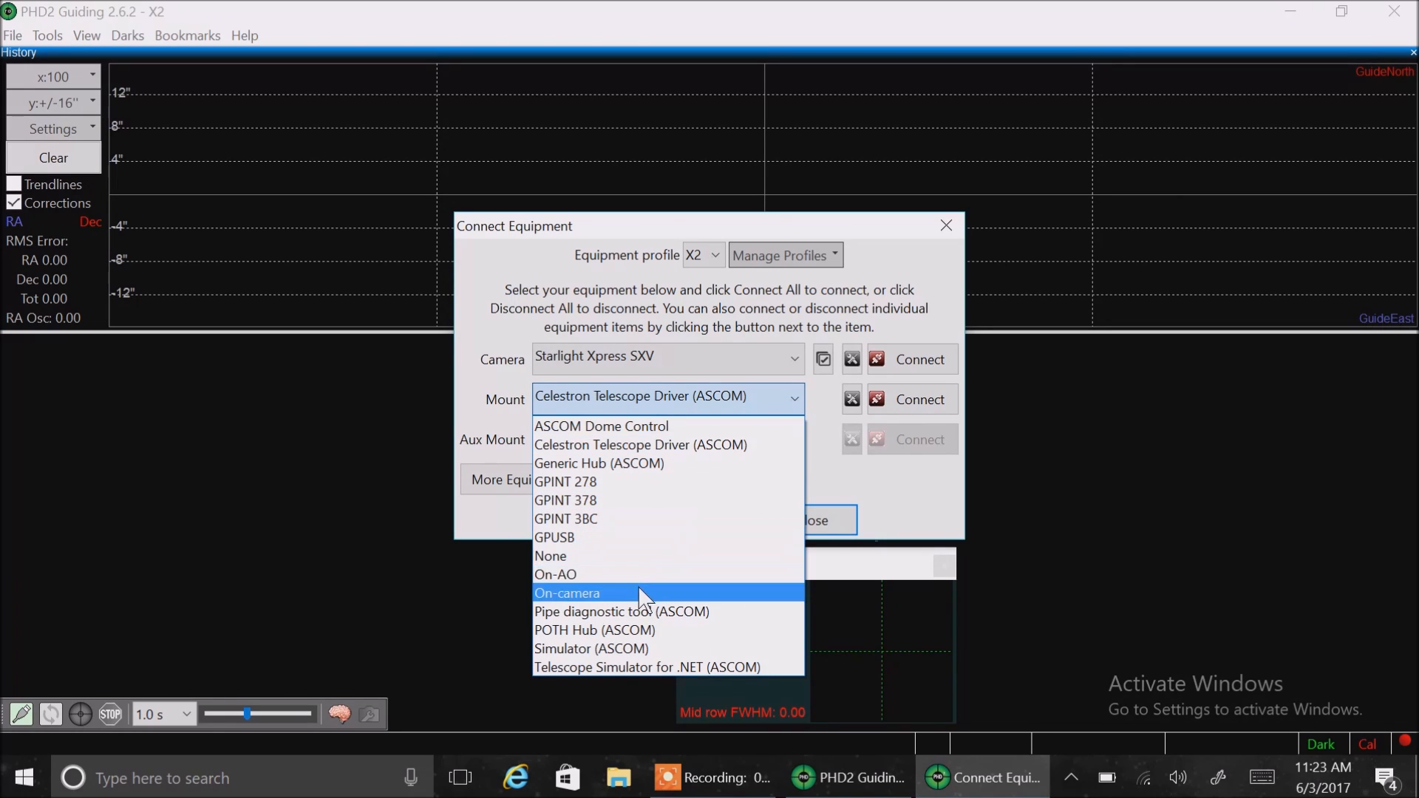
click(568, 593)
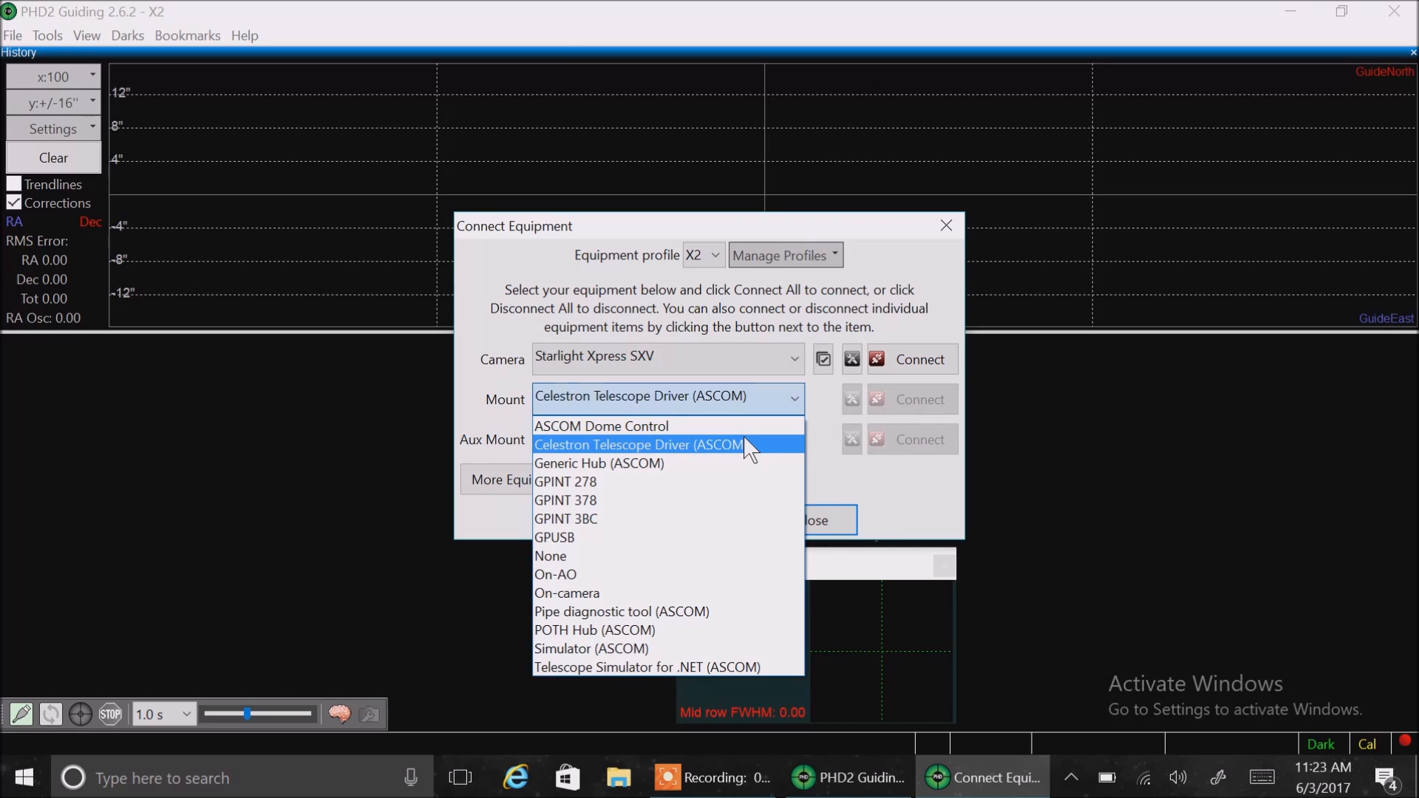
click(638, 445)
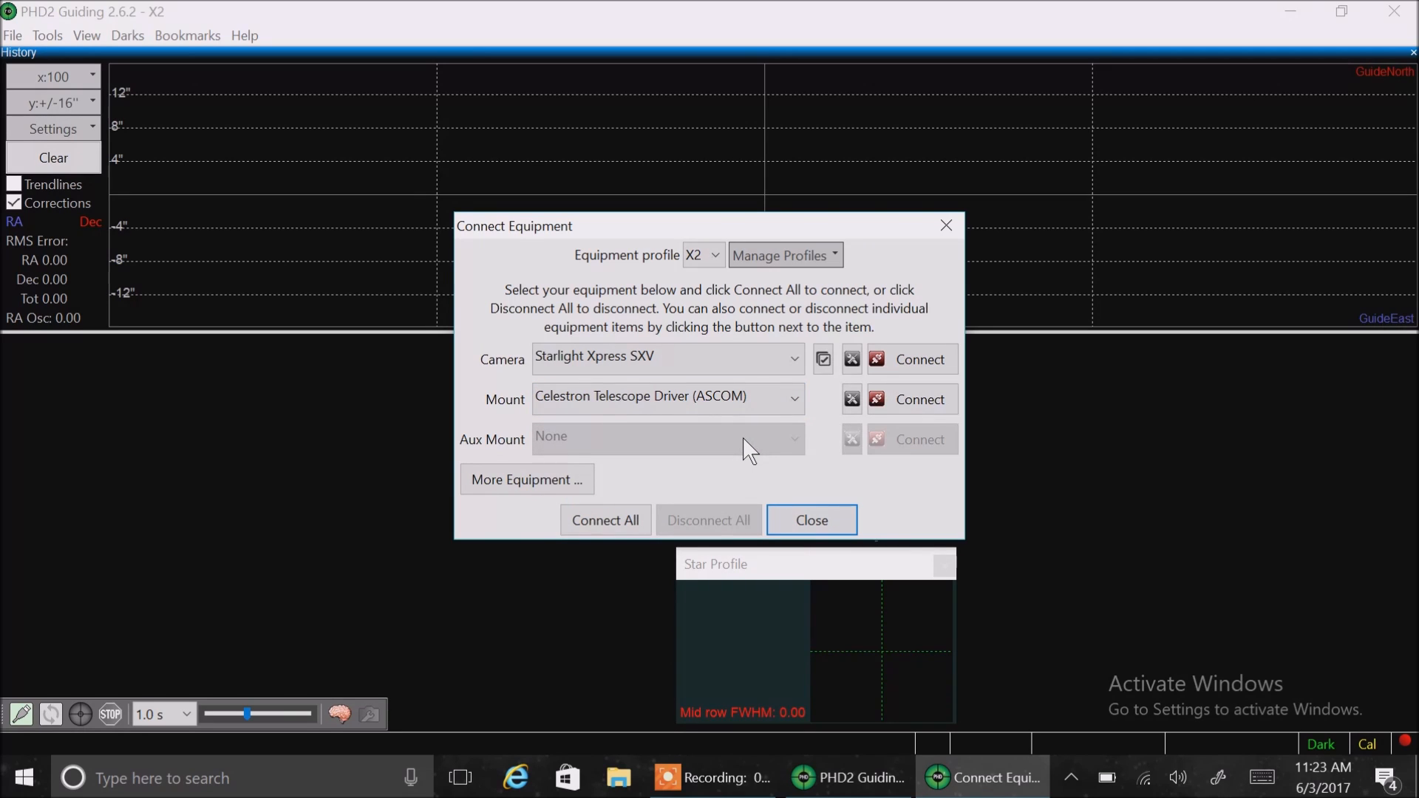
click(665, 399)
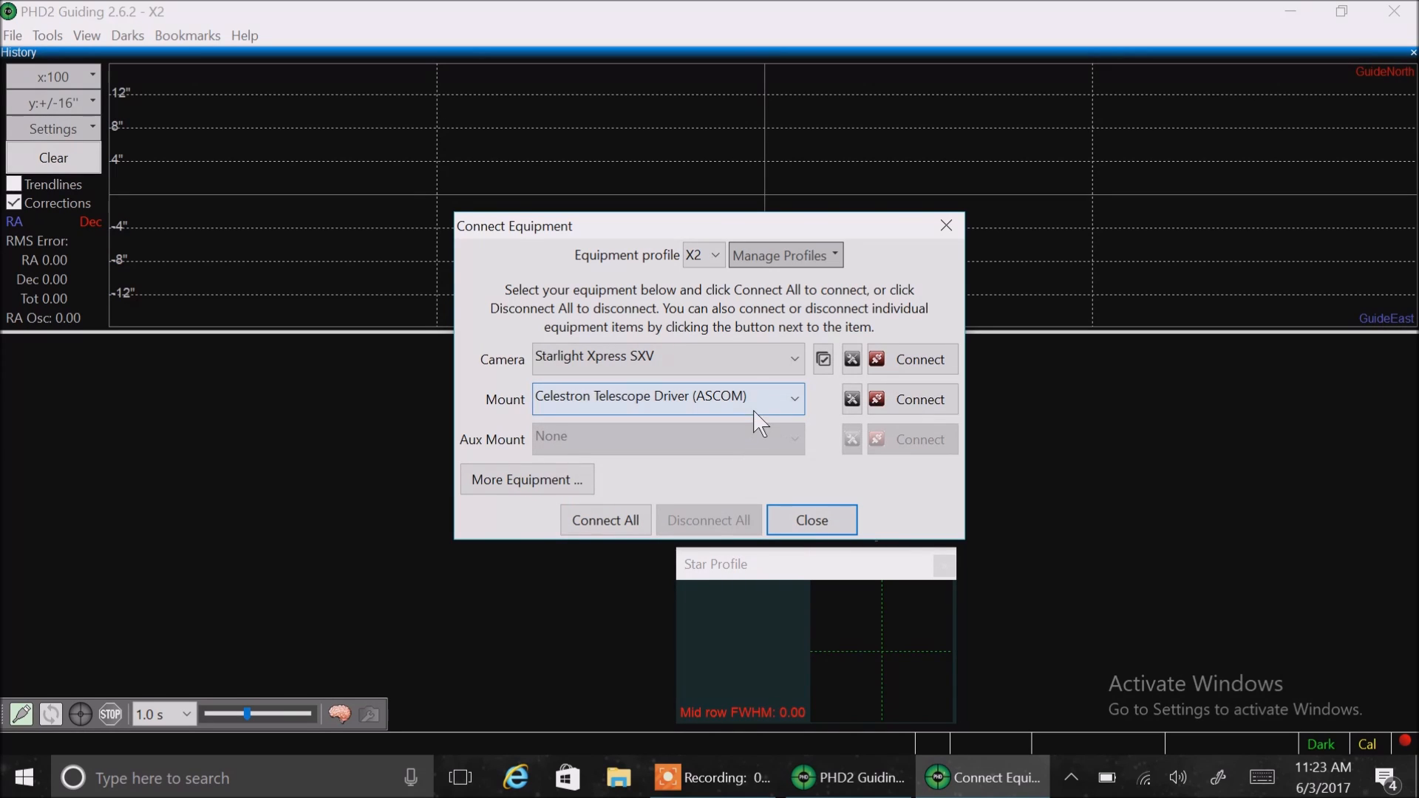
mouse_move(729, 421)
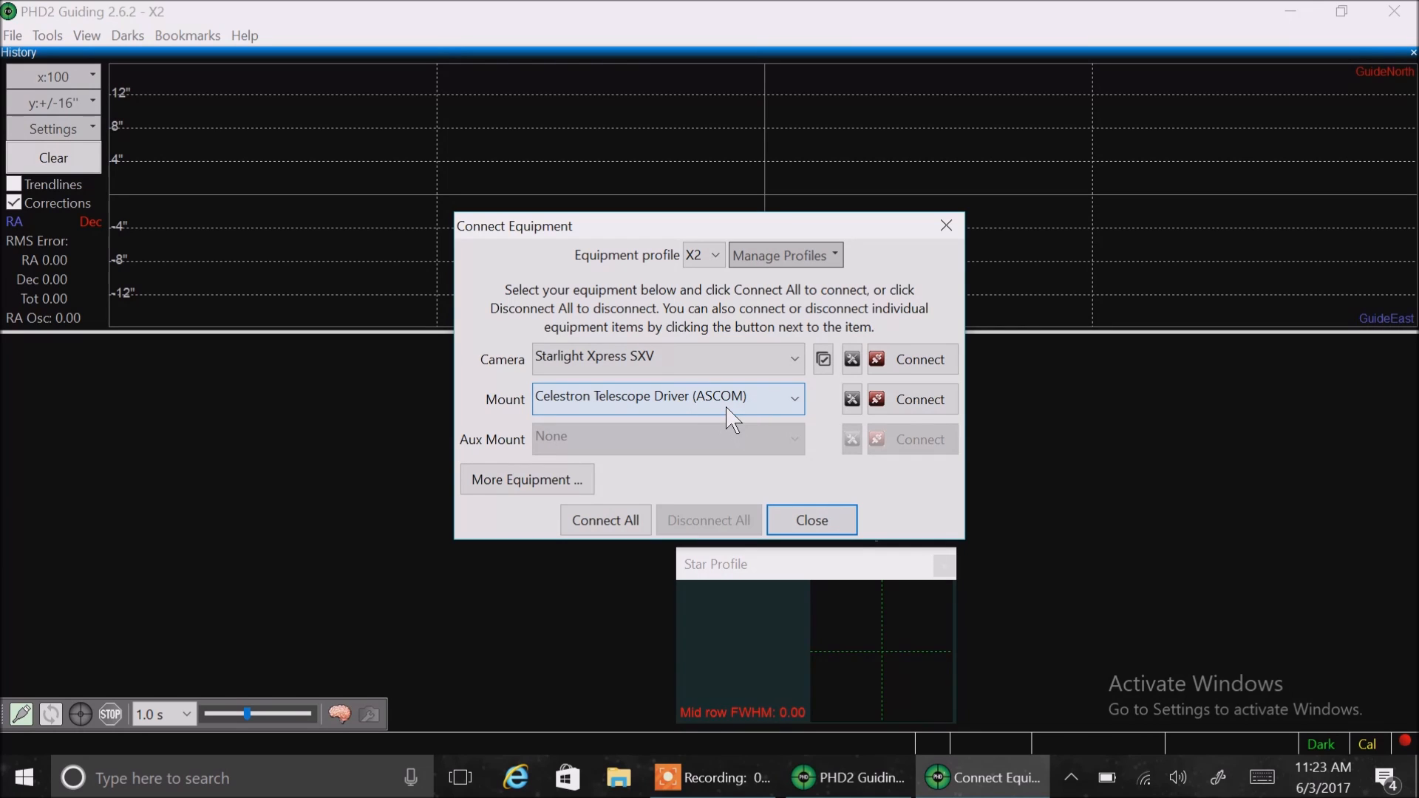
mouse_move(739, 421)
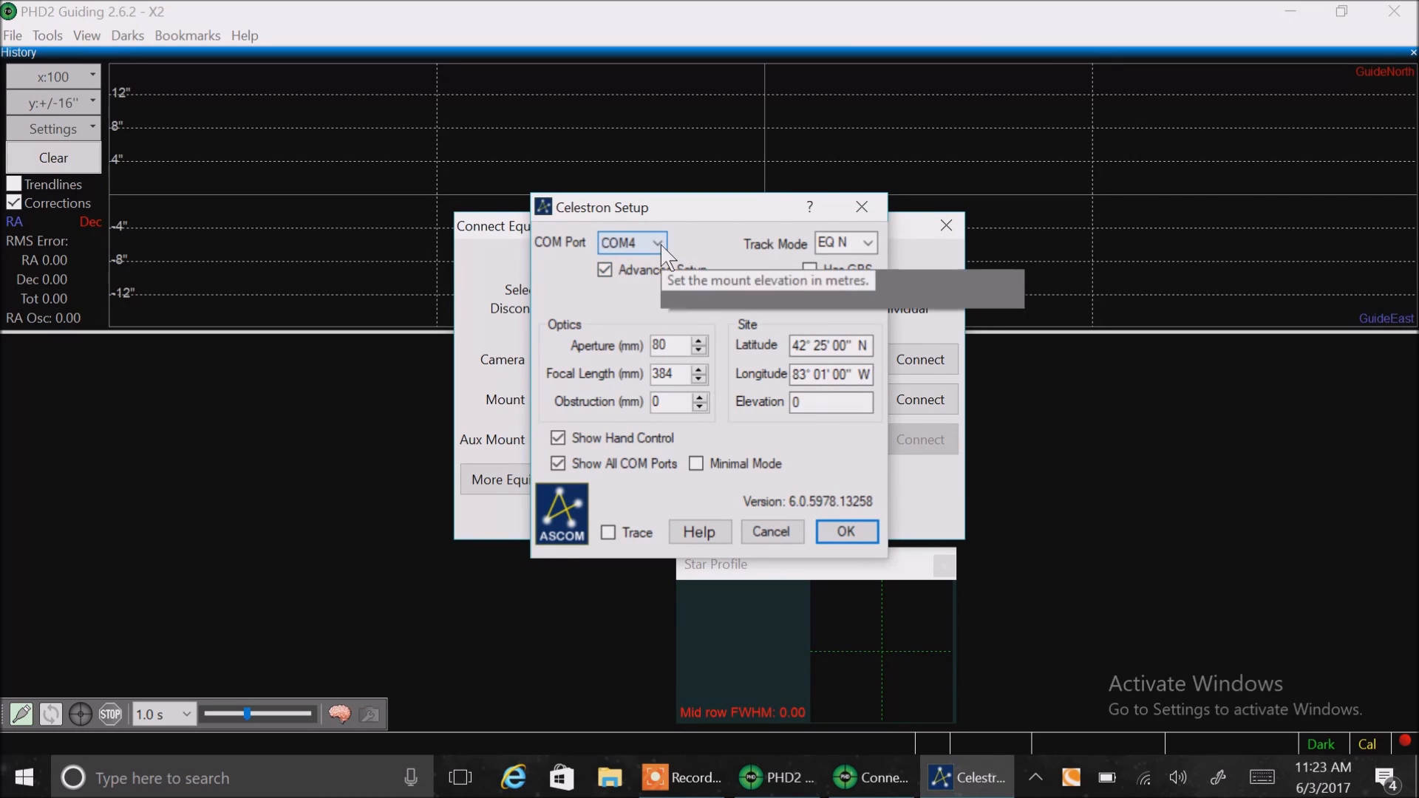
mouse_move(657, 247)
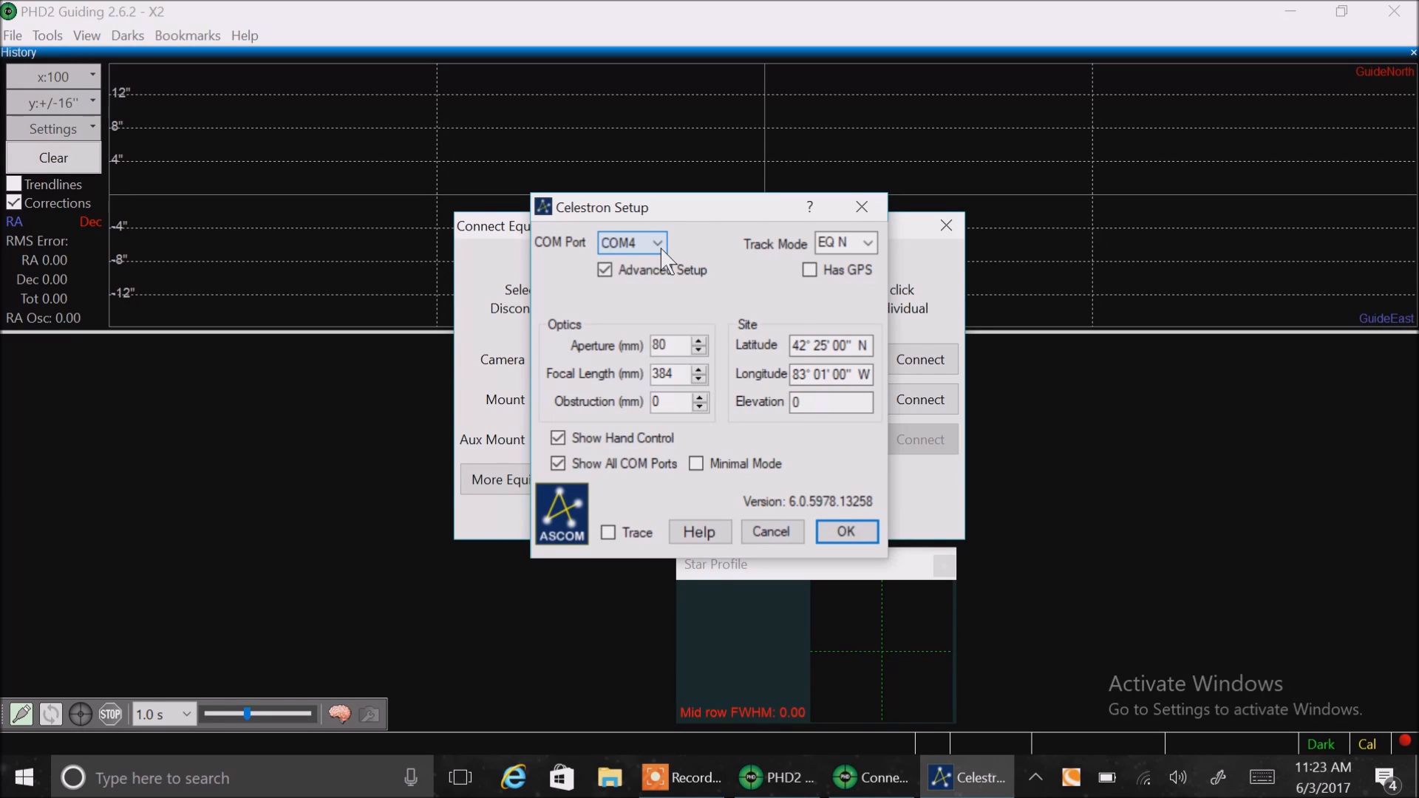
mouse_move(695, 253)
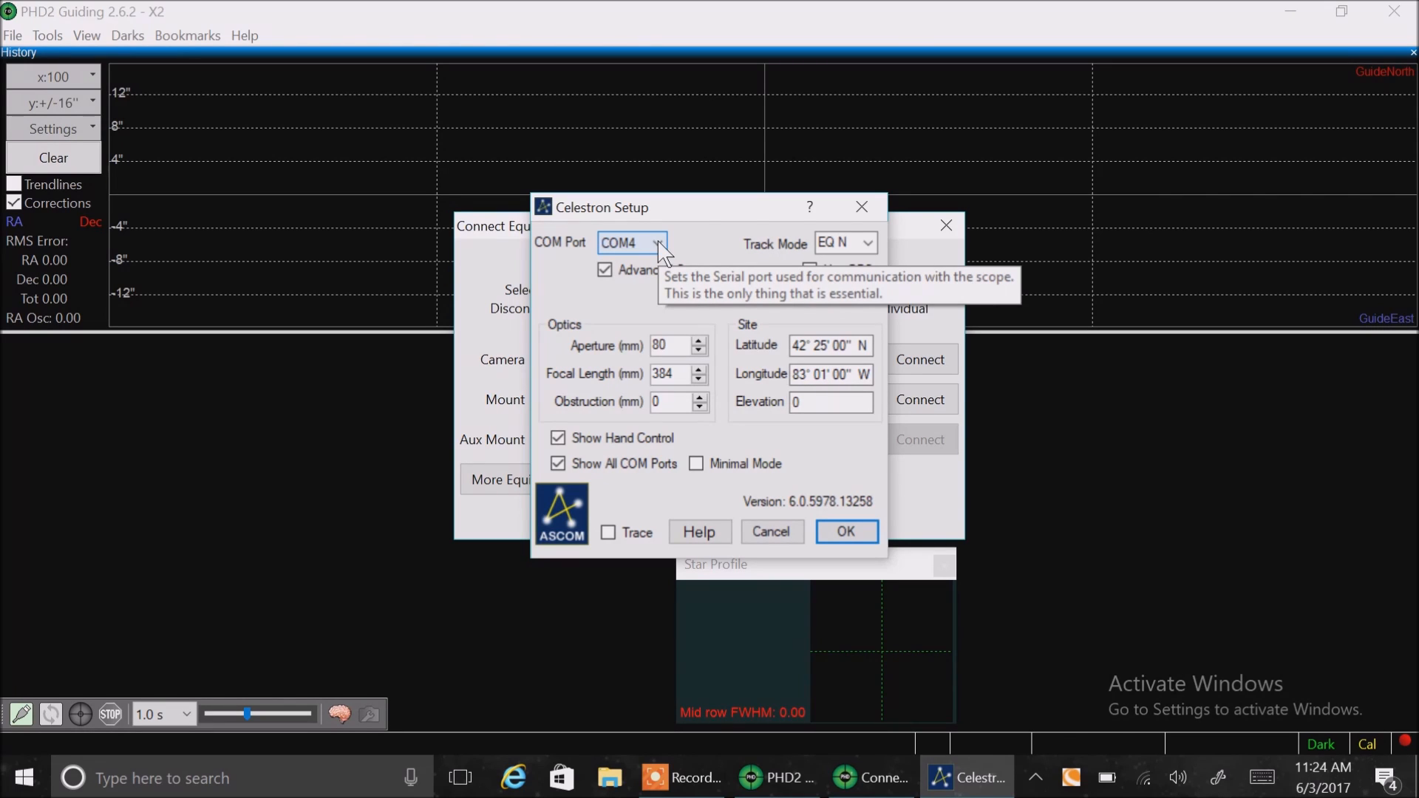
mouse_move(733, 263)
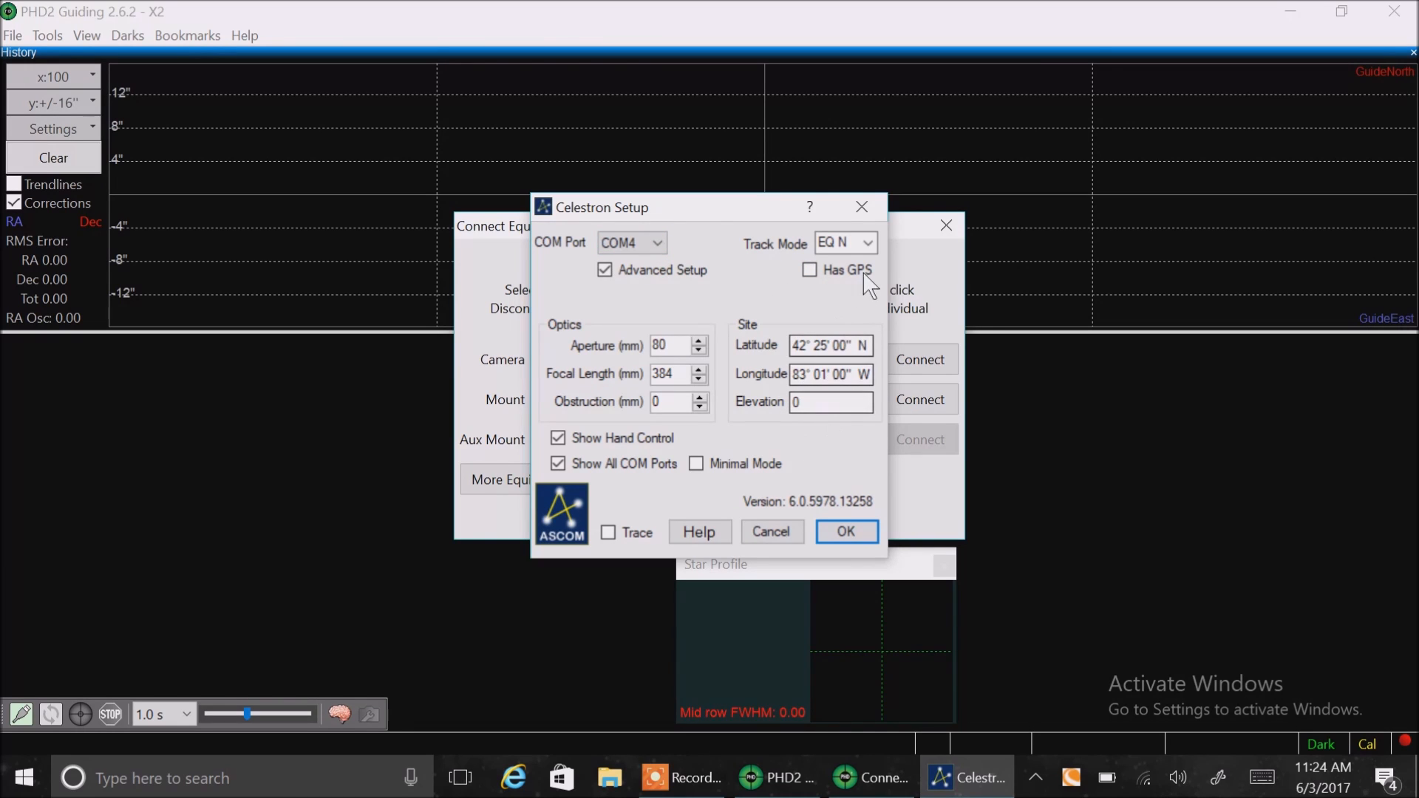
Close Celestron Setup, Connect All, then untick On Top and close the HandControl window
click(846, 530)
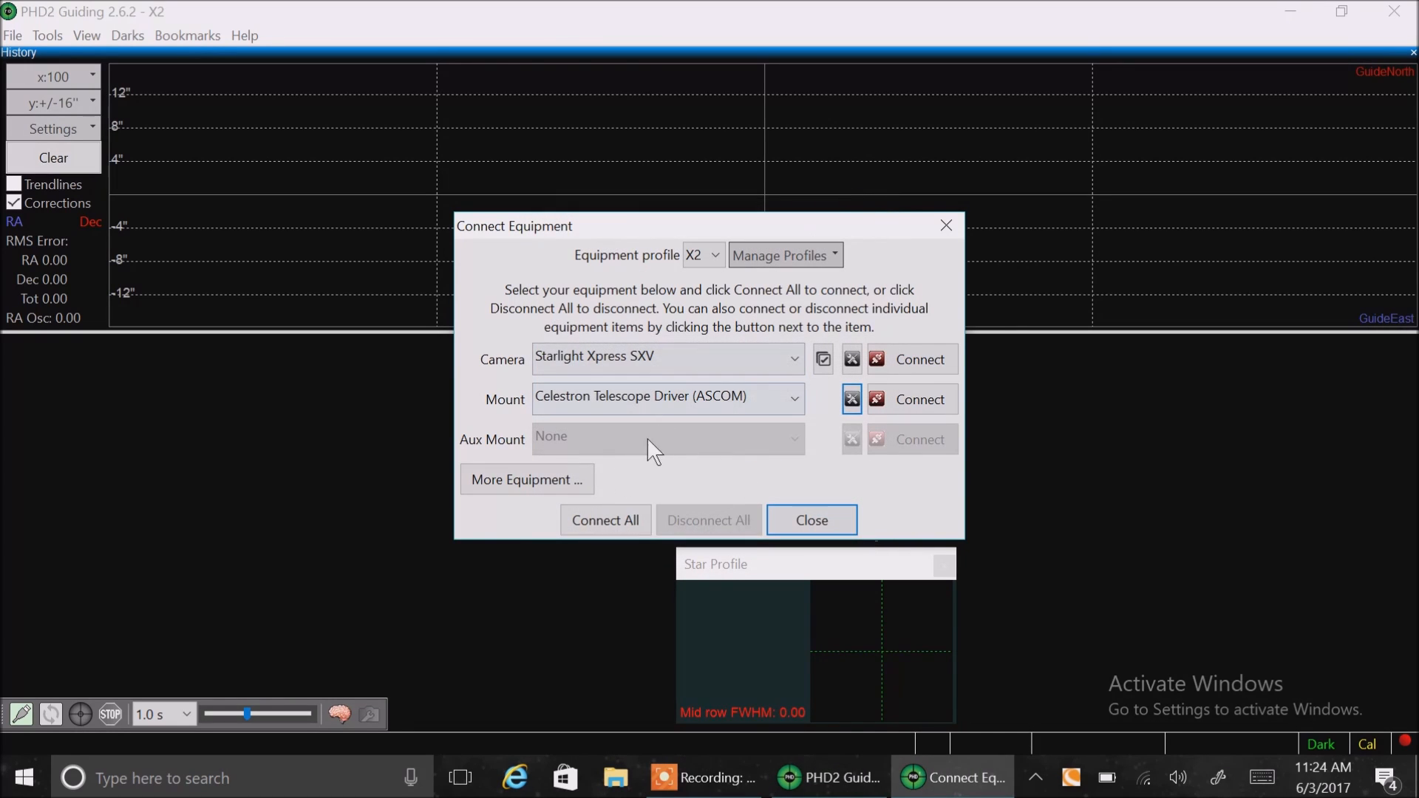
click(604, 518)
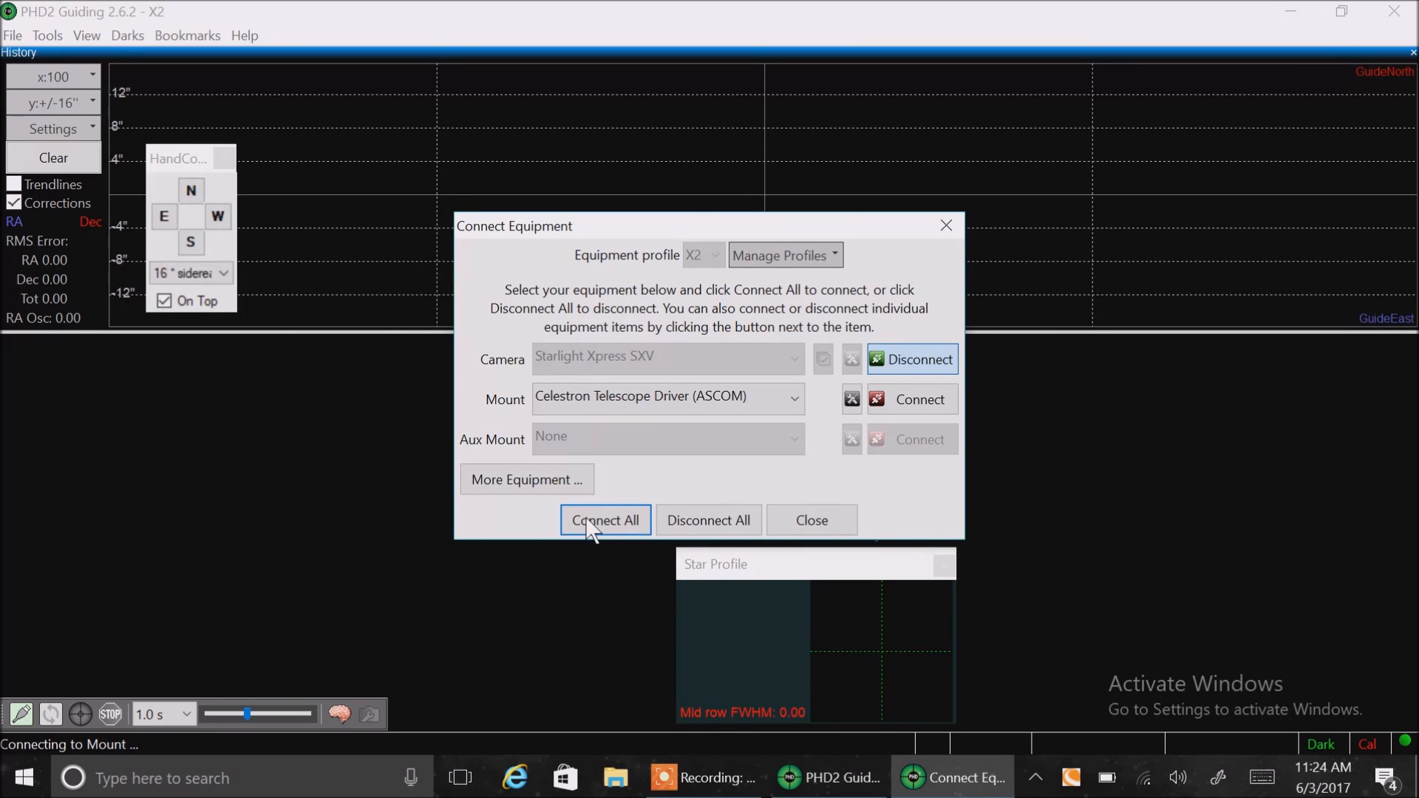
click(604, 519)
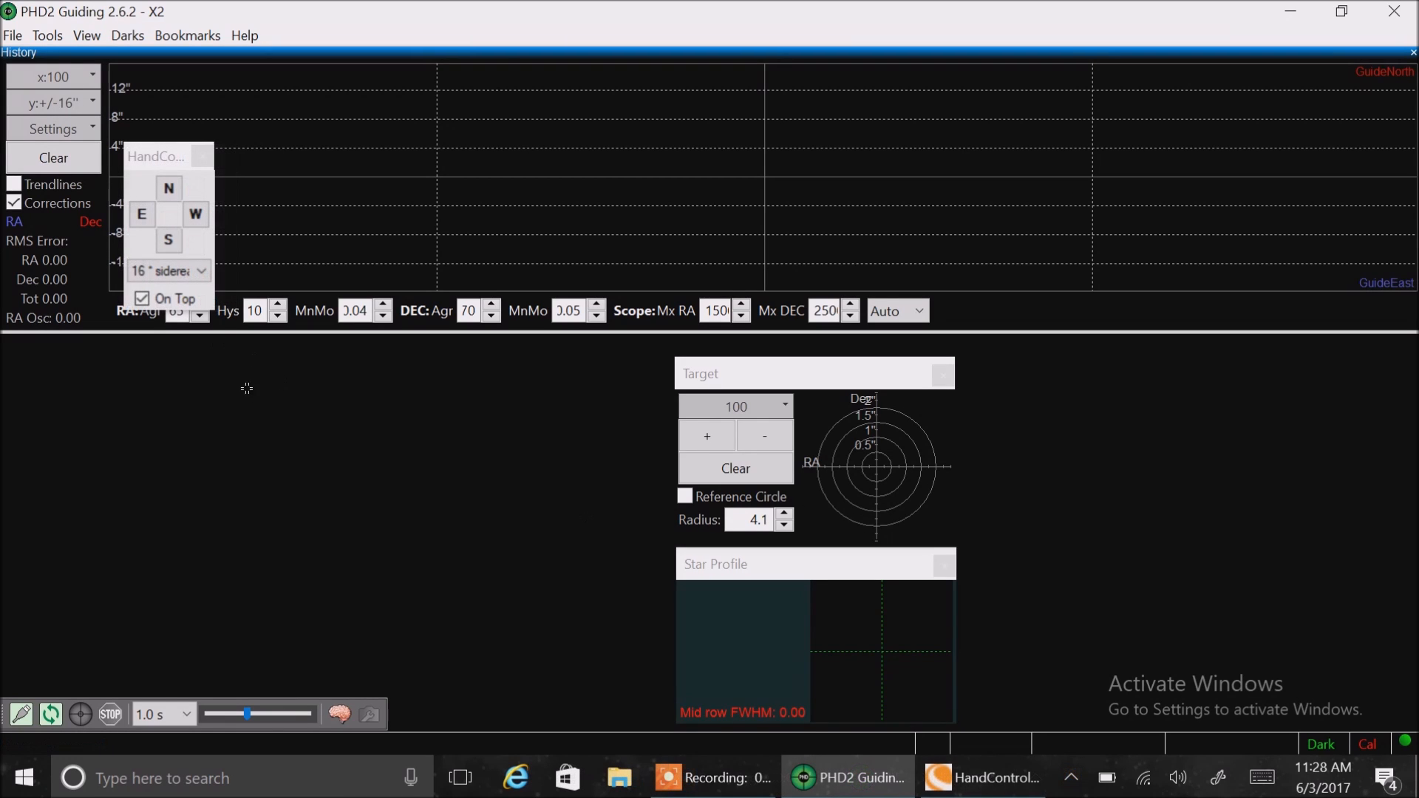
click(142, 299)
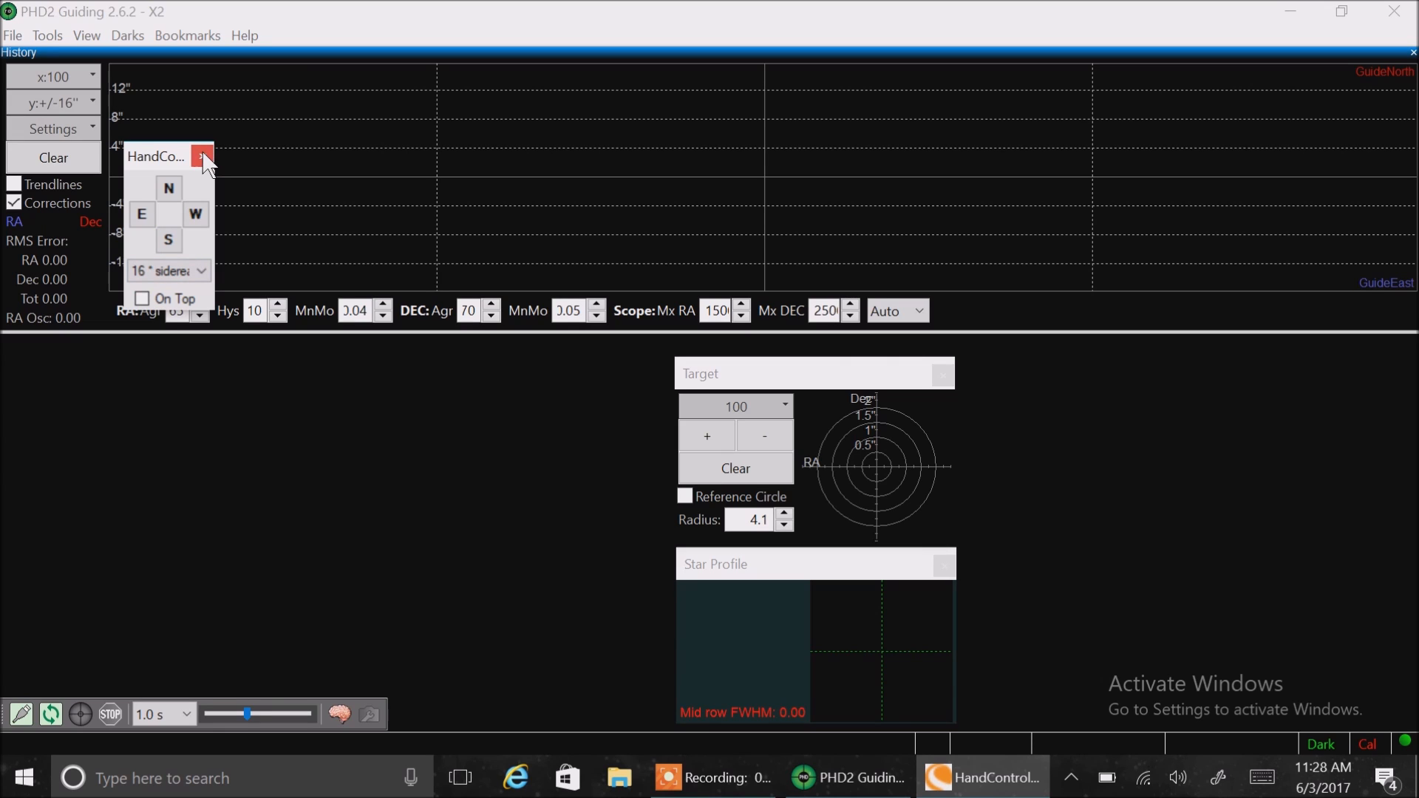
click(200, 155)
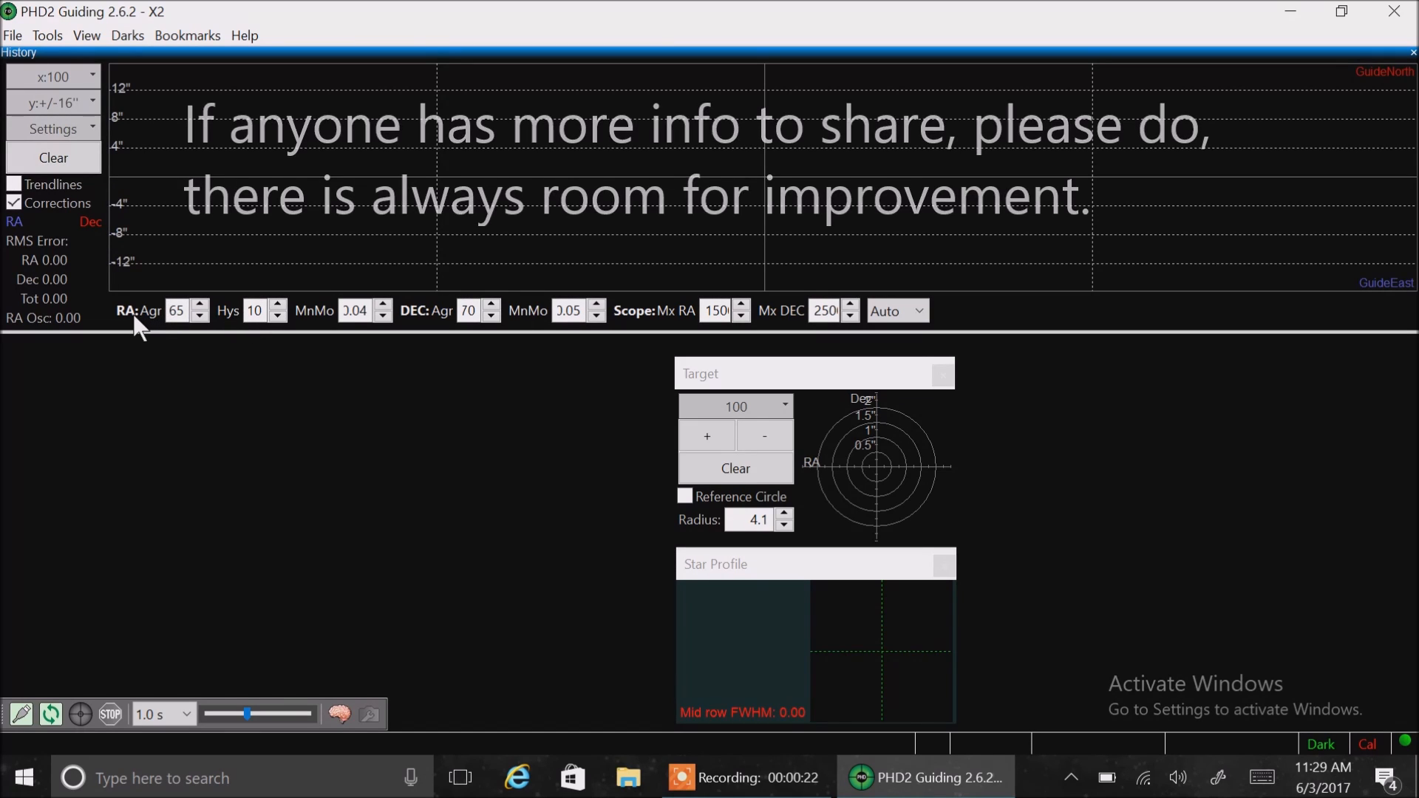
click(177, 310)
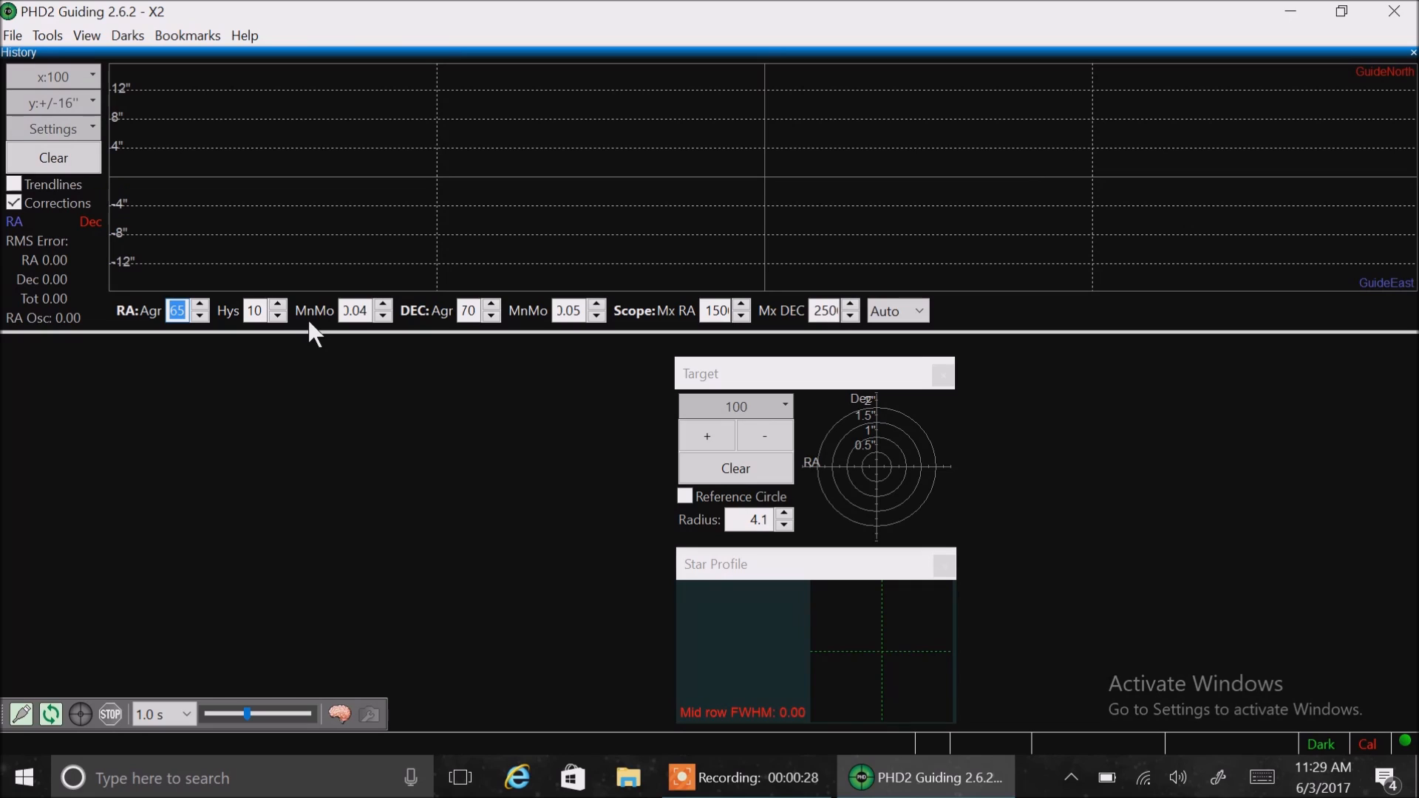
click(355, 310)
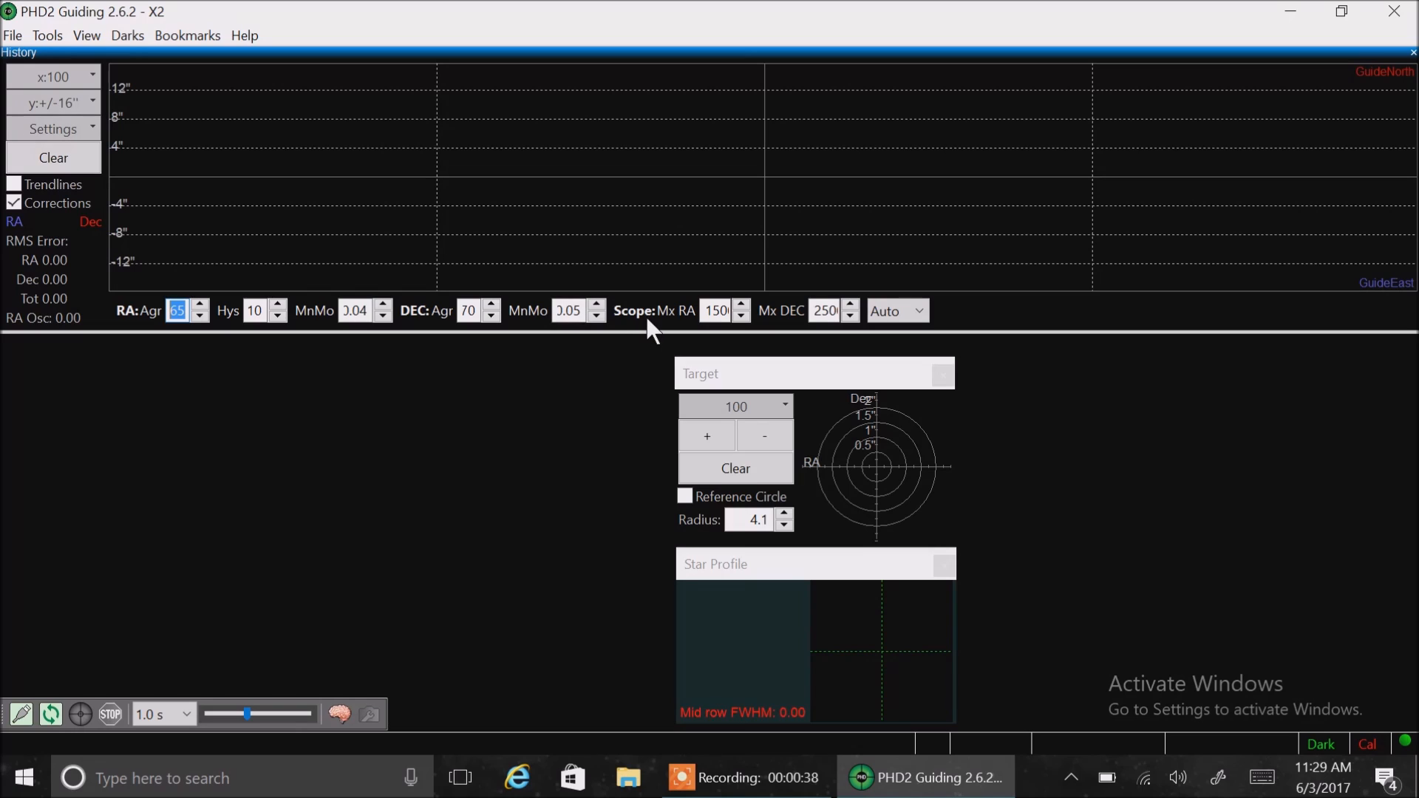
mouse_move(661, 329)
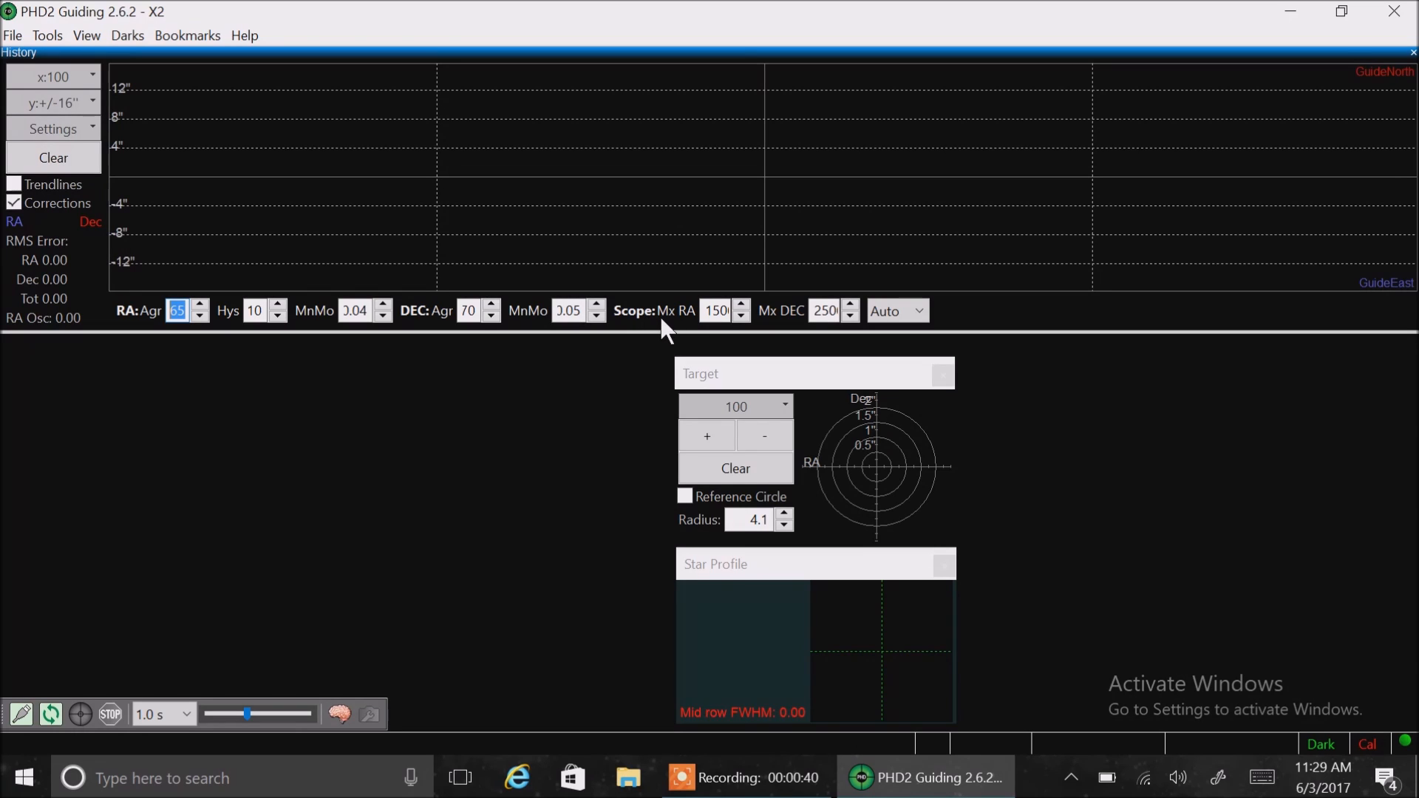
mouse_move(819, 342)
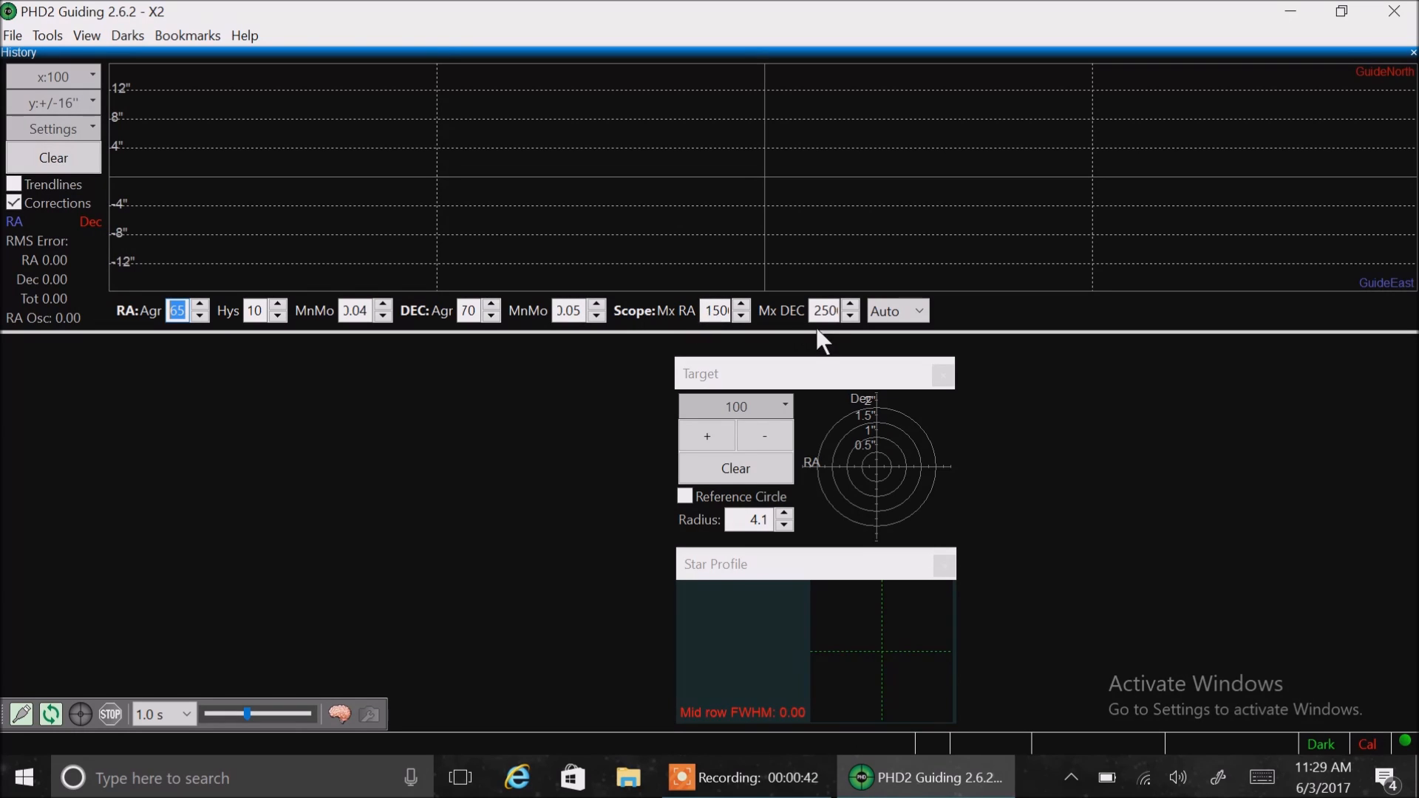
mouse_move(779, 325)
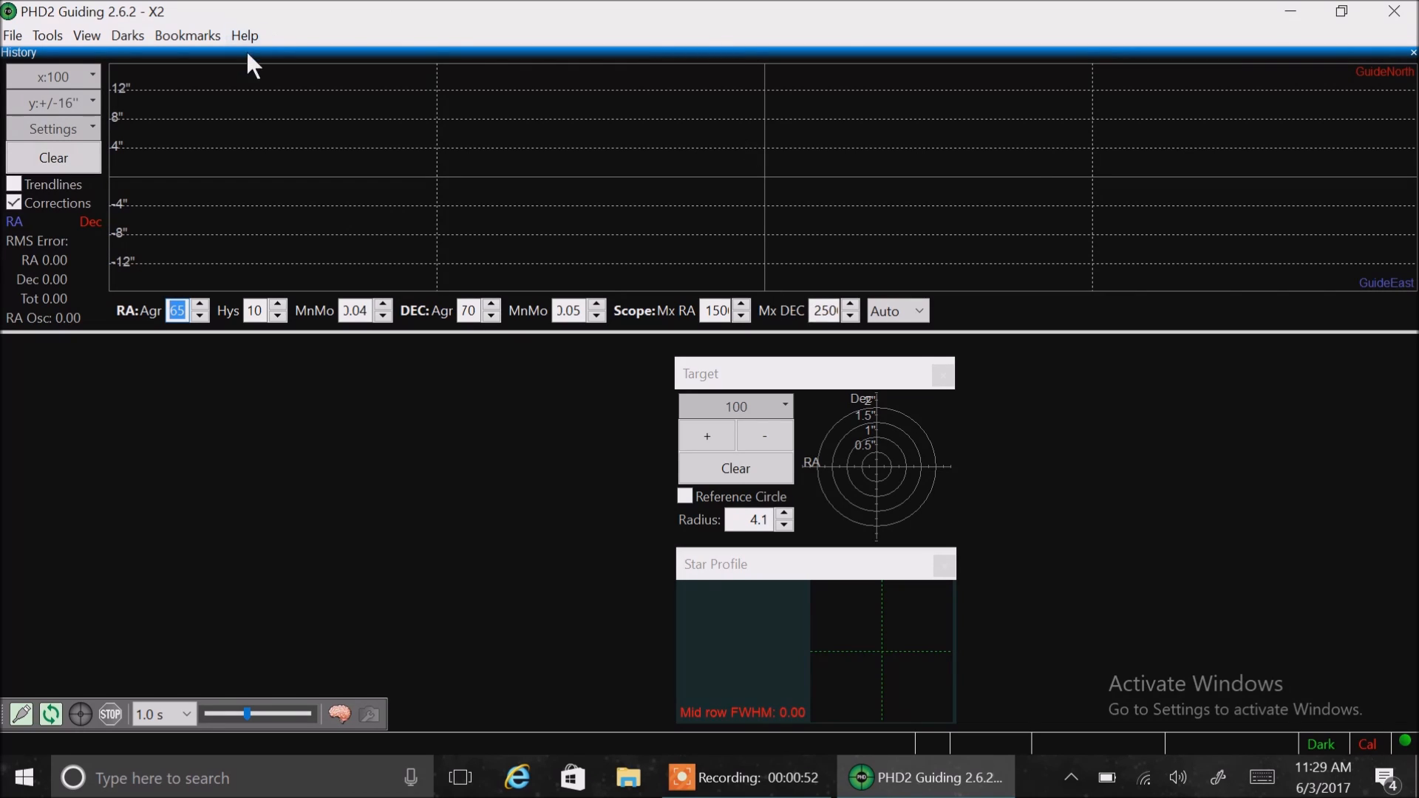
click(46, 35)
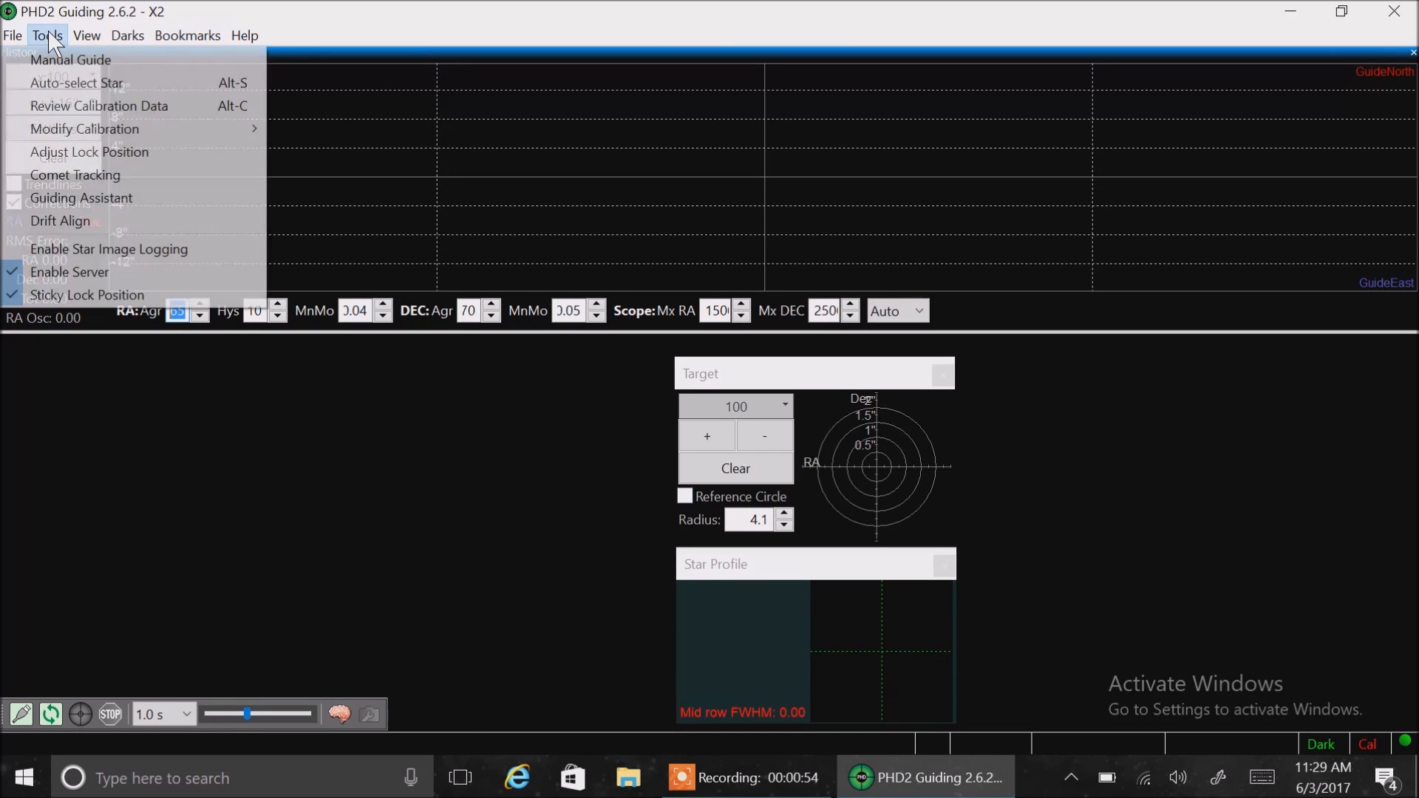
mouse_move(75, 174)
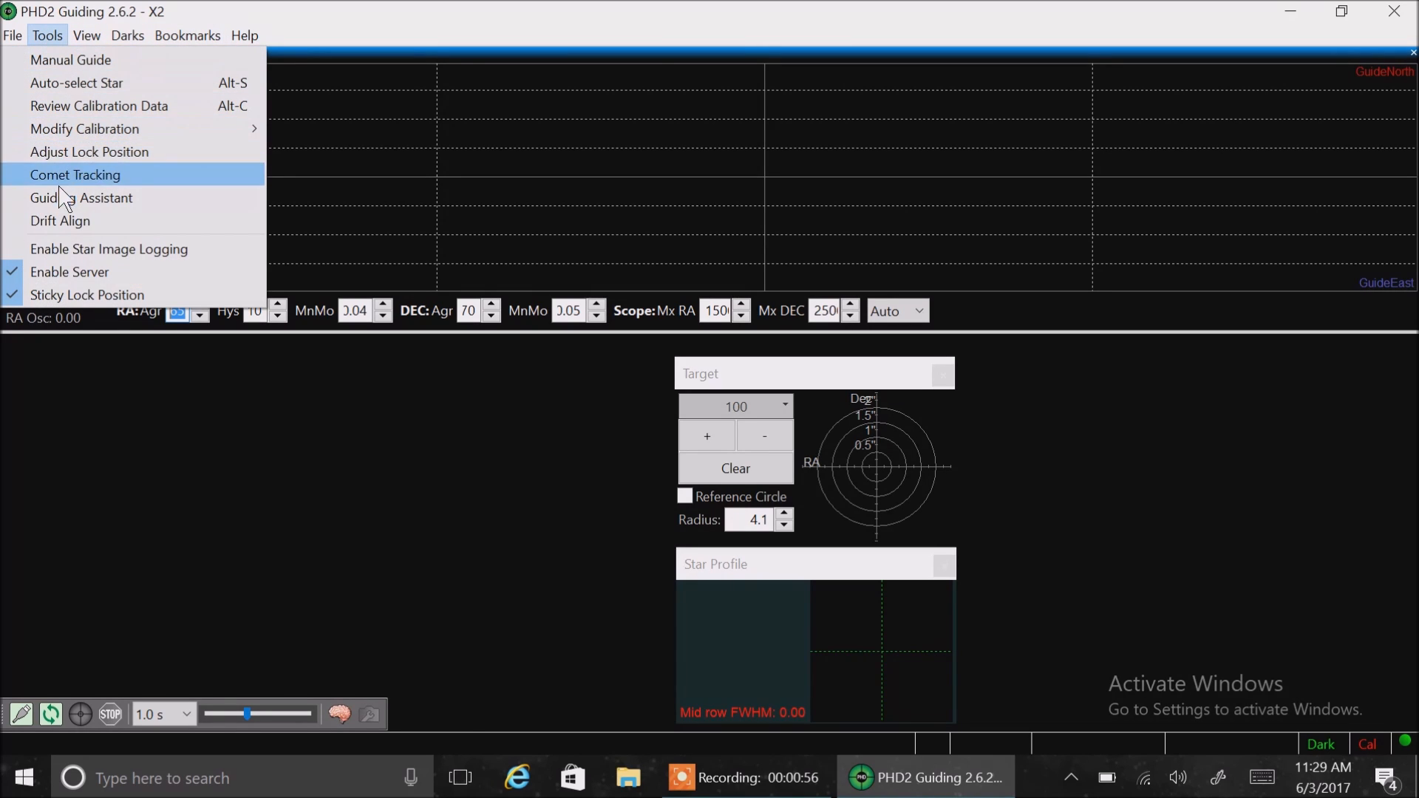
click(81, 197)
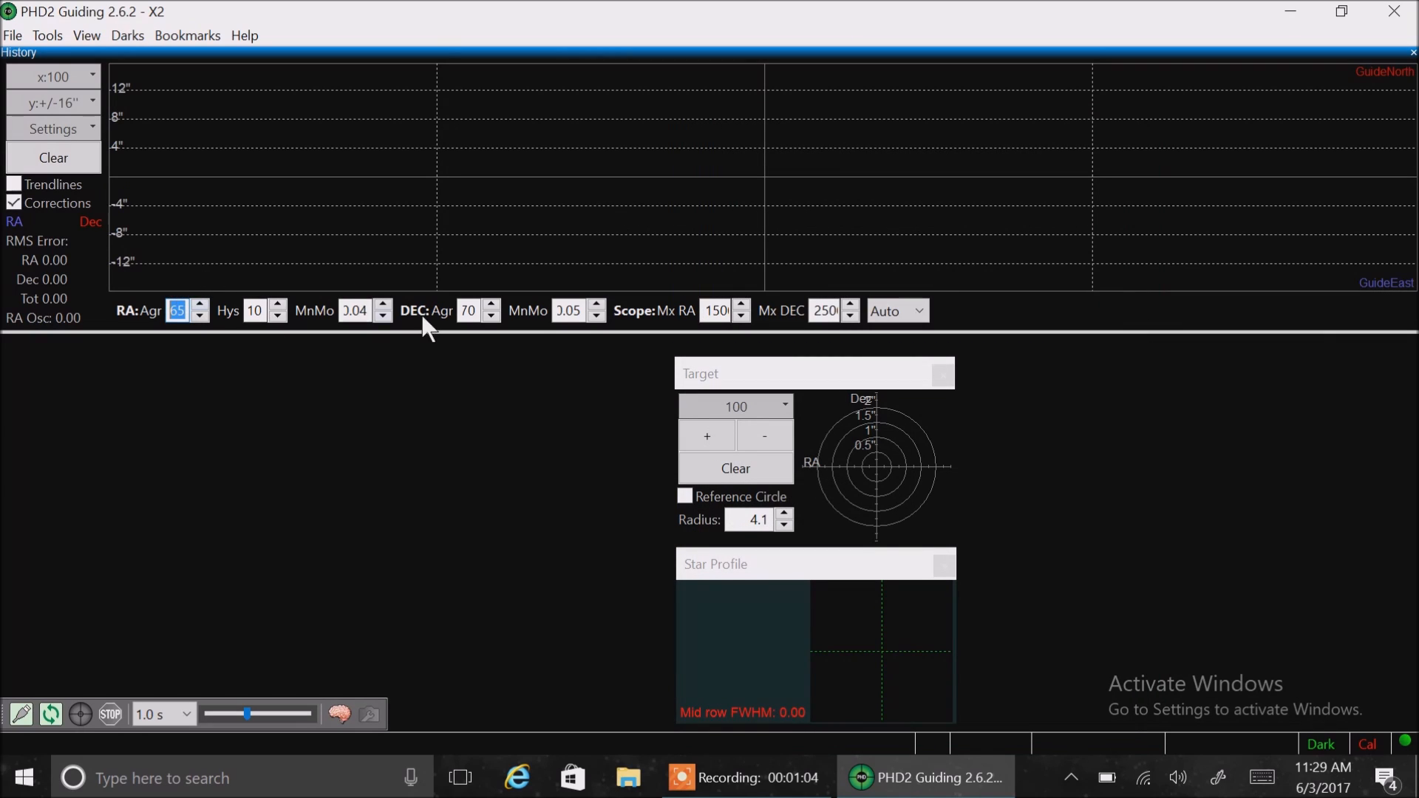
mouse_move(806, 325)
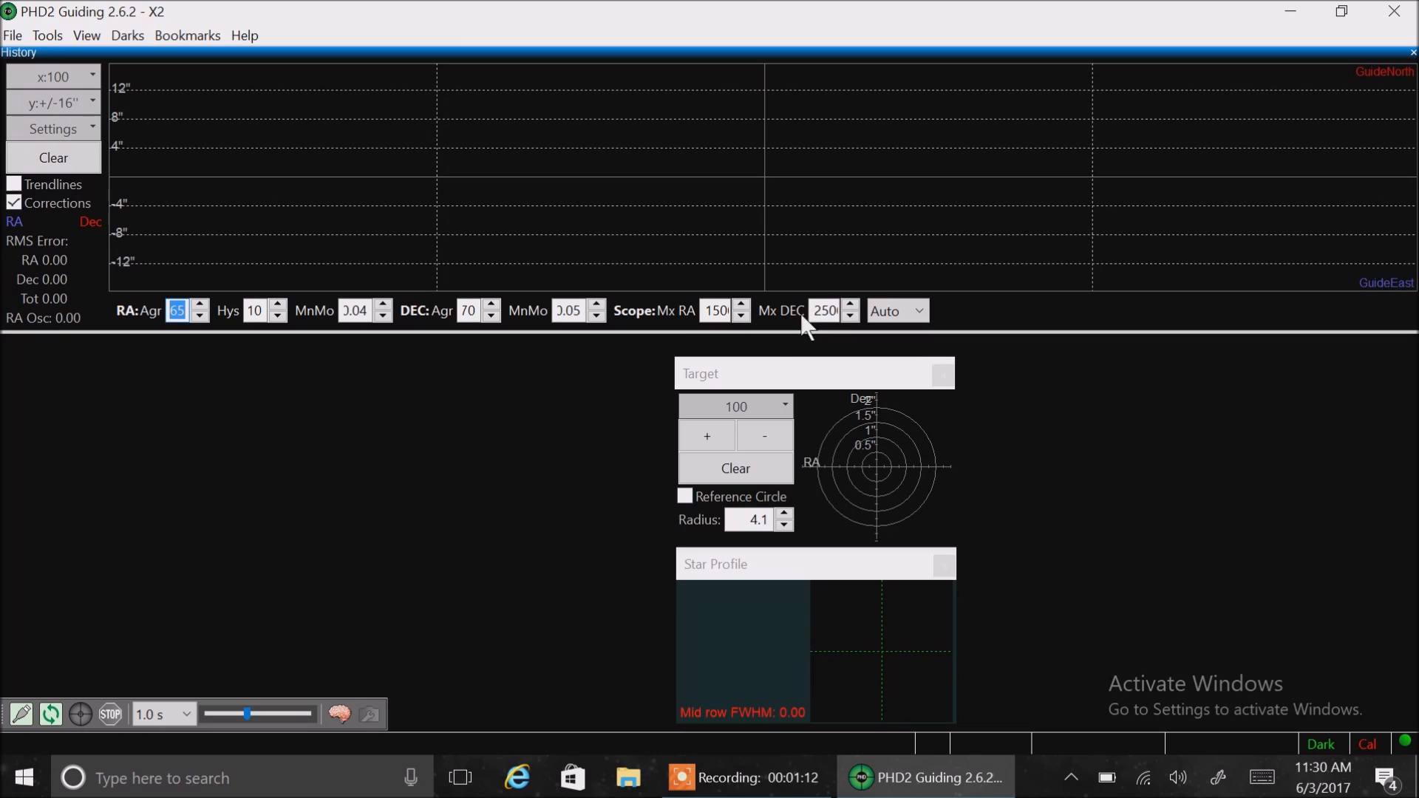
mouse_move(208, 312)
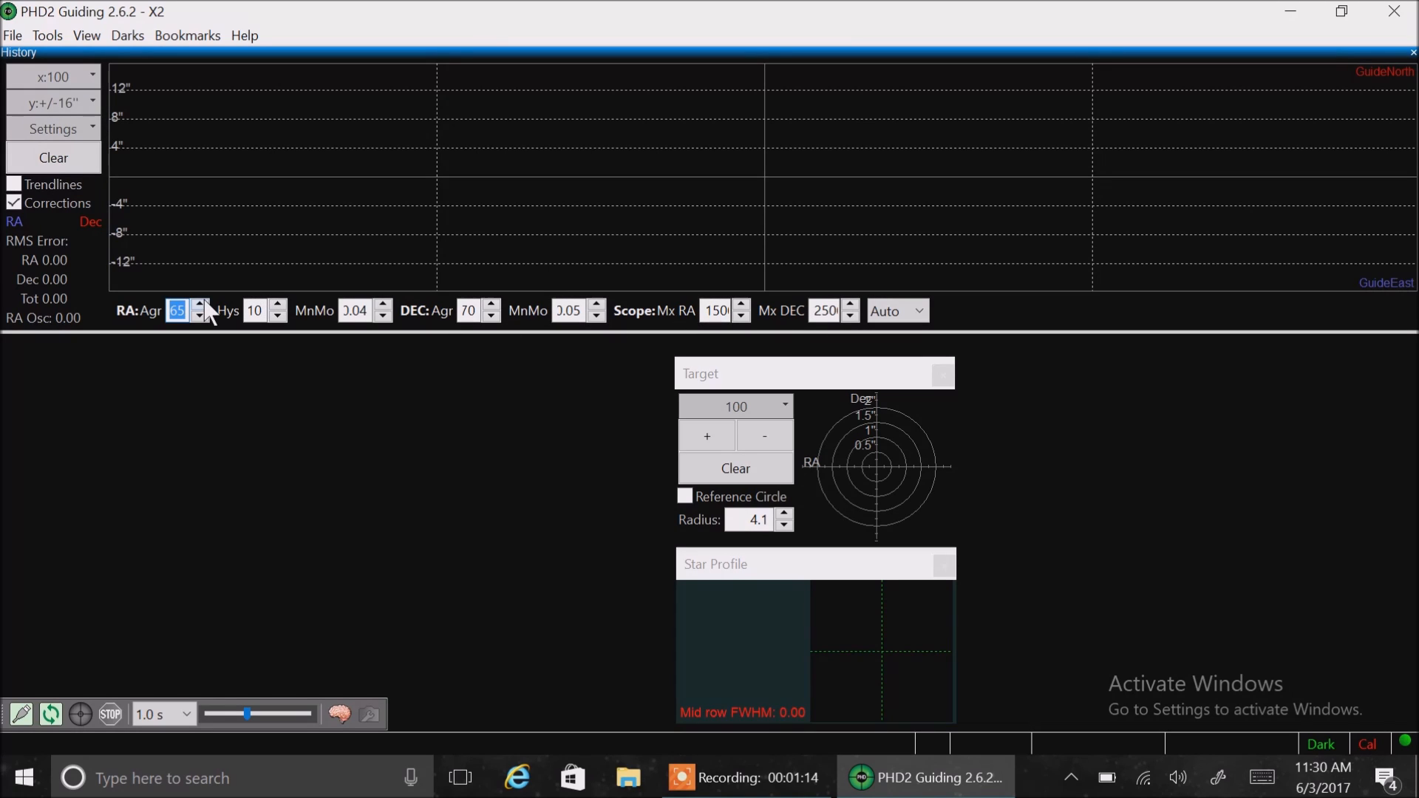
mouse_move(204, 298)
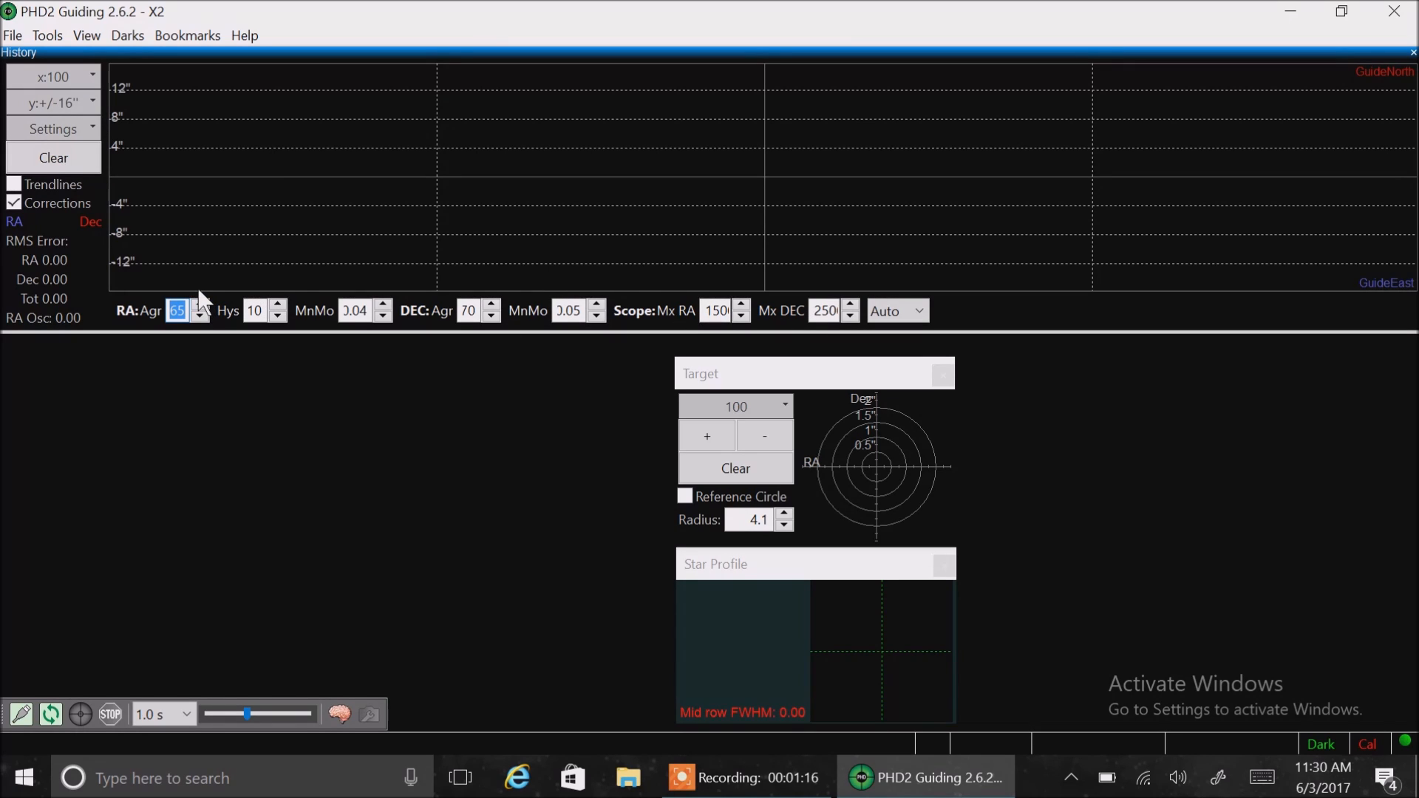
mouse_move(210, 253)
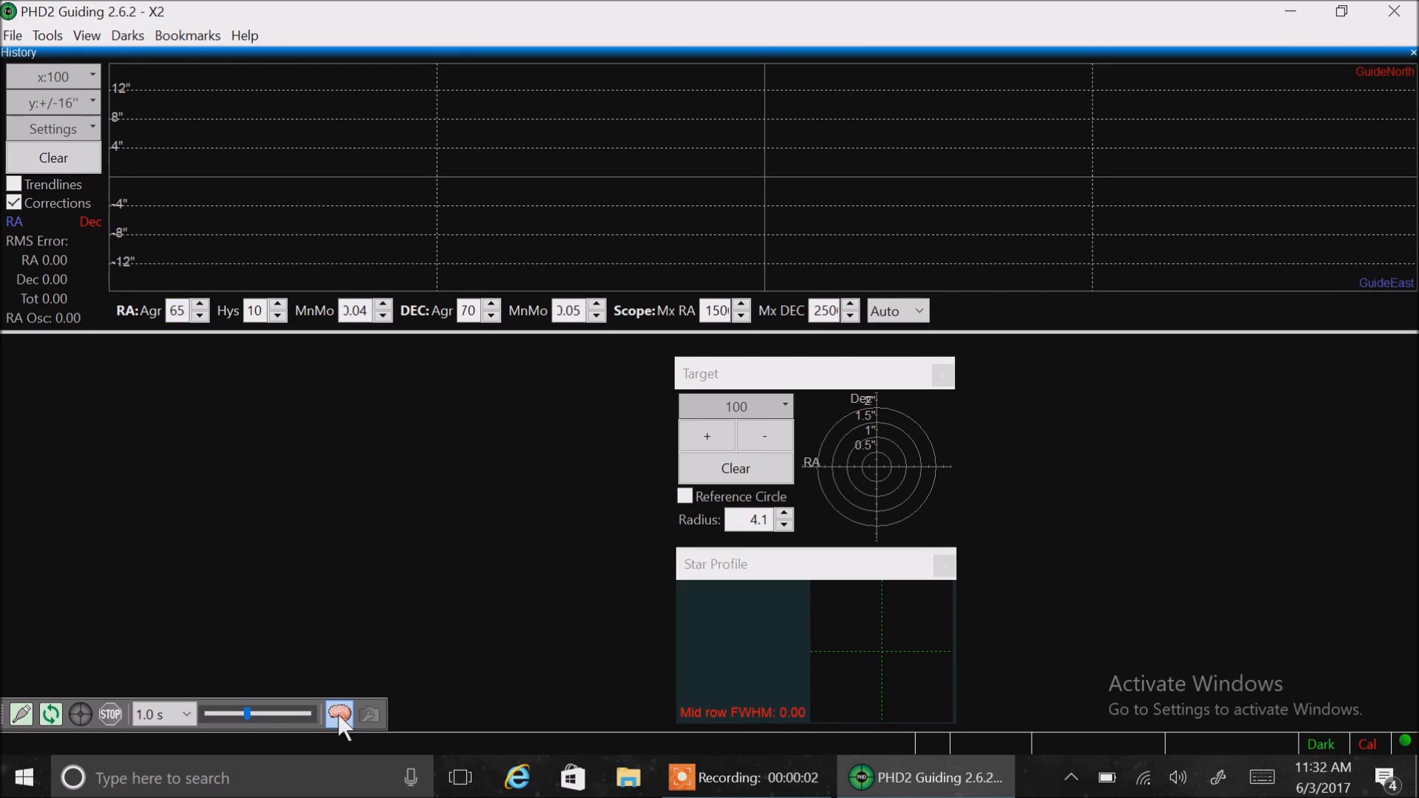
Open Advanced setup on the Global page with Random dither, scale 1.0 and Low Q JPEG logging
click(340, 714)
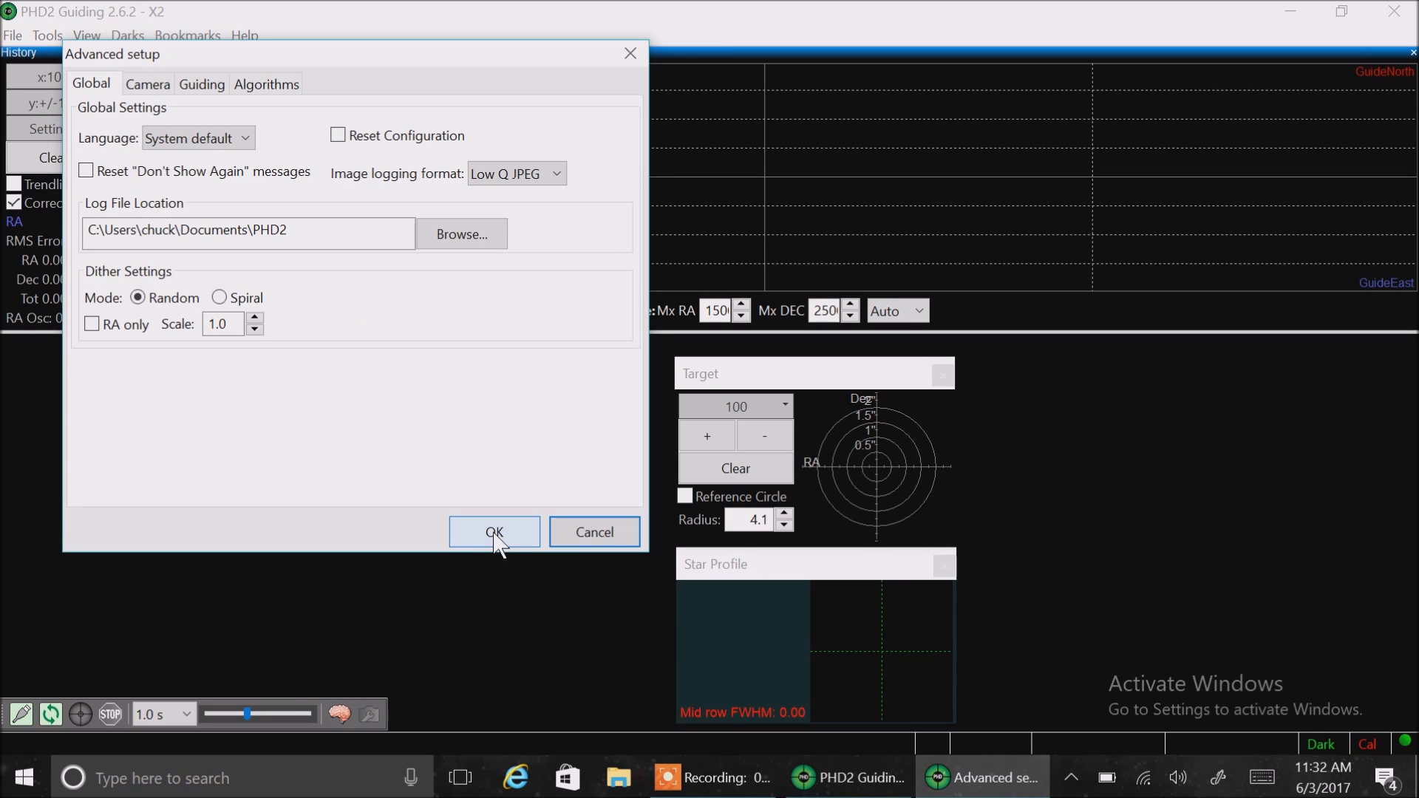
mouse_move(300, 333)
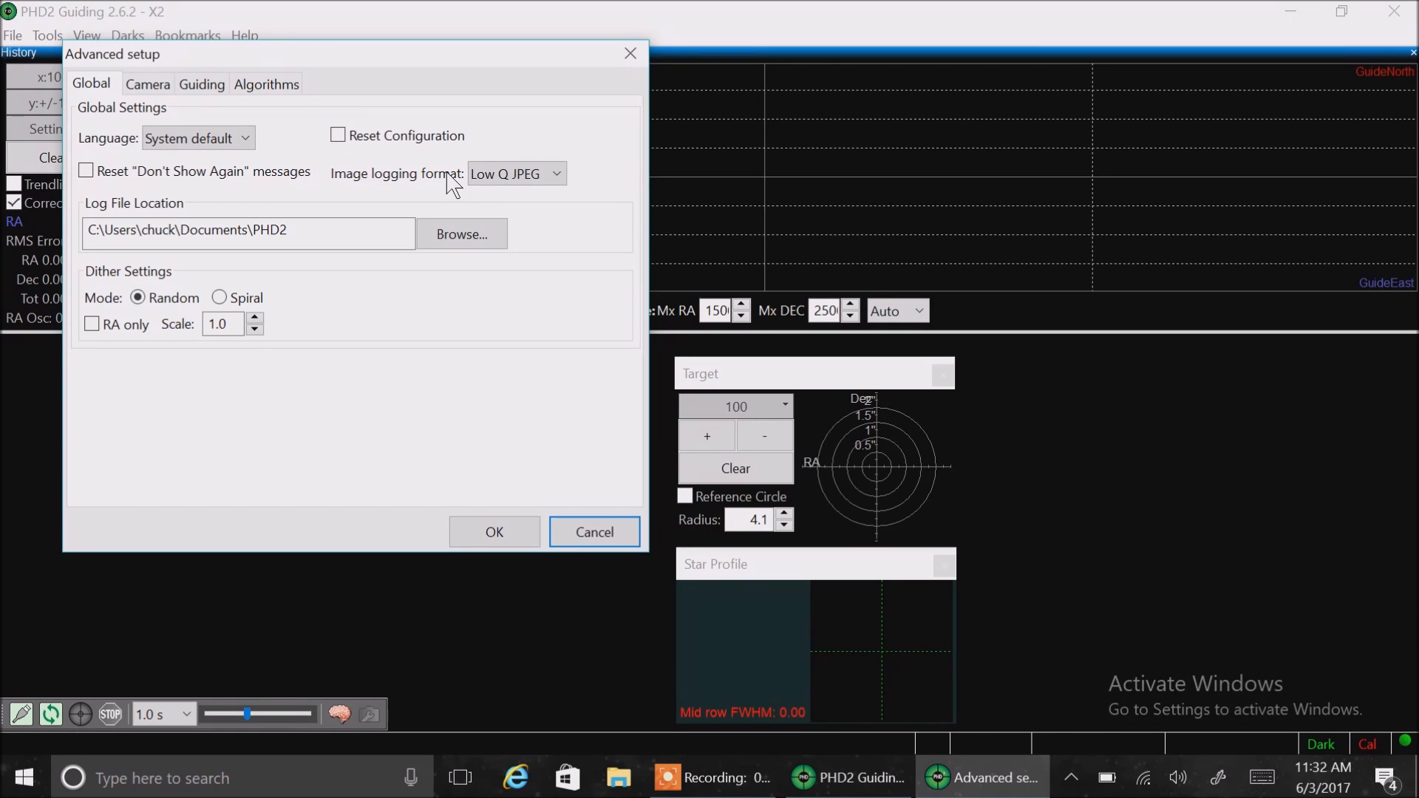
mouse_move(427, 195)
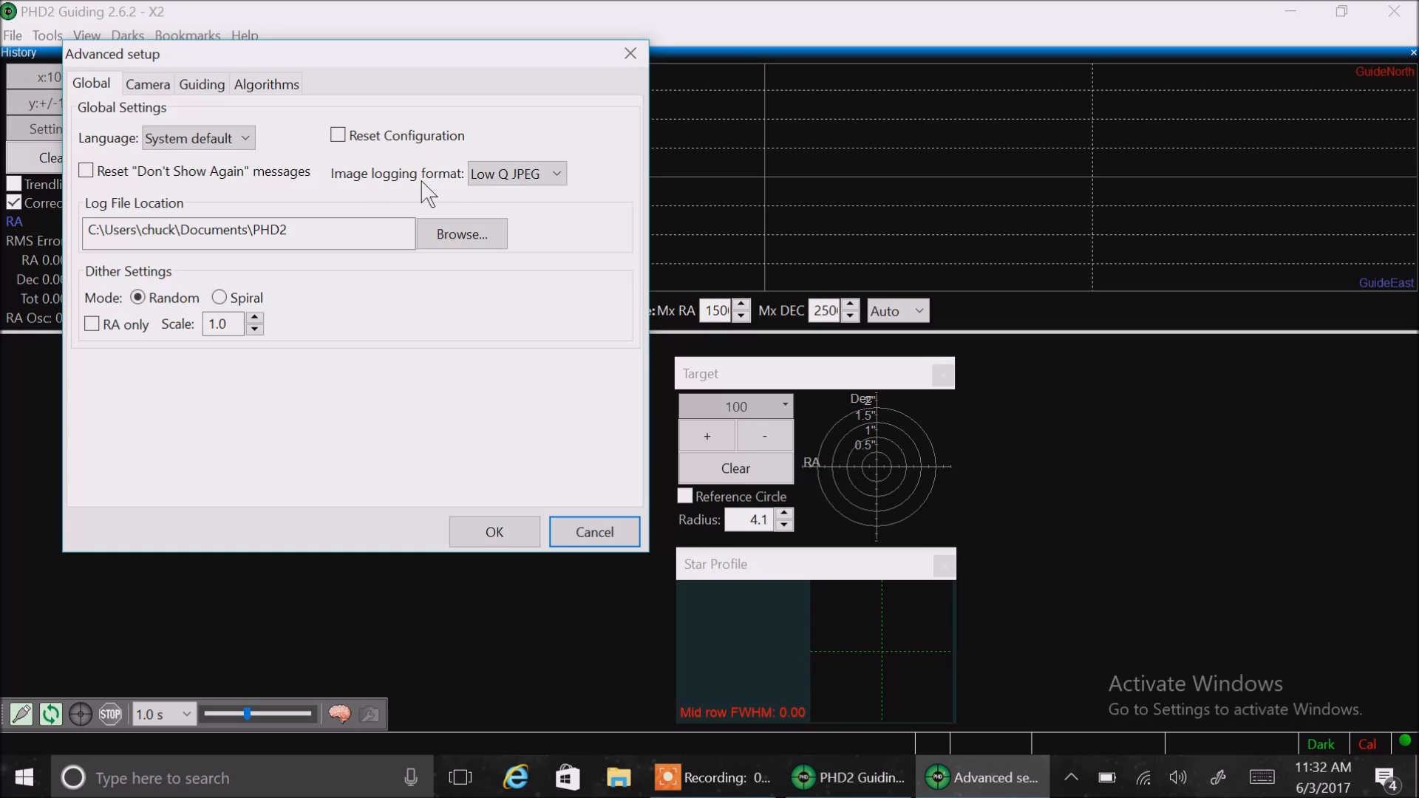
mouse_move(281, 170)
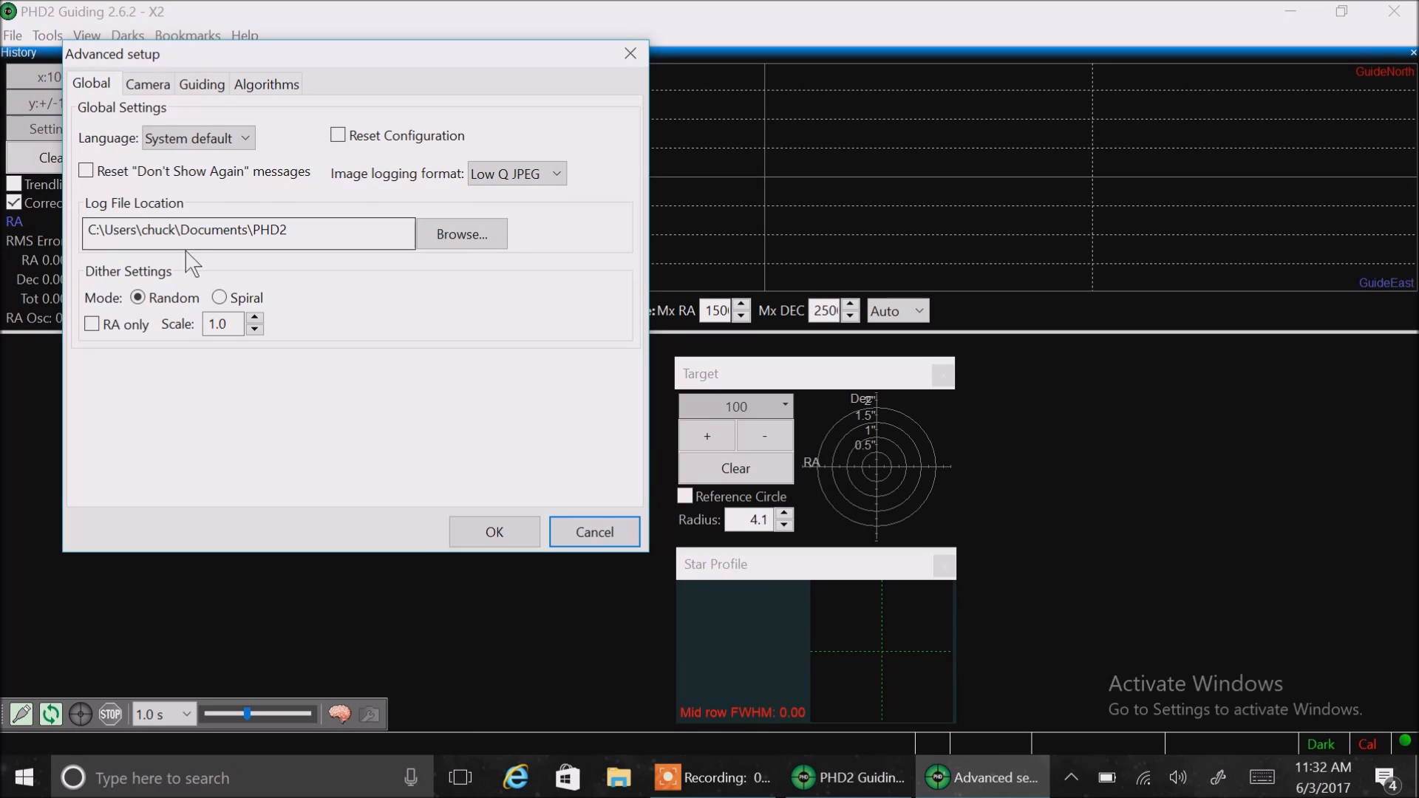
click(138, 297)
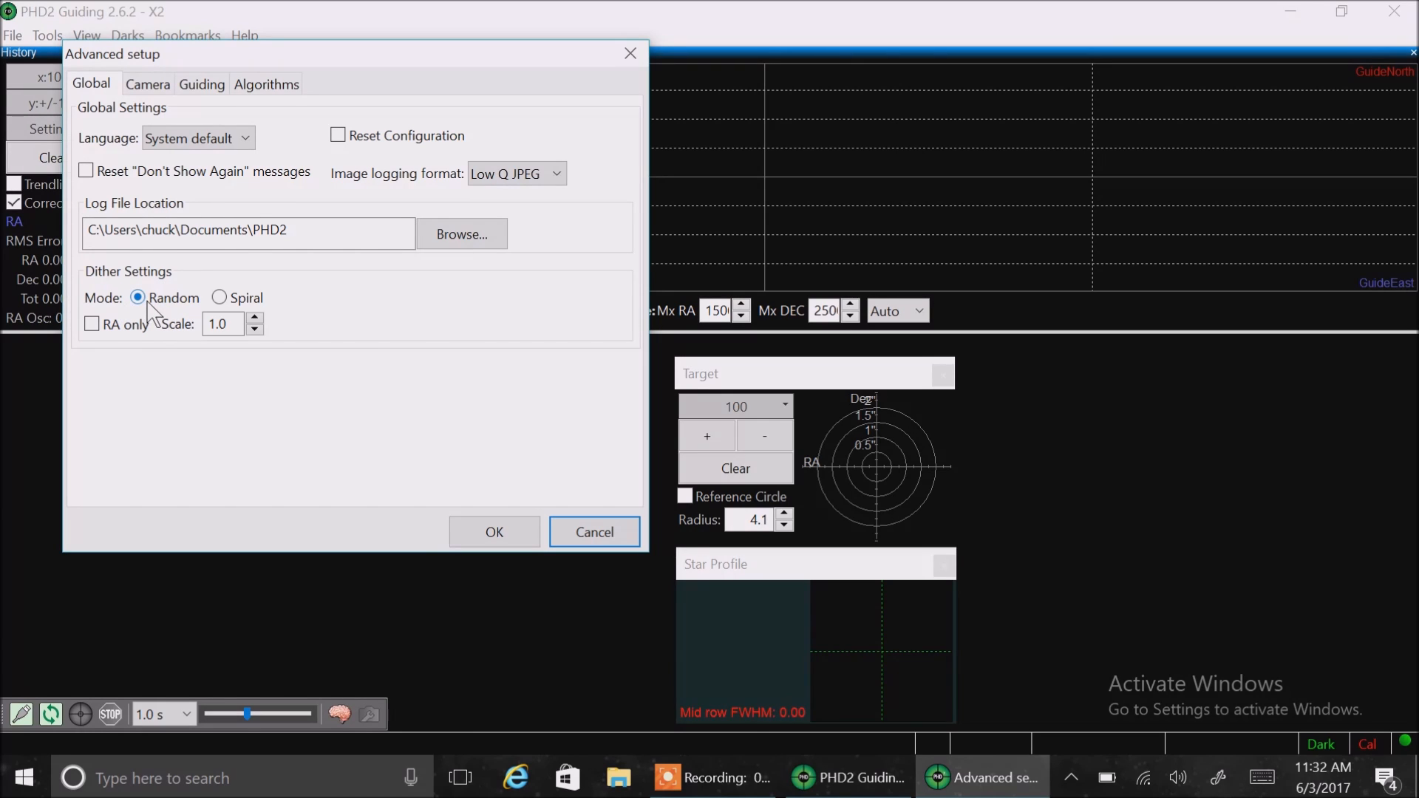
mouse_move(172, 298)
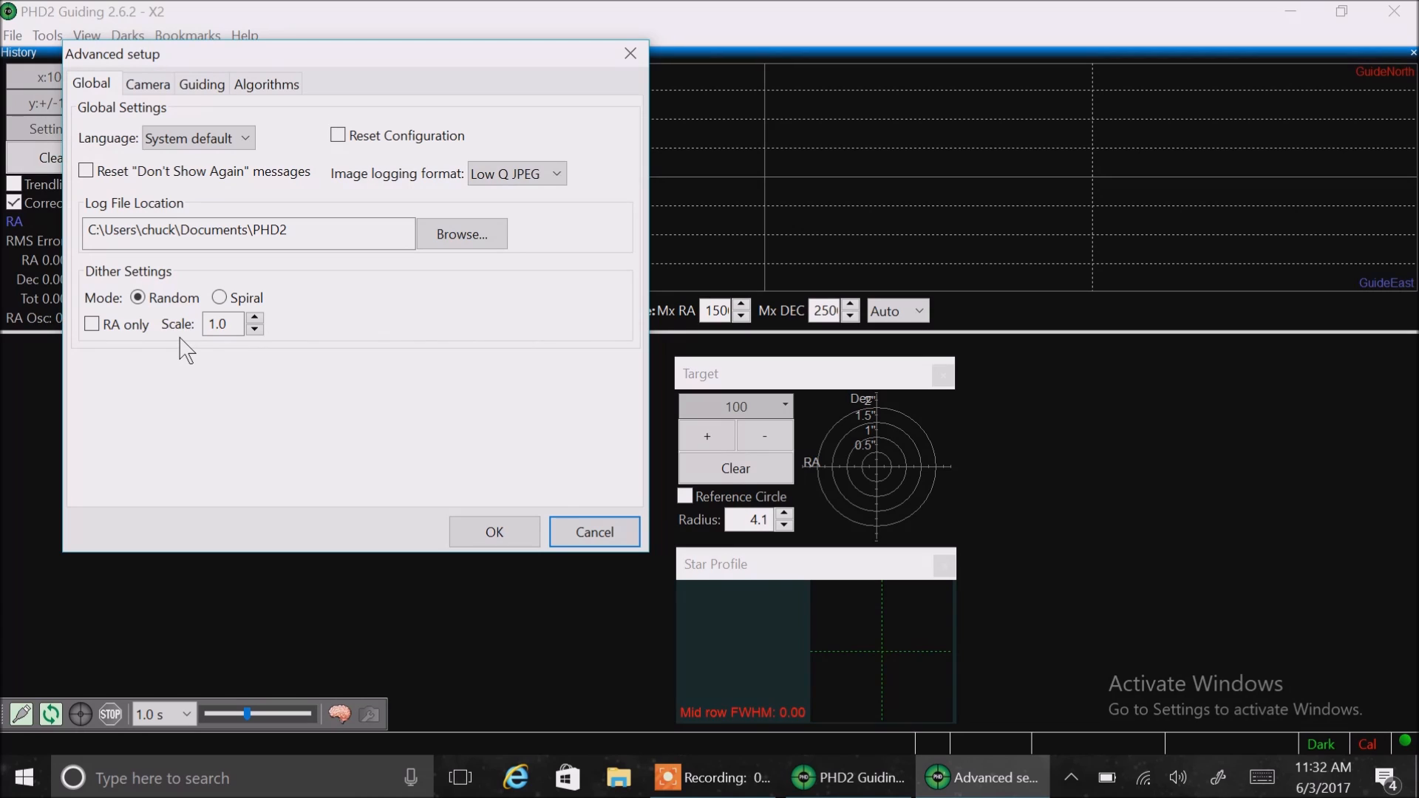
mouse_move(196, 352)
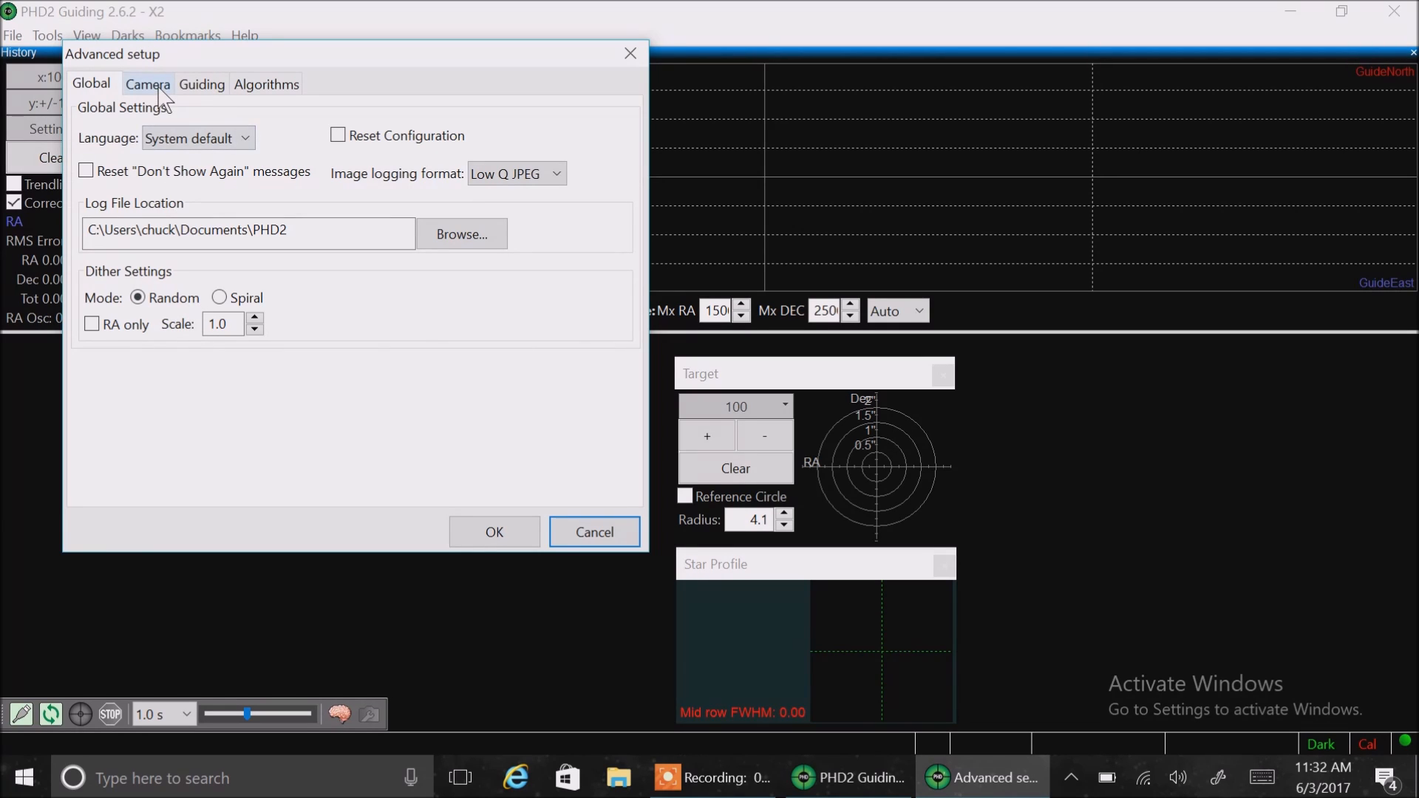
Show the Camera page: 2x2 mean noise reduction, auto exposure 1.0–5.0 s, target SNR 6
click(148, 85)
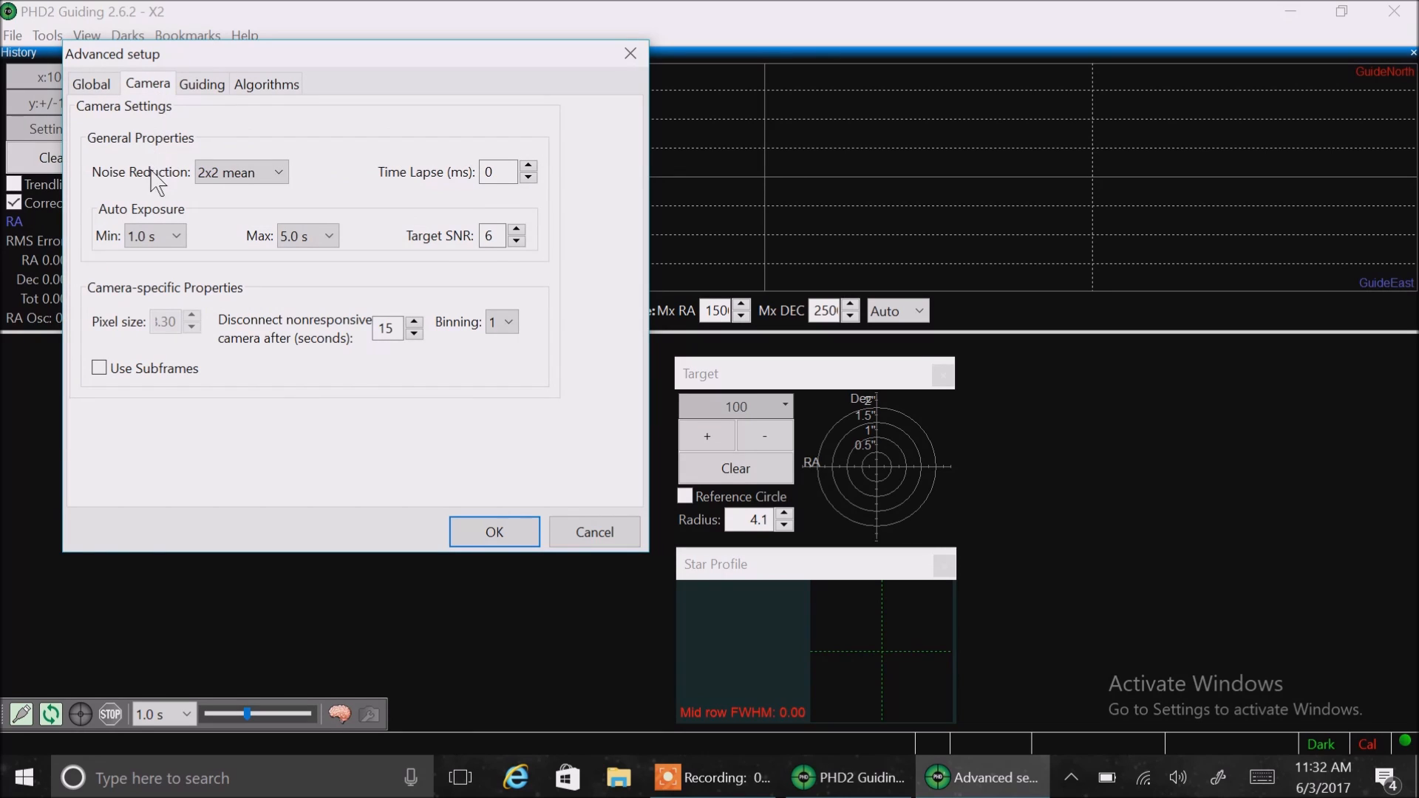
mouse_move(217, 202)
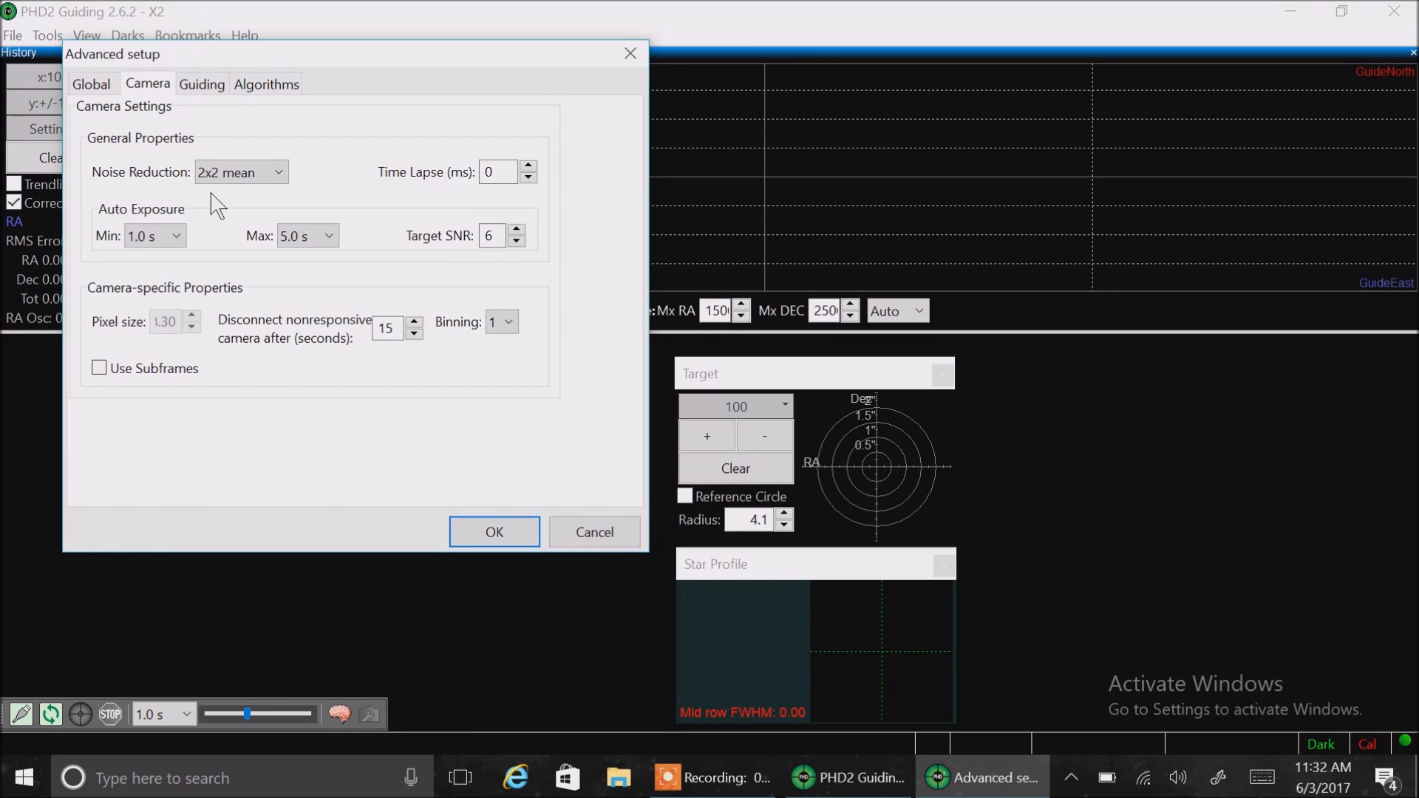
click(498, 171)
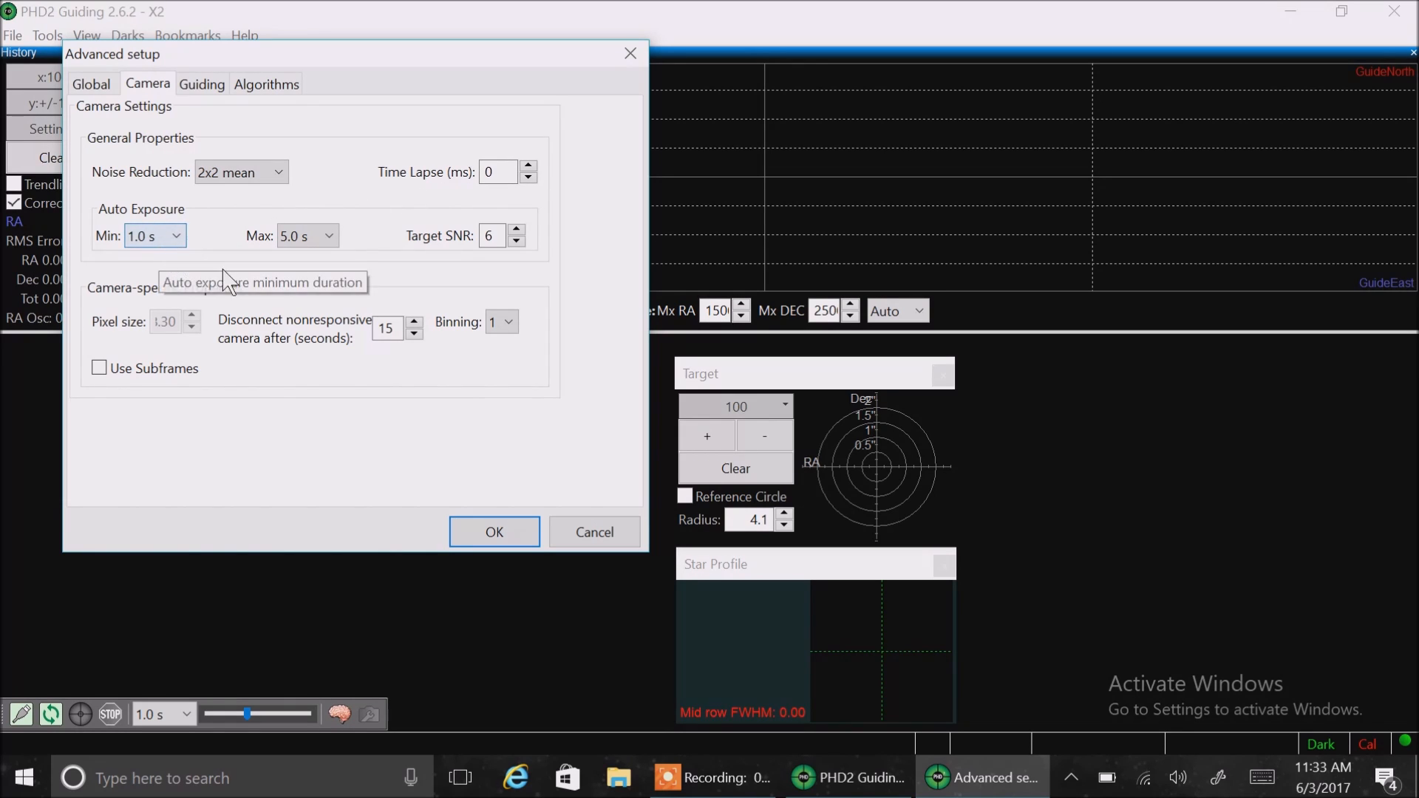
mouse_move(434, 281)
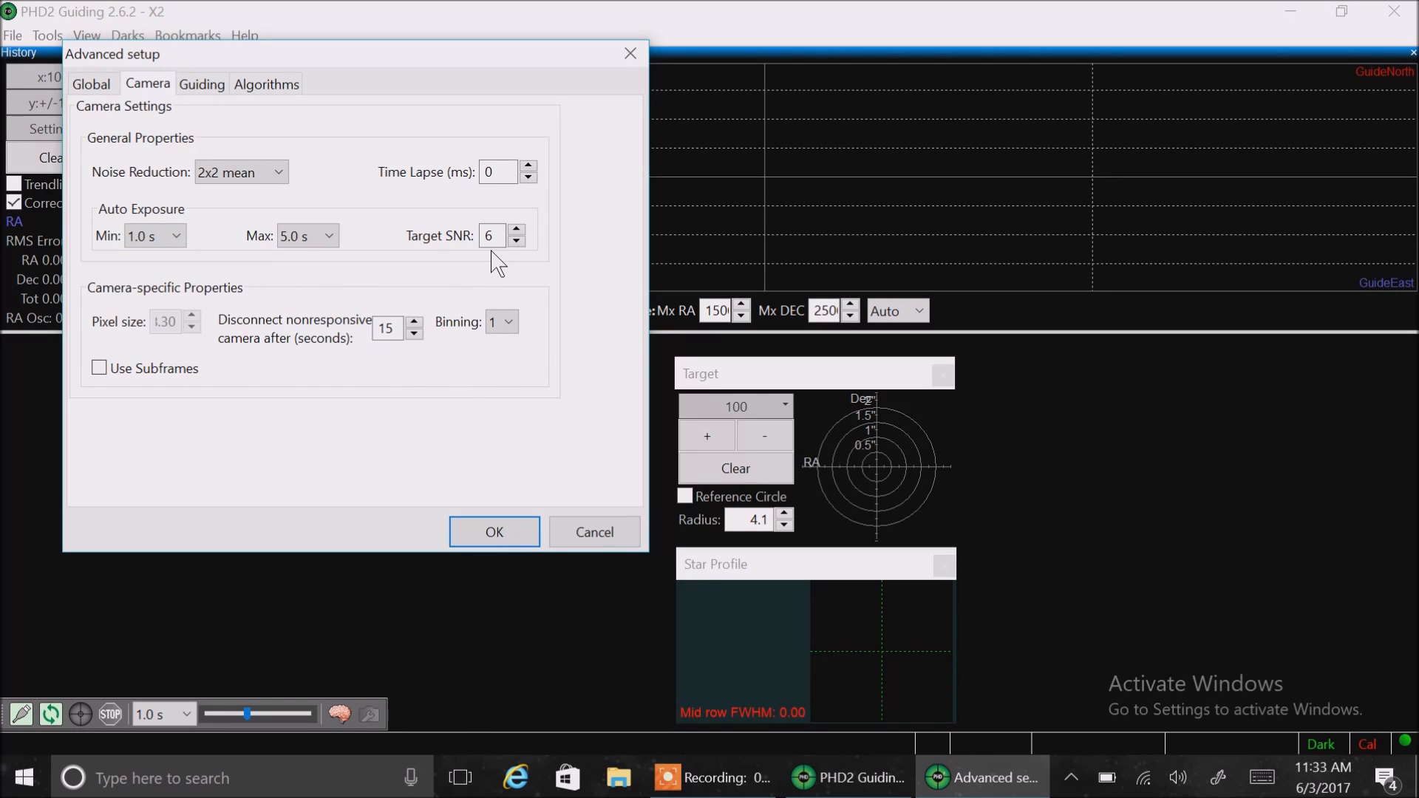
mouse_move(257, 303)
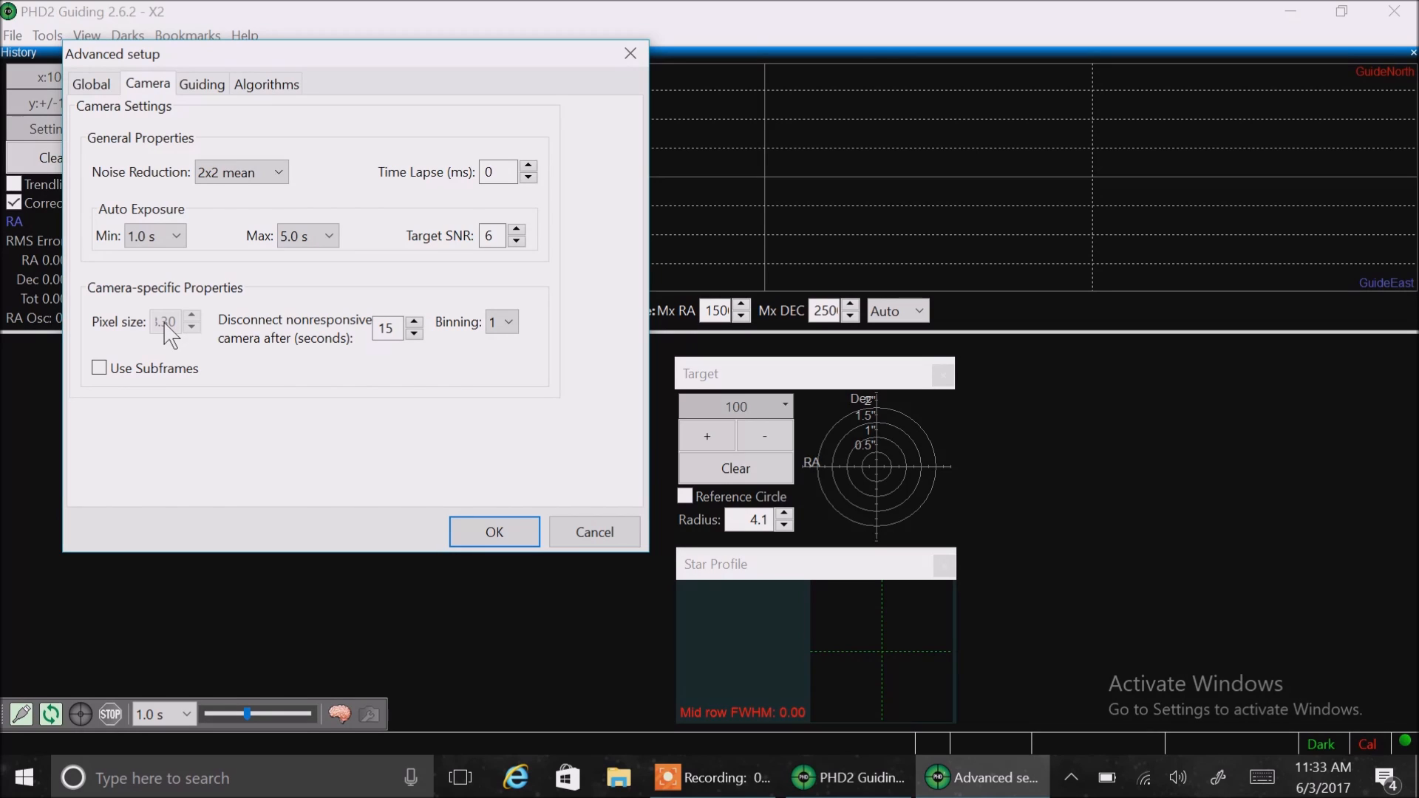
mouse_move(169, 337)
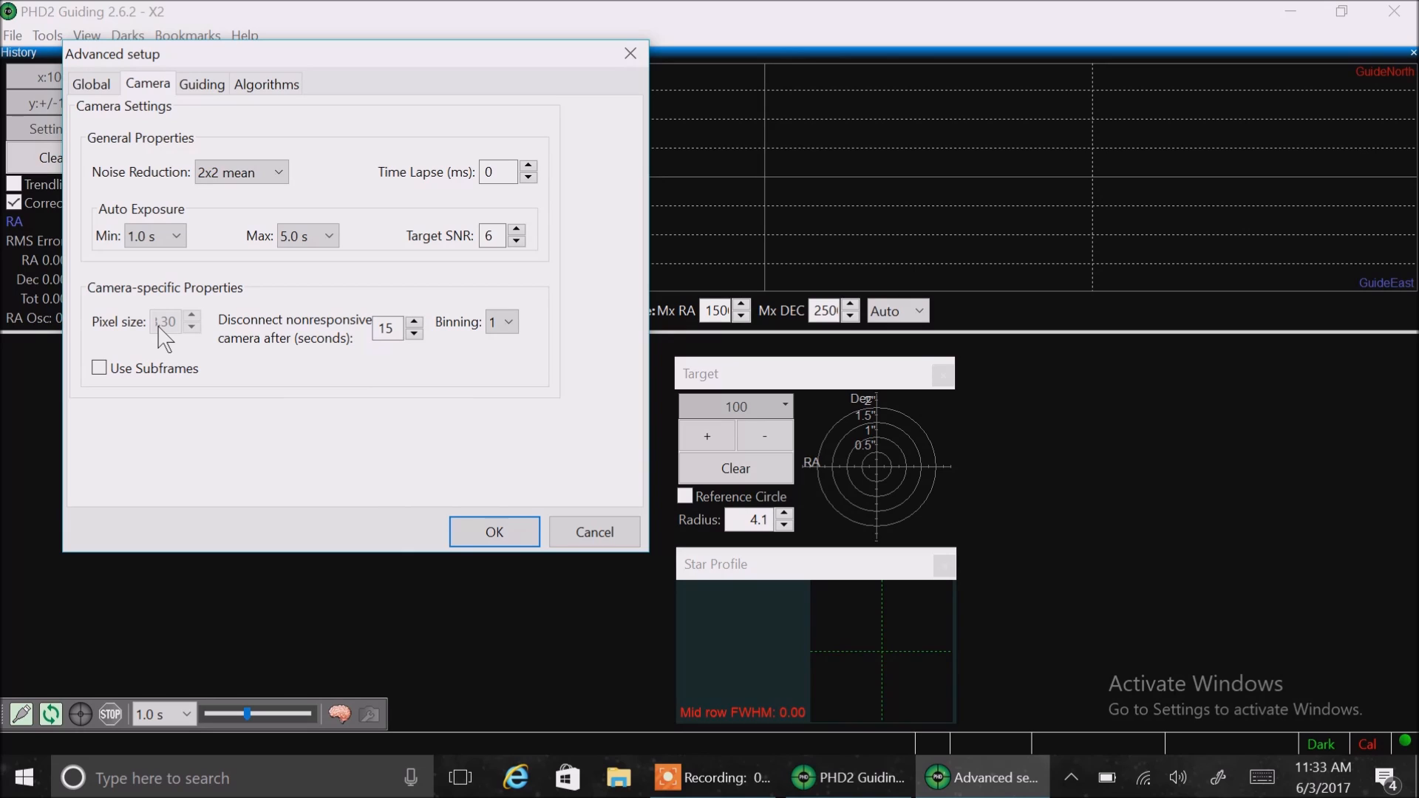
mouse_move(276, 349)
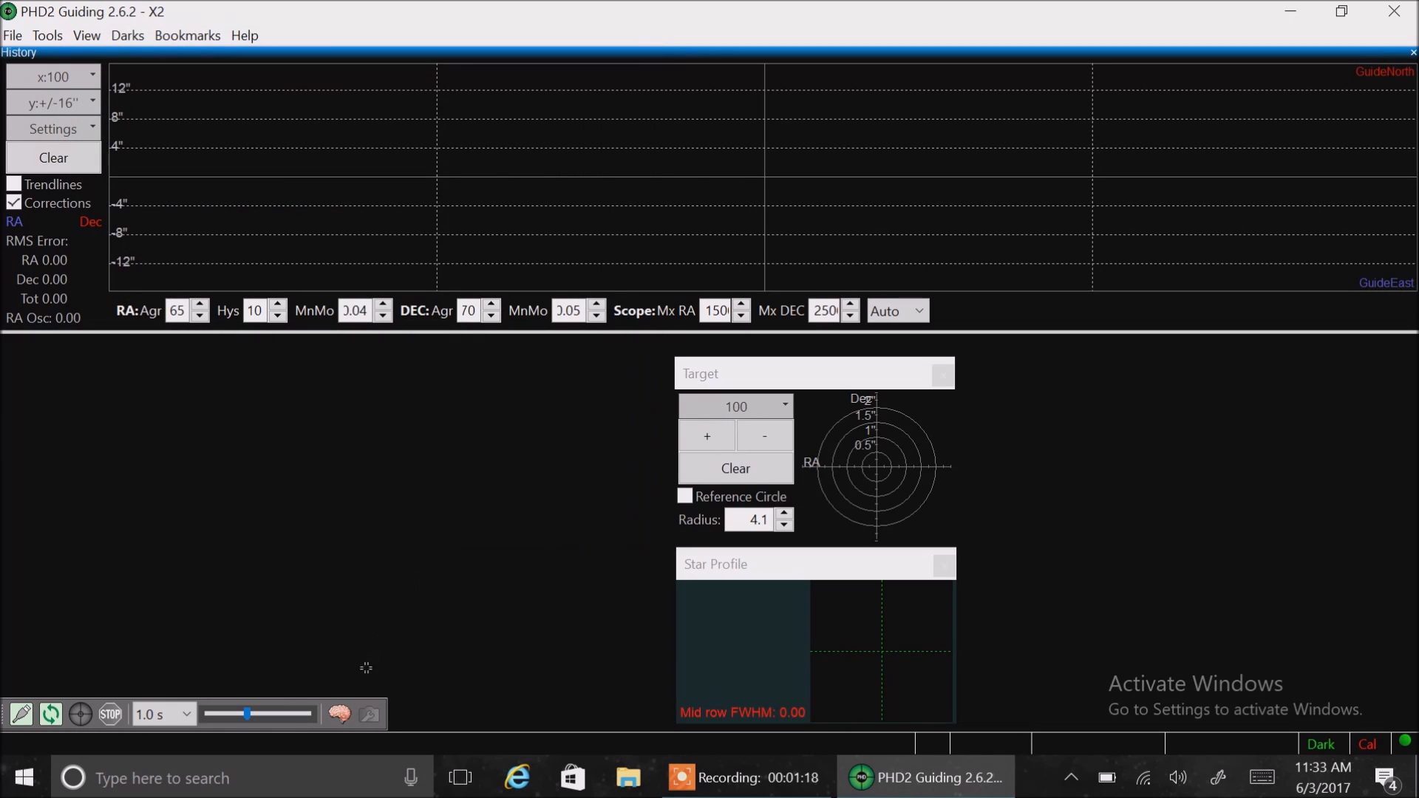
mouse_move(136, 695)
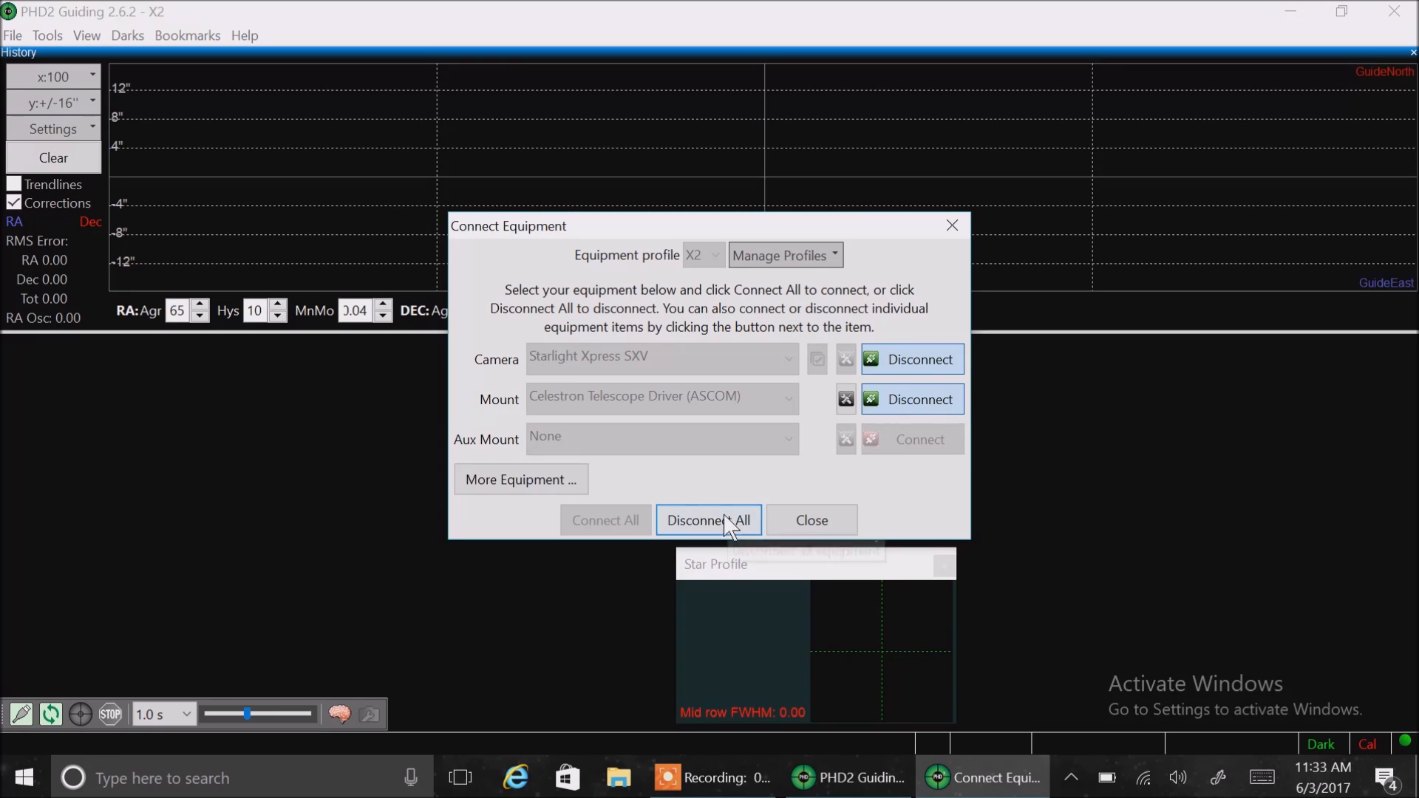
Disconnect All in Connect Equipment and close the window
click(708, 519)
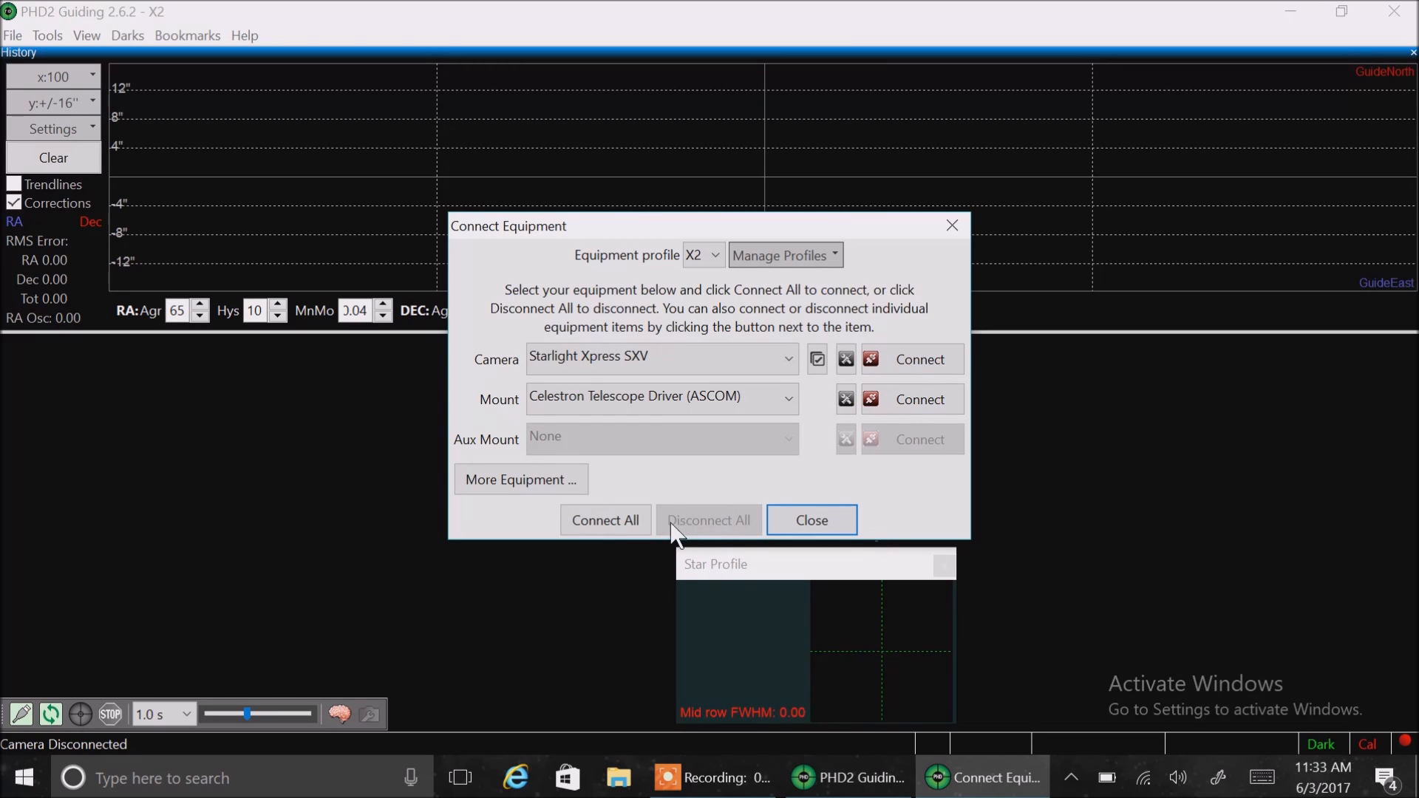
mouse_move(735, 551)
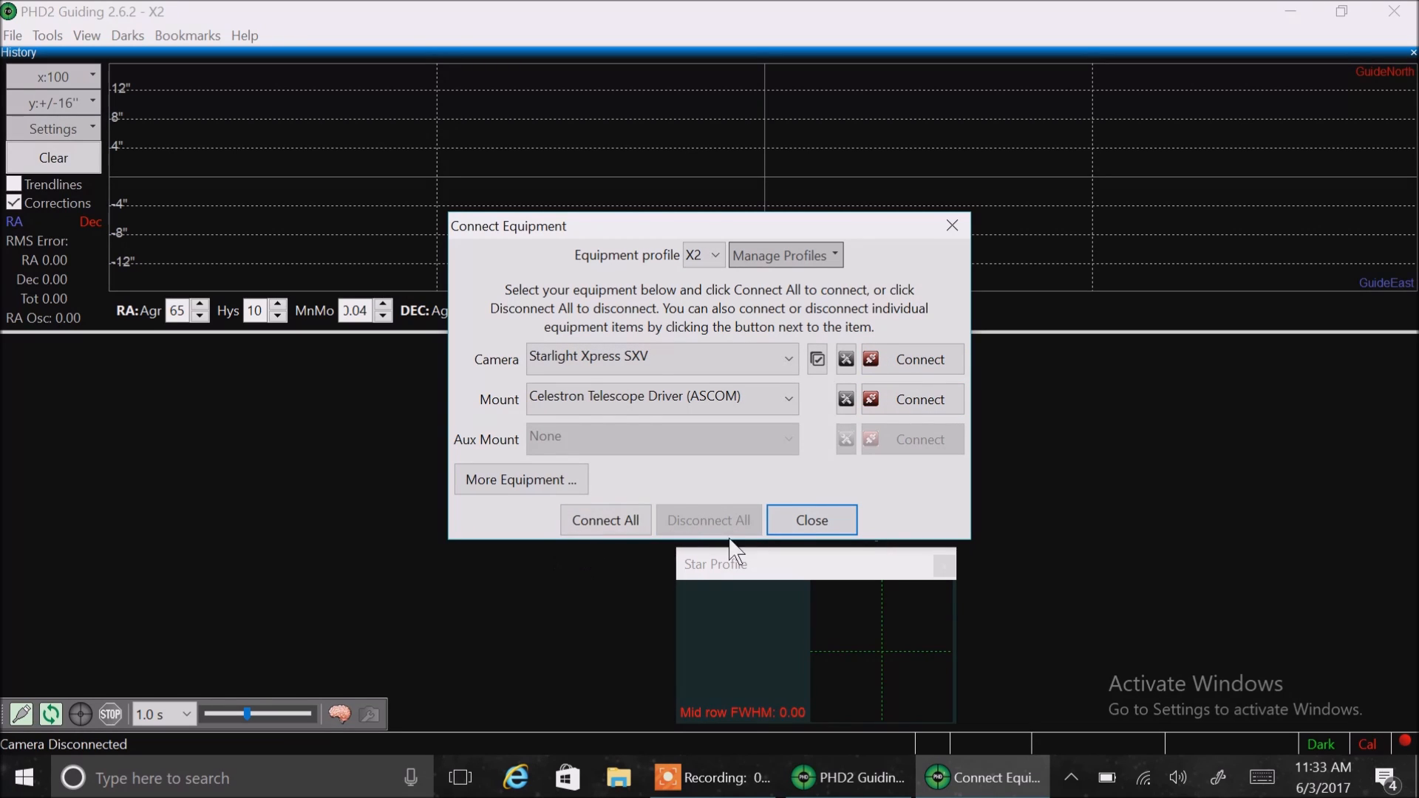
click(810, 519)
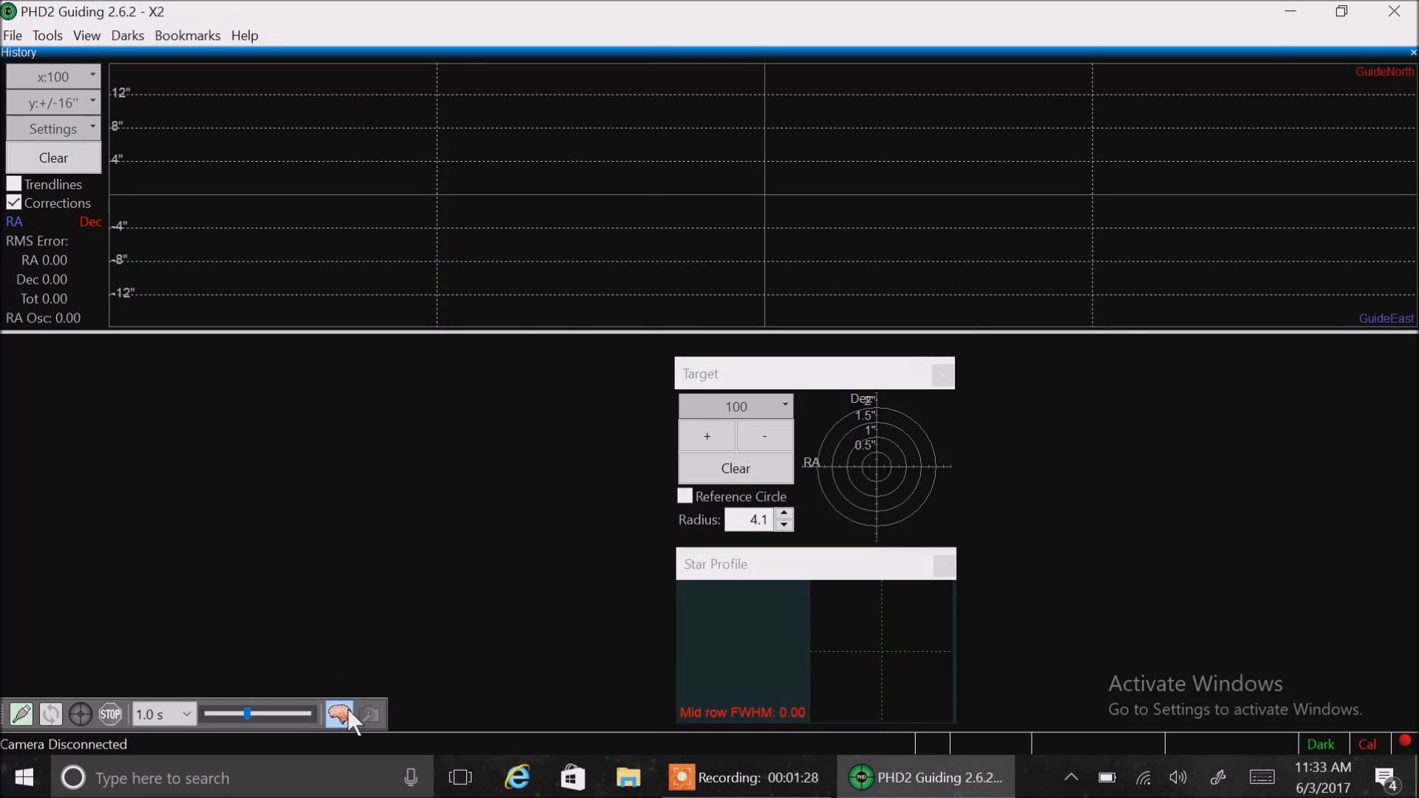
Reopen Advanced setup on the Camera page and start editing the pixel size value
click(339, 714)
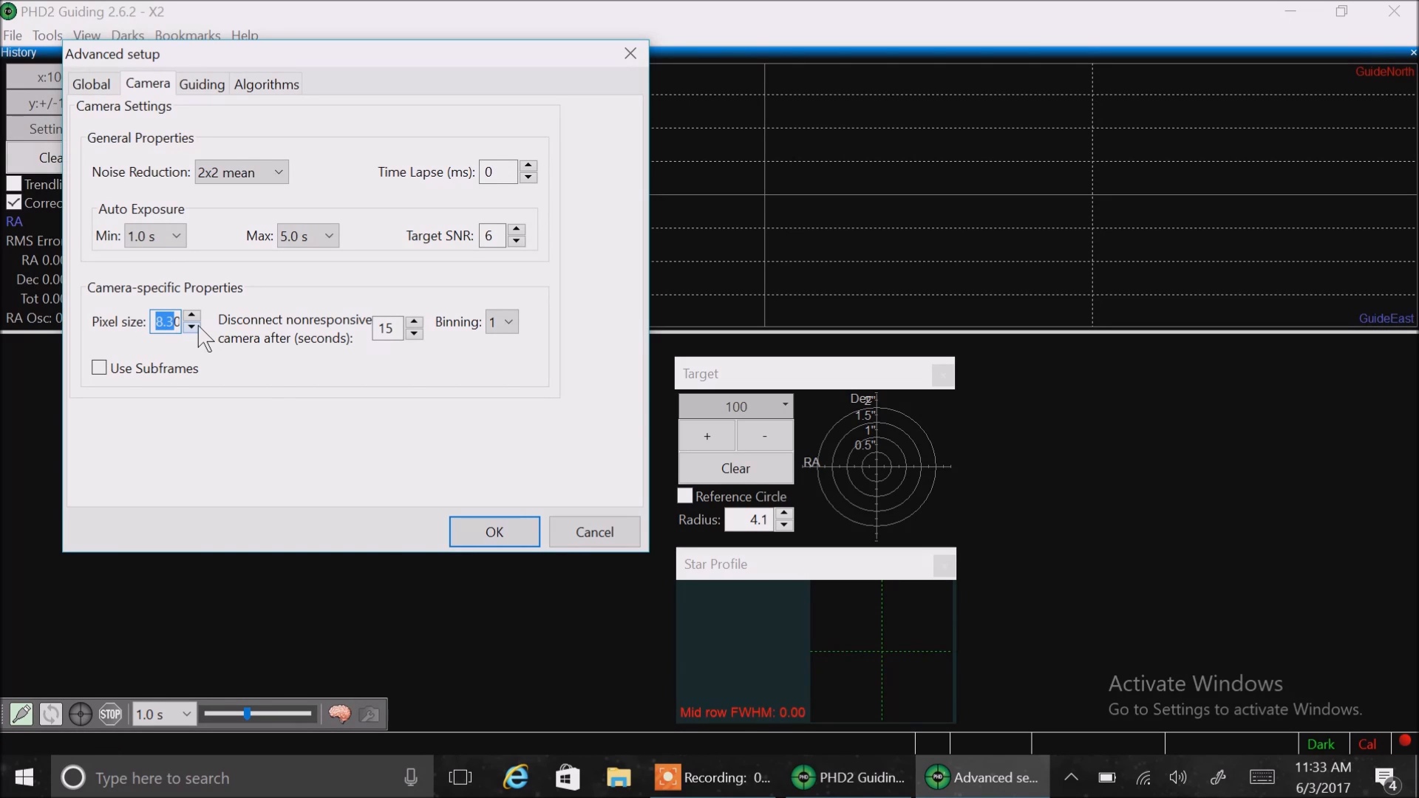
mouse_move(209, 340)
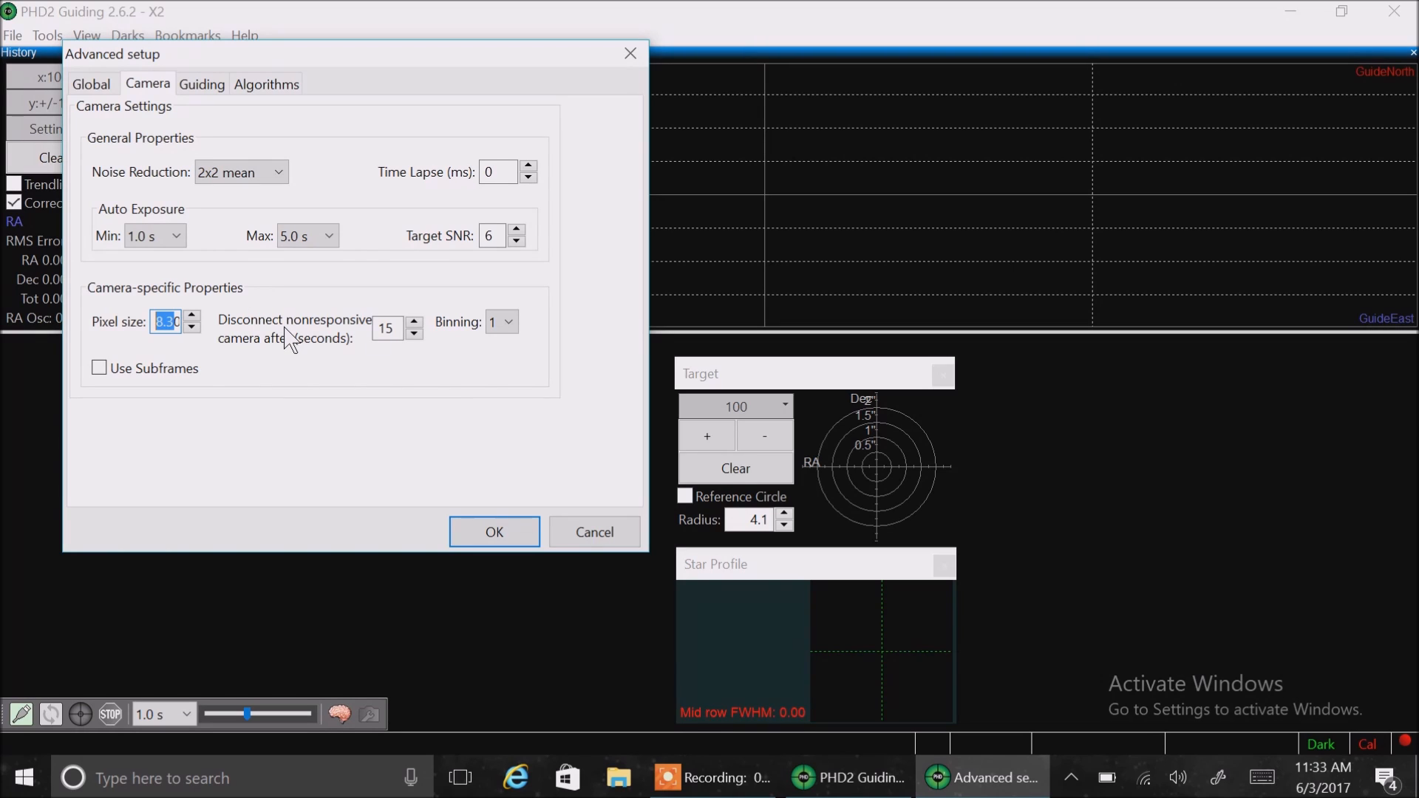
mouse_move(326, 341)
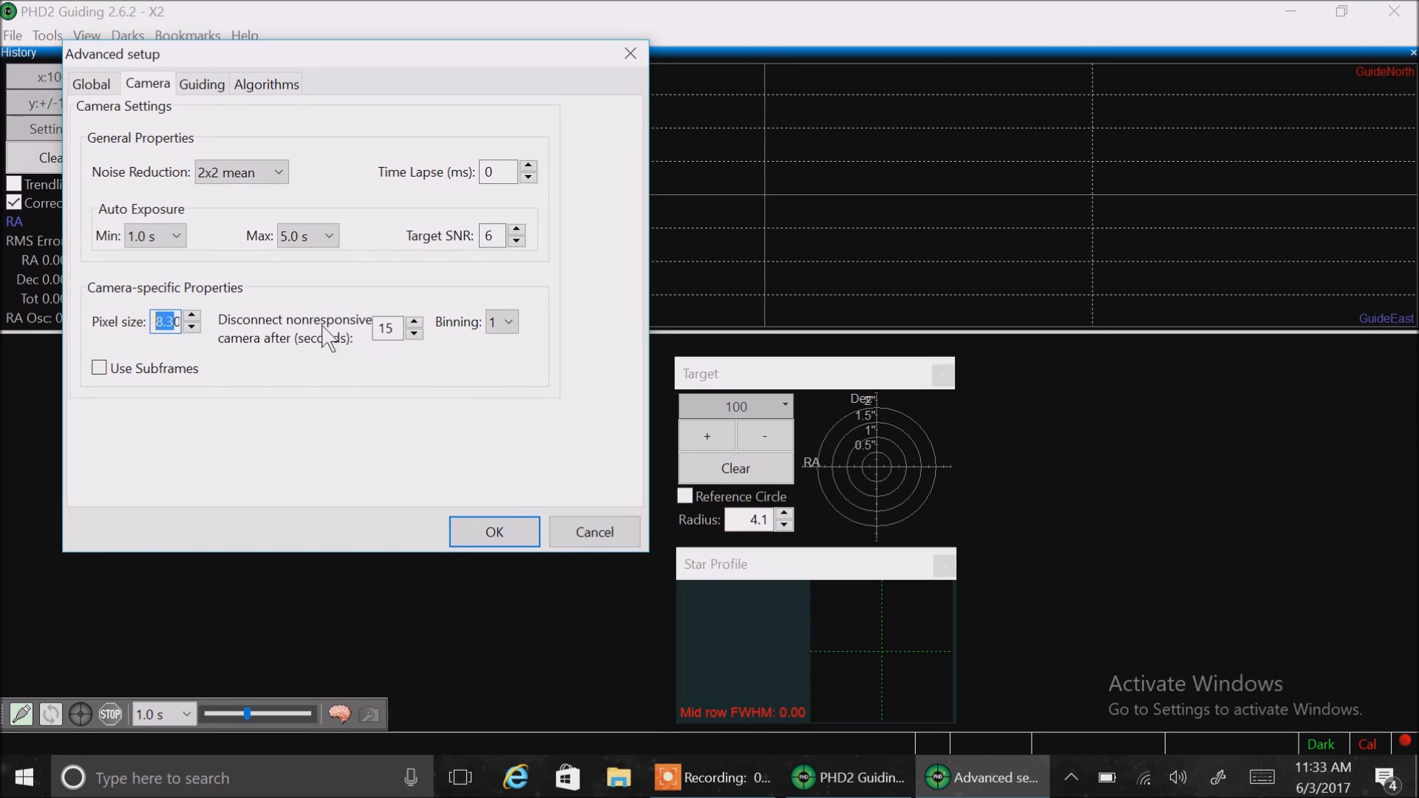
mouse_move(371, 352)
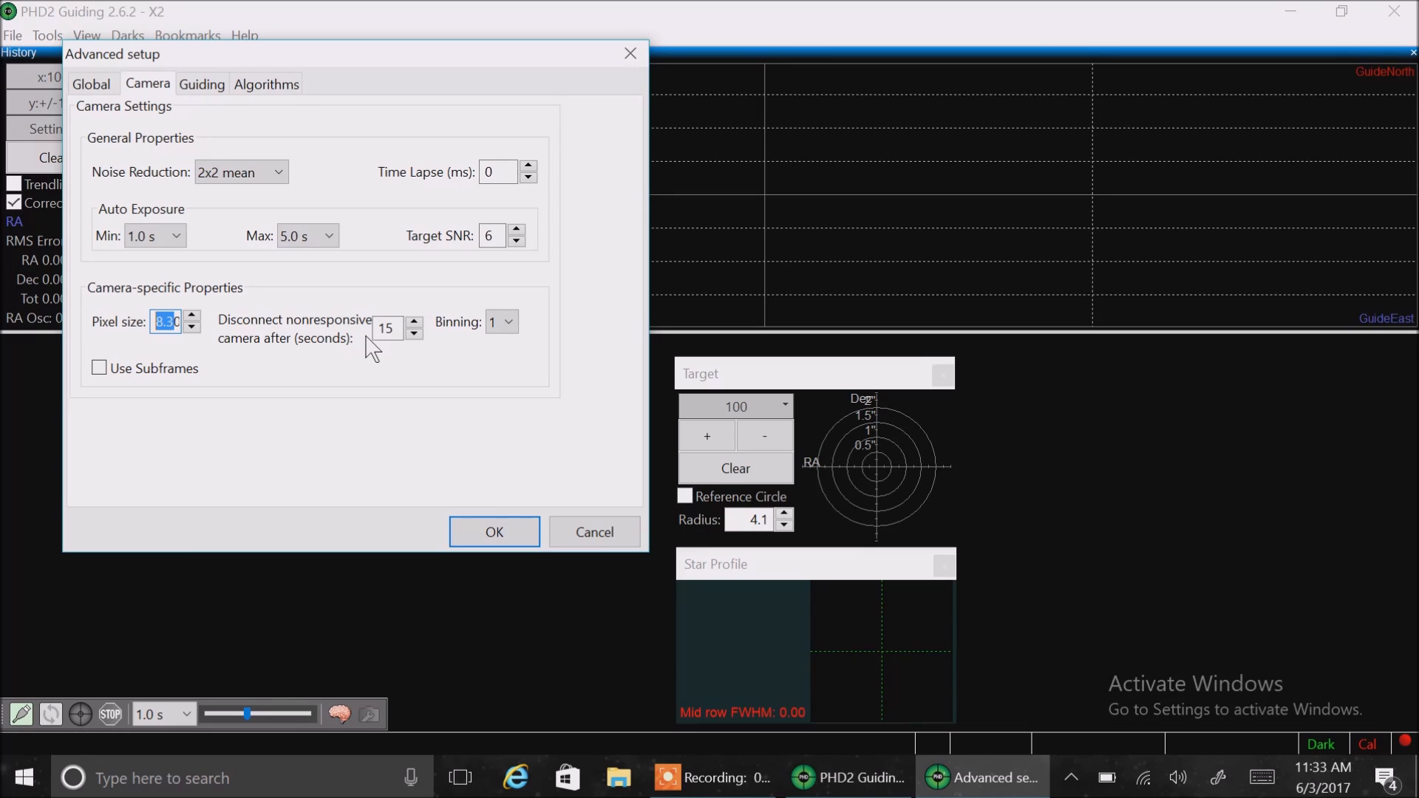
mouse_move(362, 346)
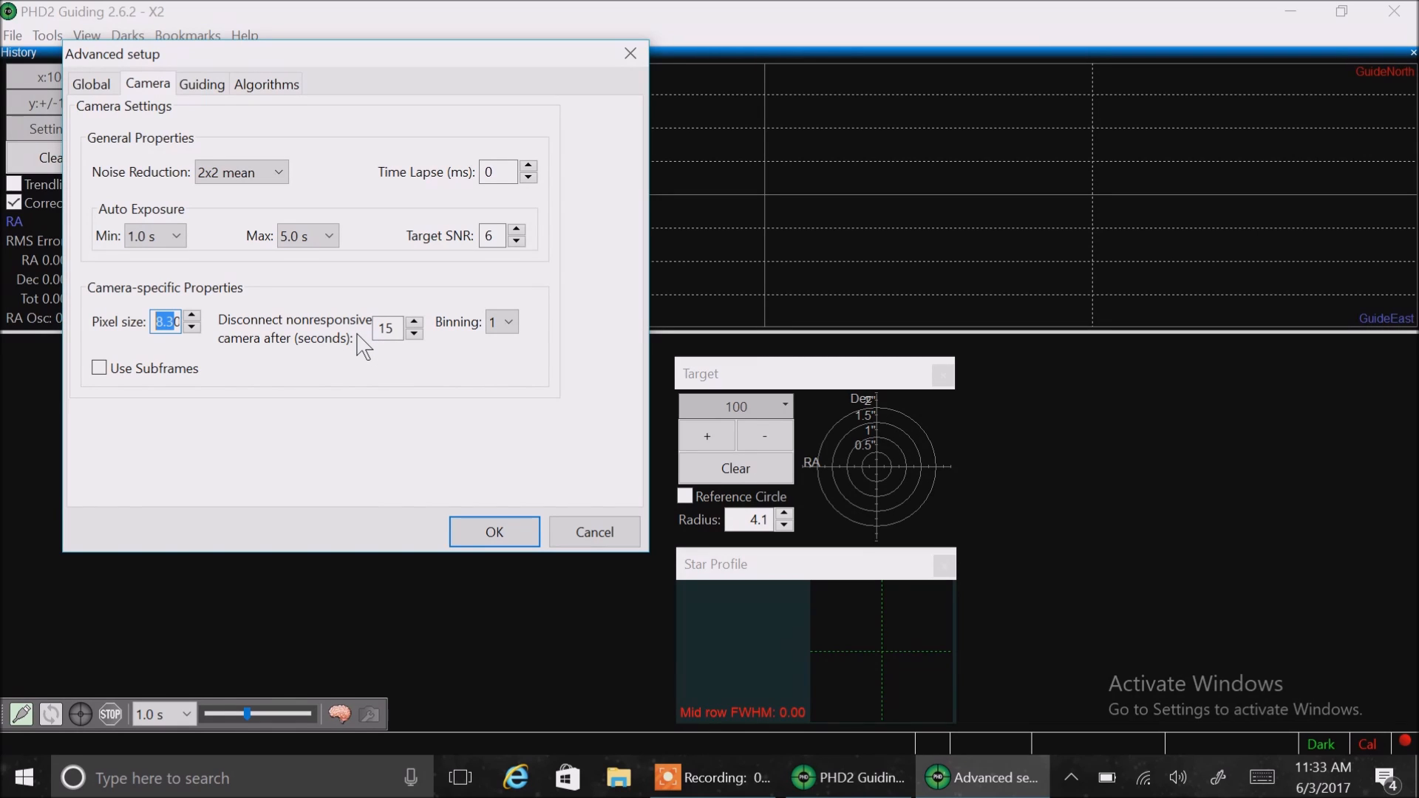
click(241, 171)
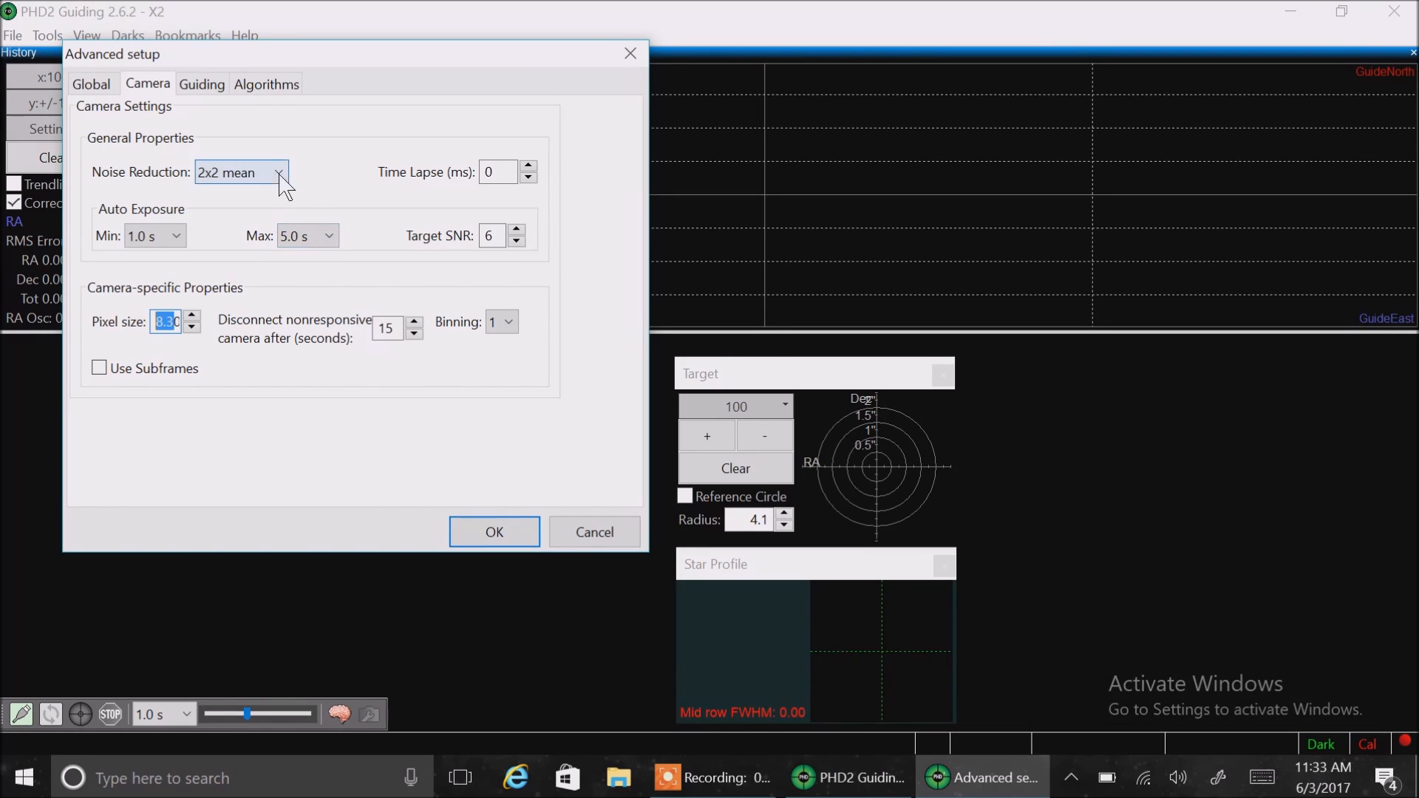
Review the Guiding page: 15 px search region, 190 mm focal length, 4750 ms calibration step, tolerance 50.0
click(203, 84)
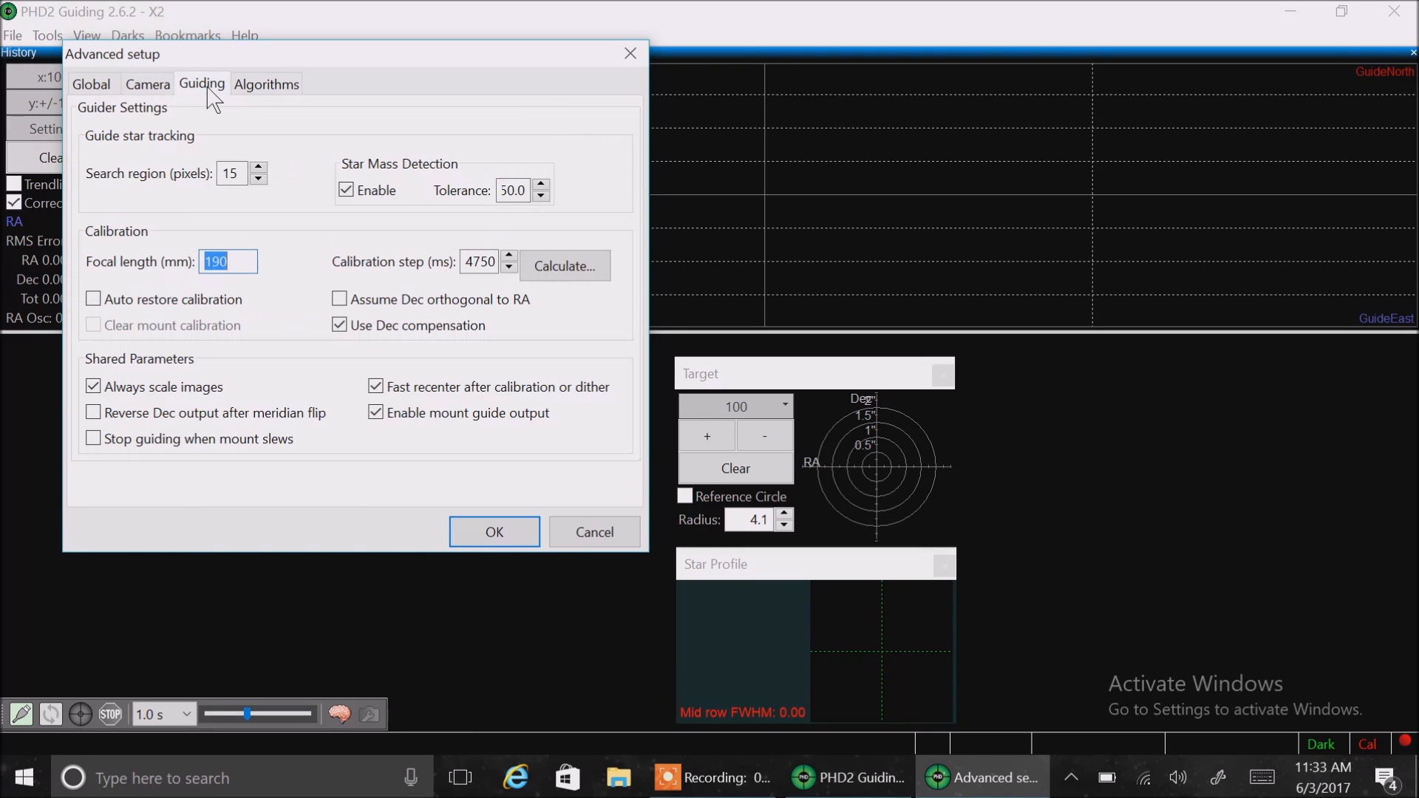
mouse_move(187, 188)
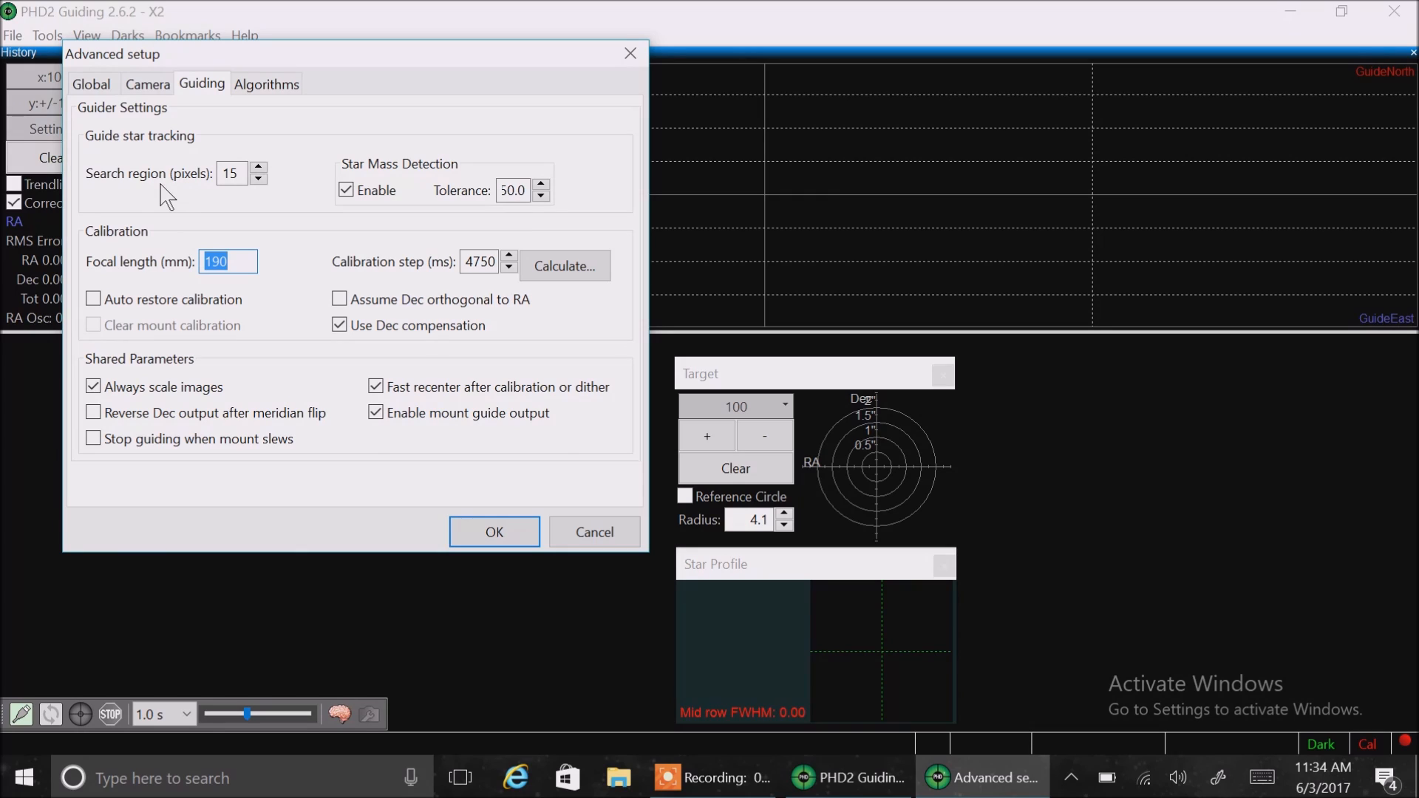
mouse_move(231, 199)
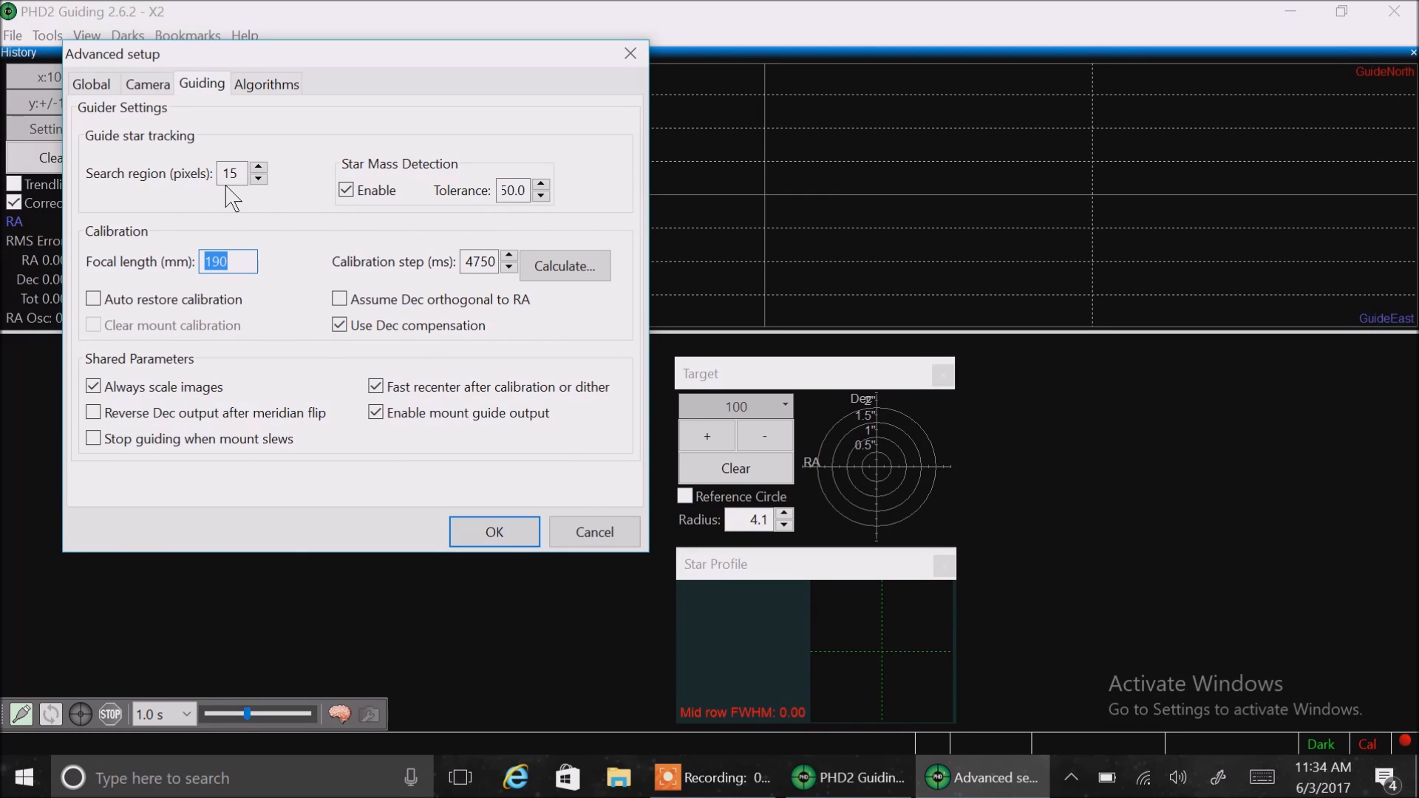
mouse_move(442, 204)
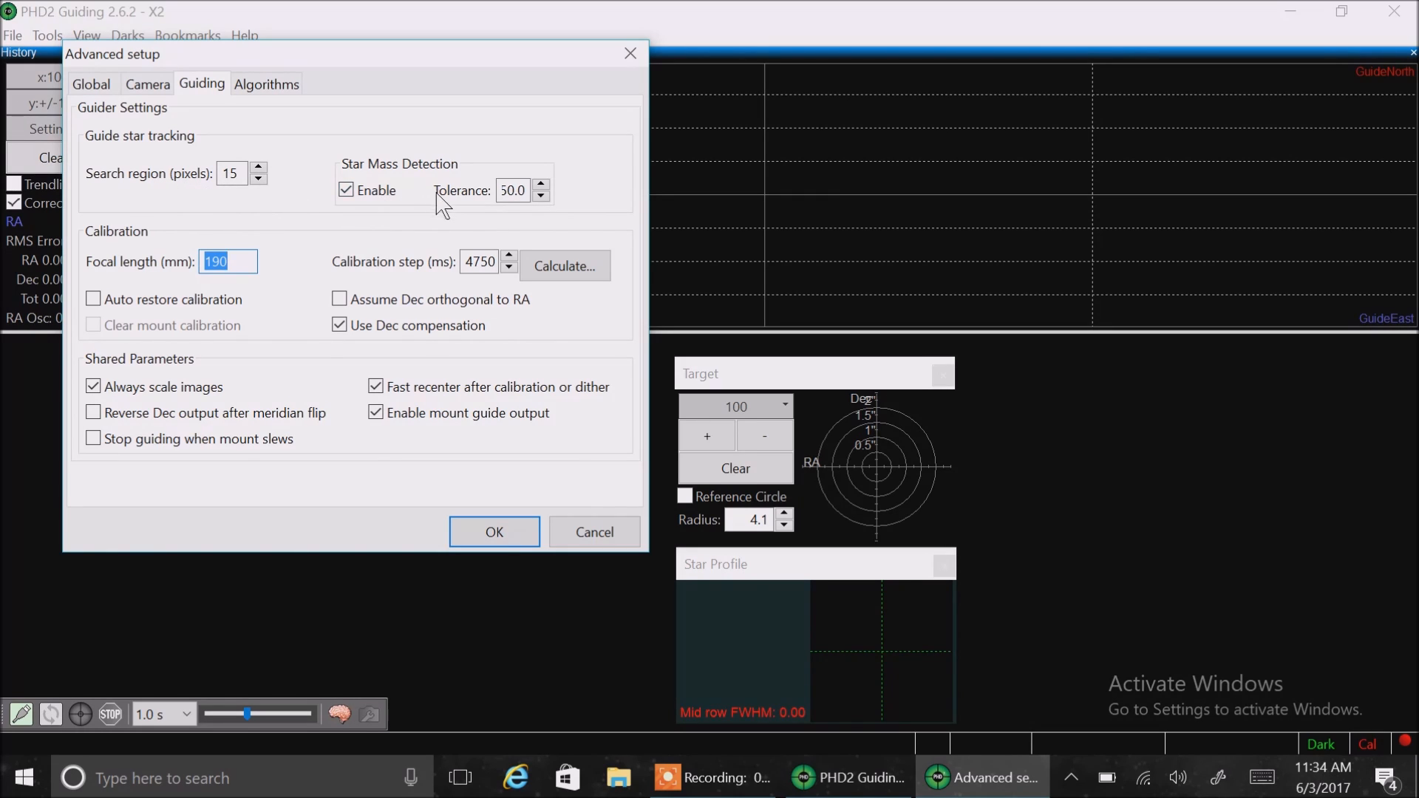
click(513, 190)
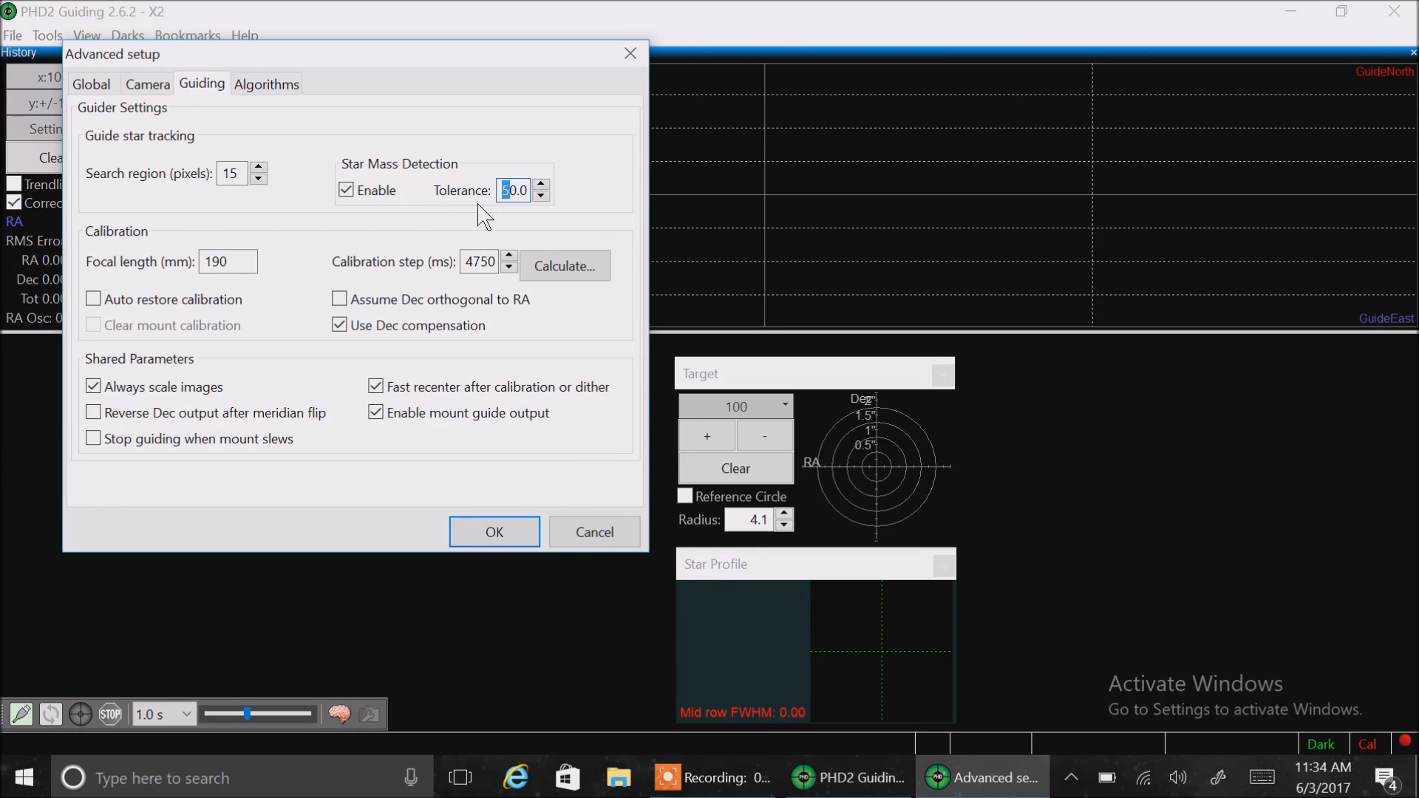
mouse_move(384, 222)
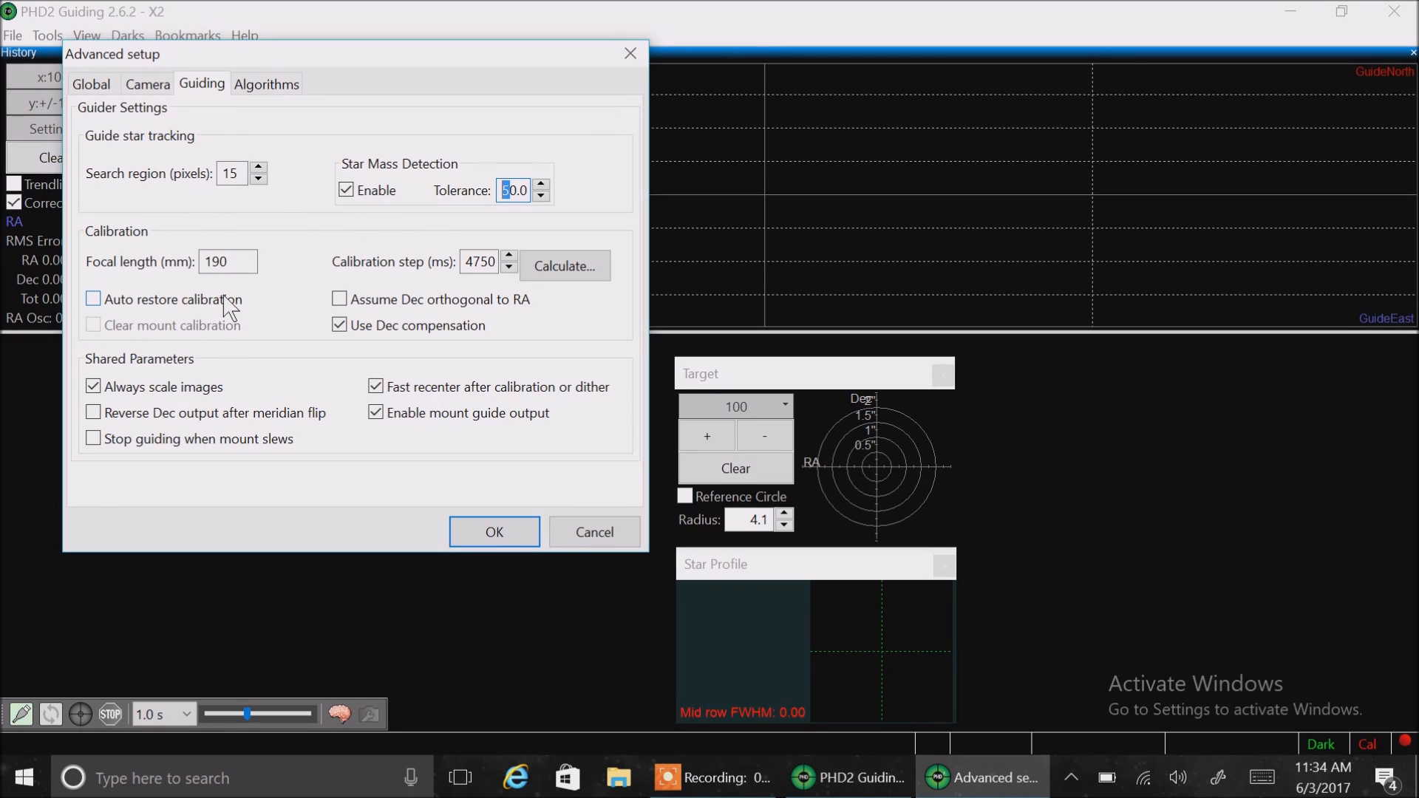
mouse_move(191, 313)
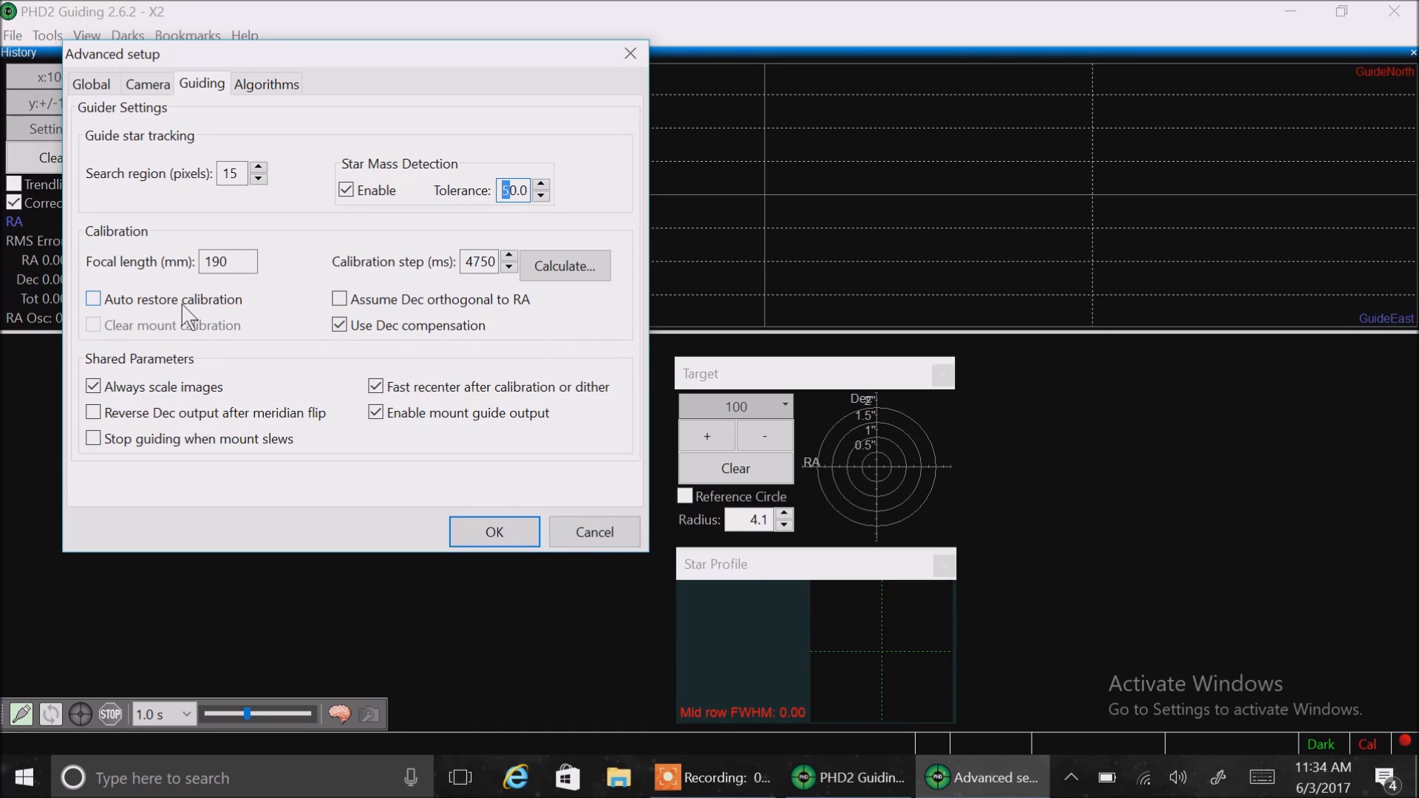
mouse_move(137, 305)
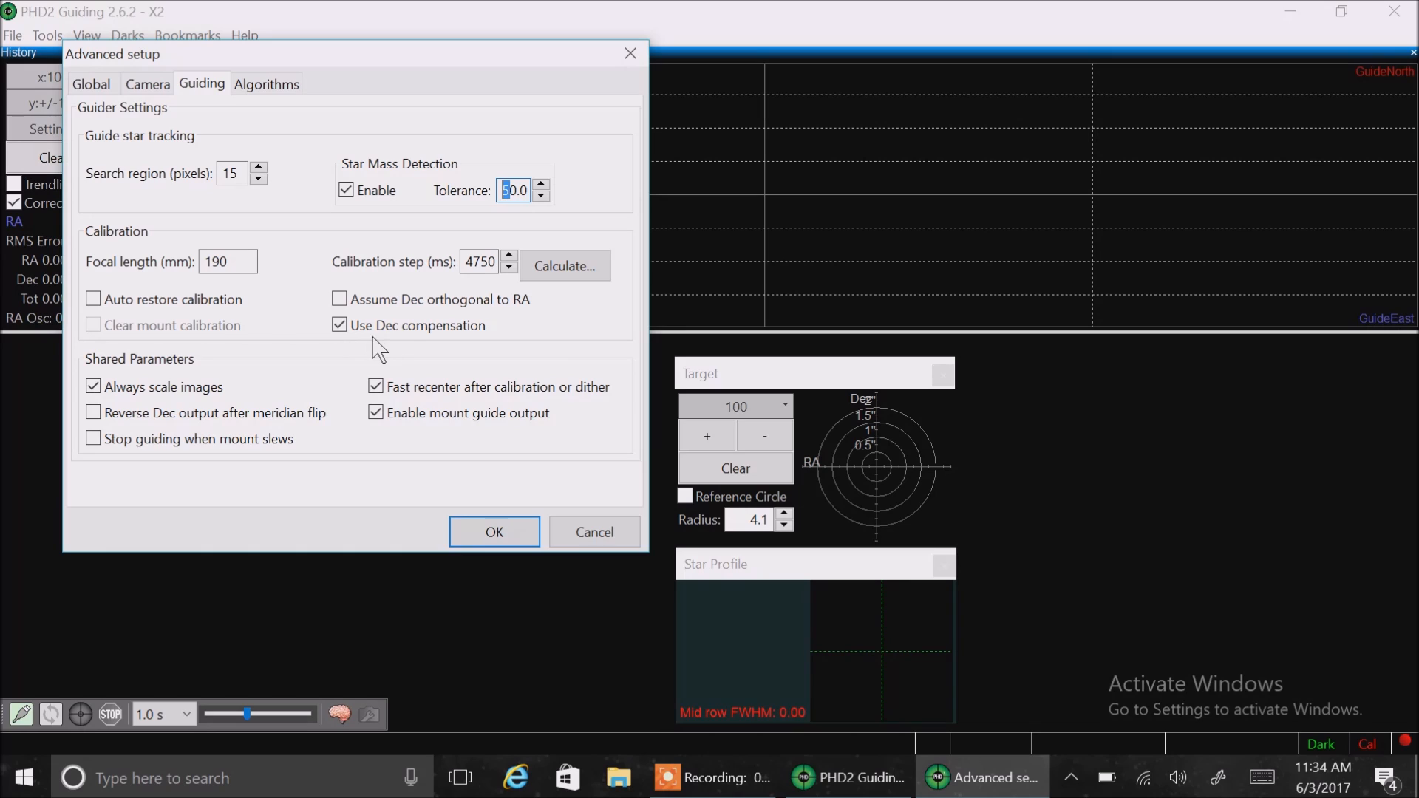
mouse_move(405, 351)
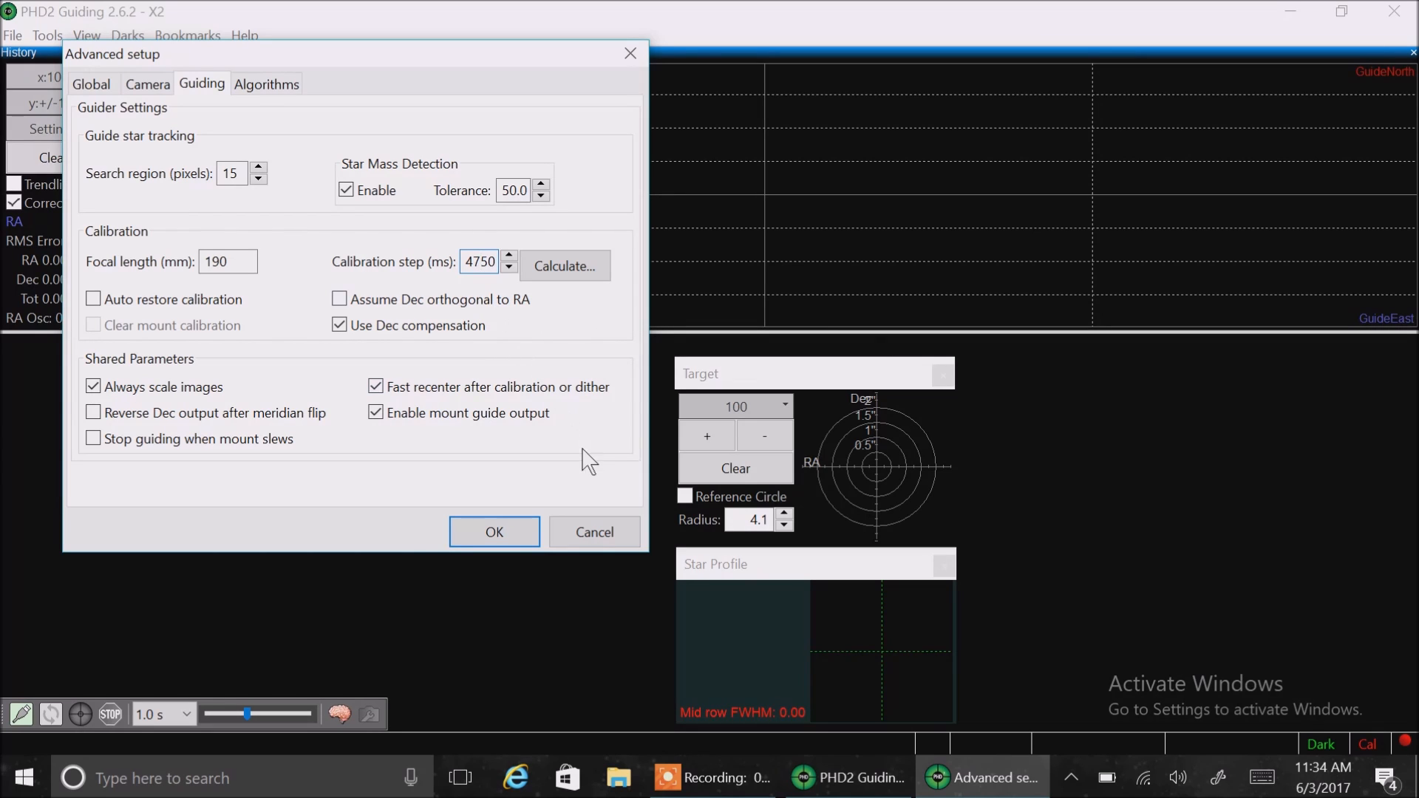
click(493, 531)
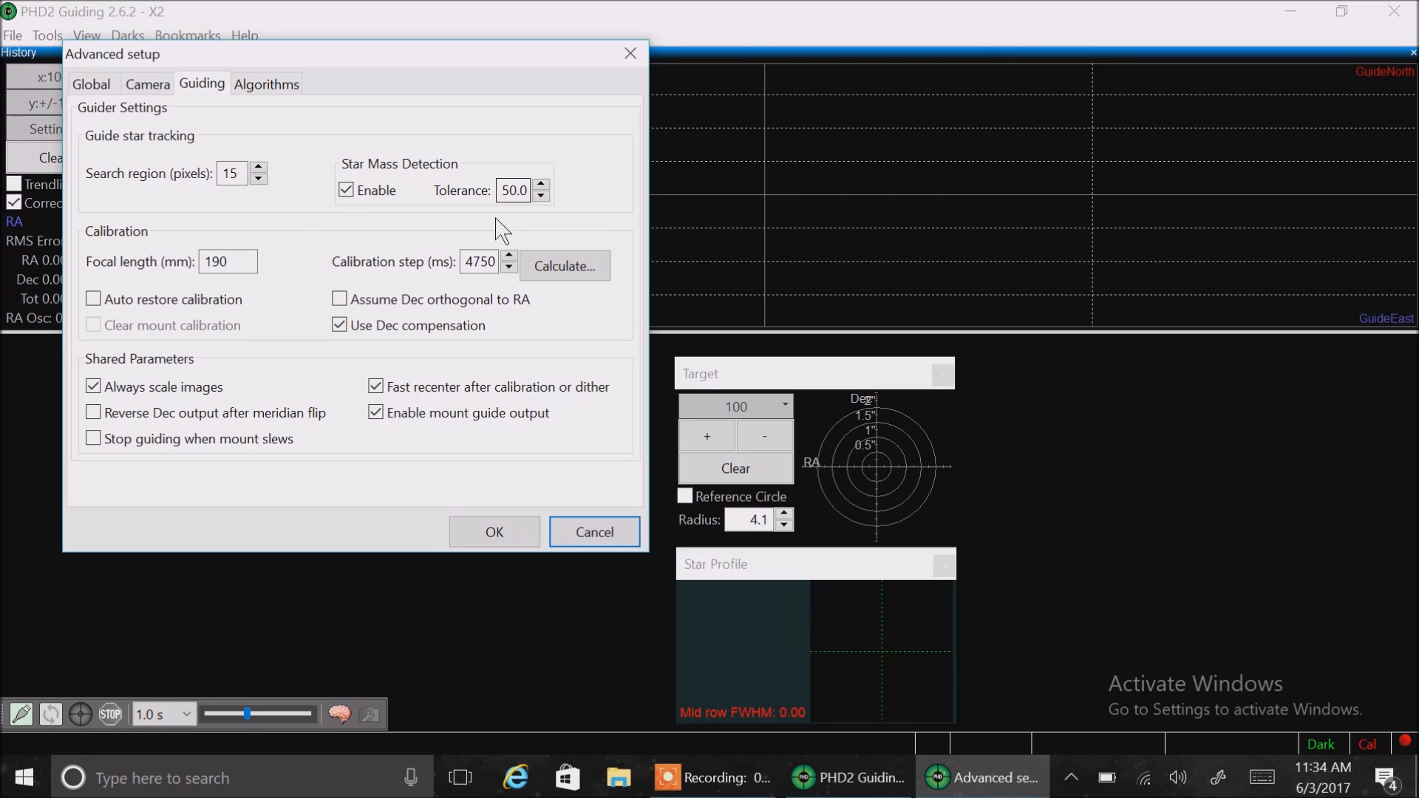
mouse_move(510, 265)
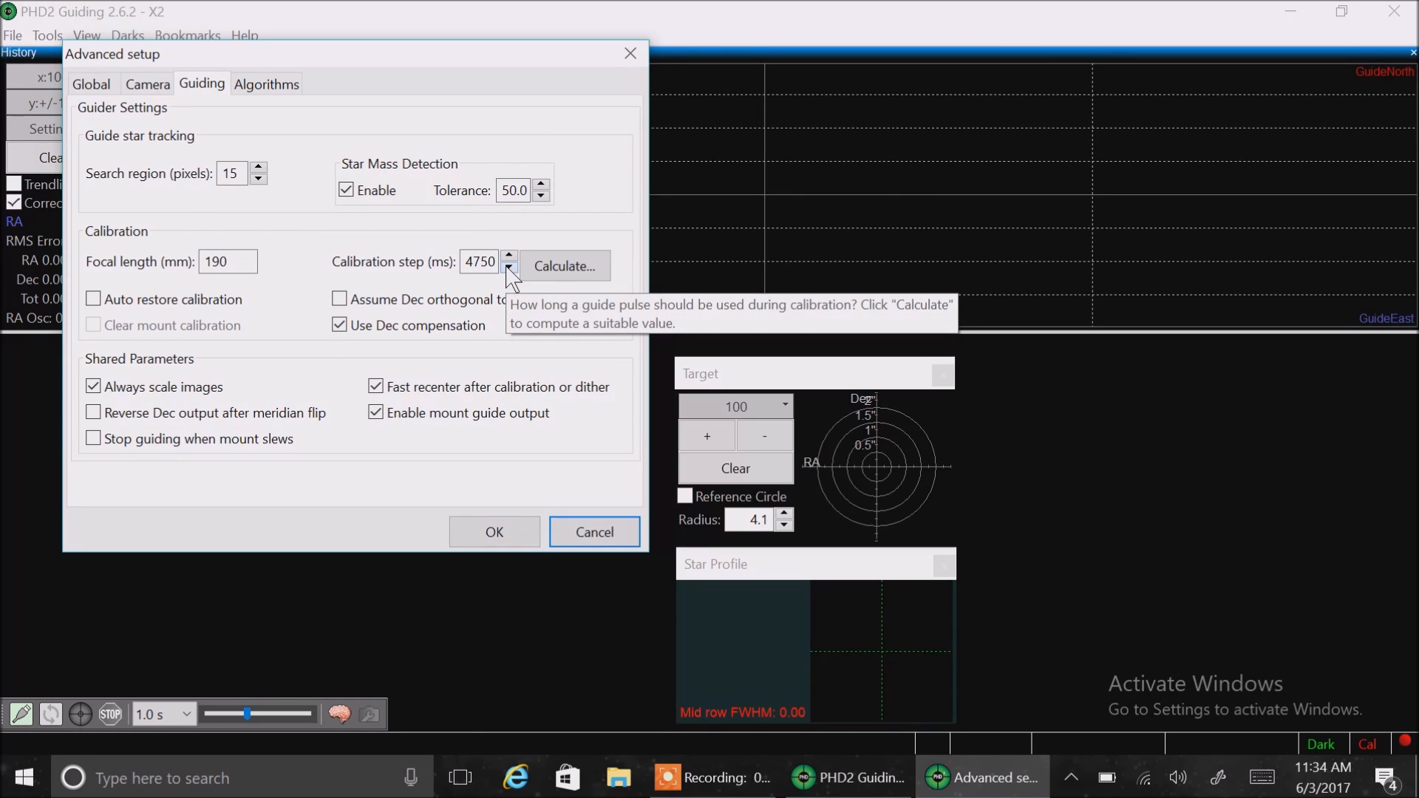
click(479, 261)
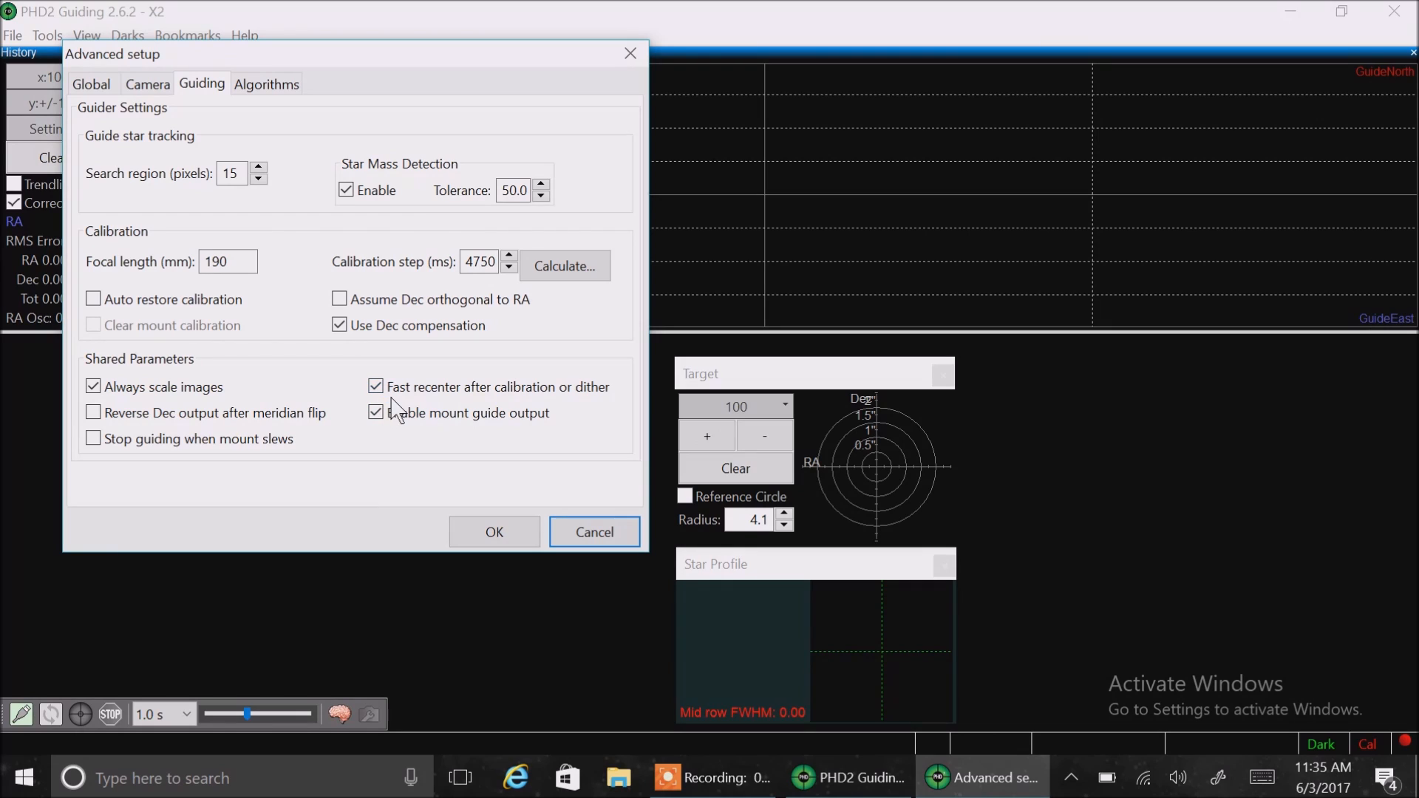
mouse_move(434, 410)
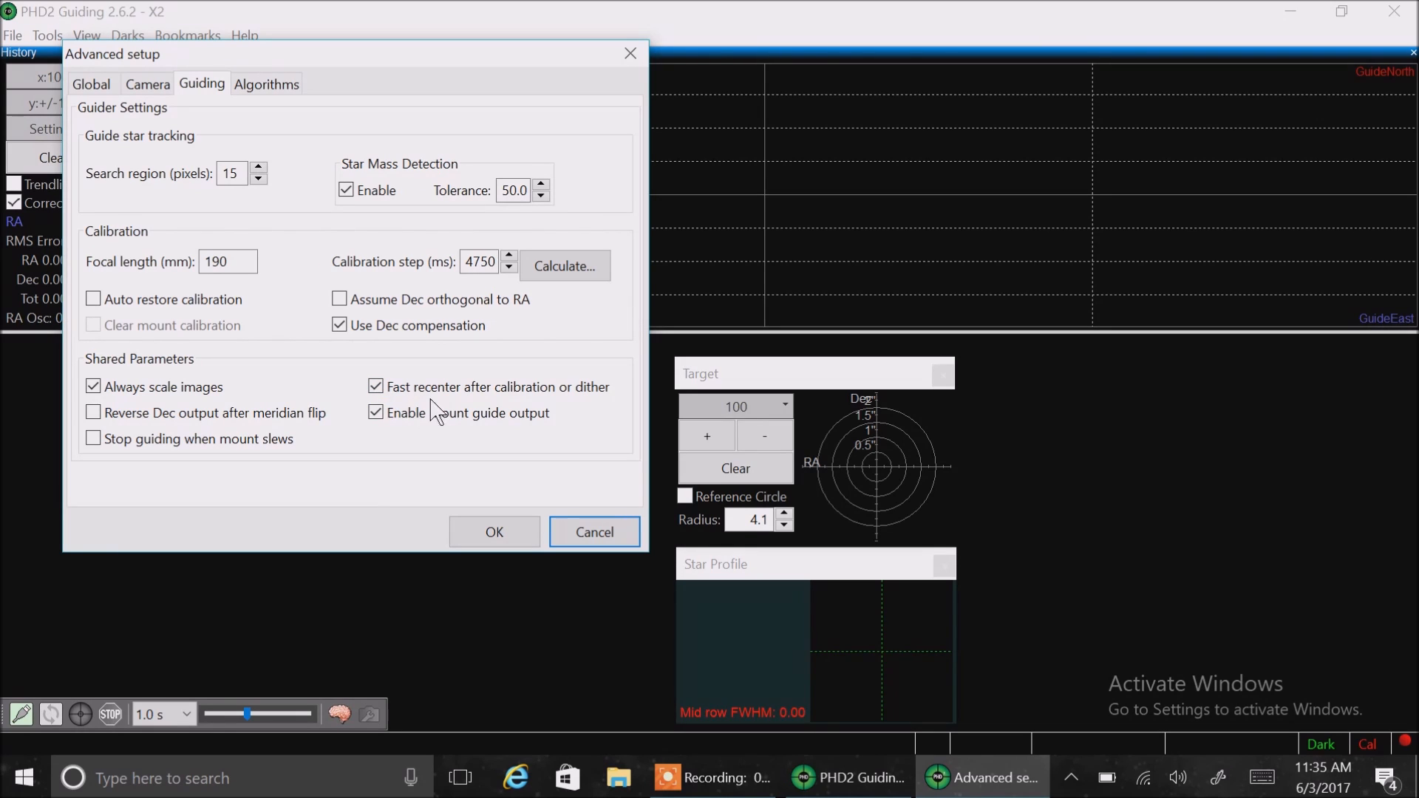
click(376, 412)
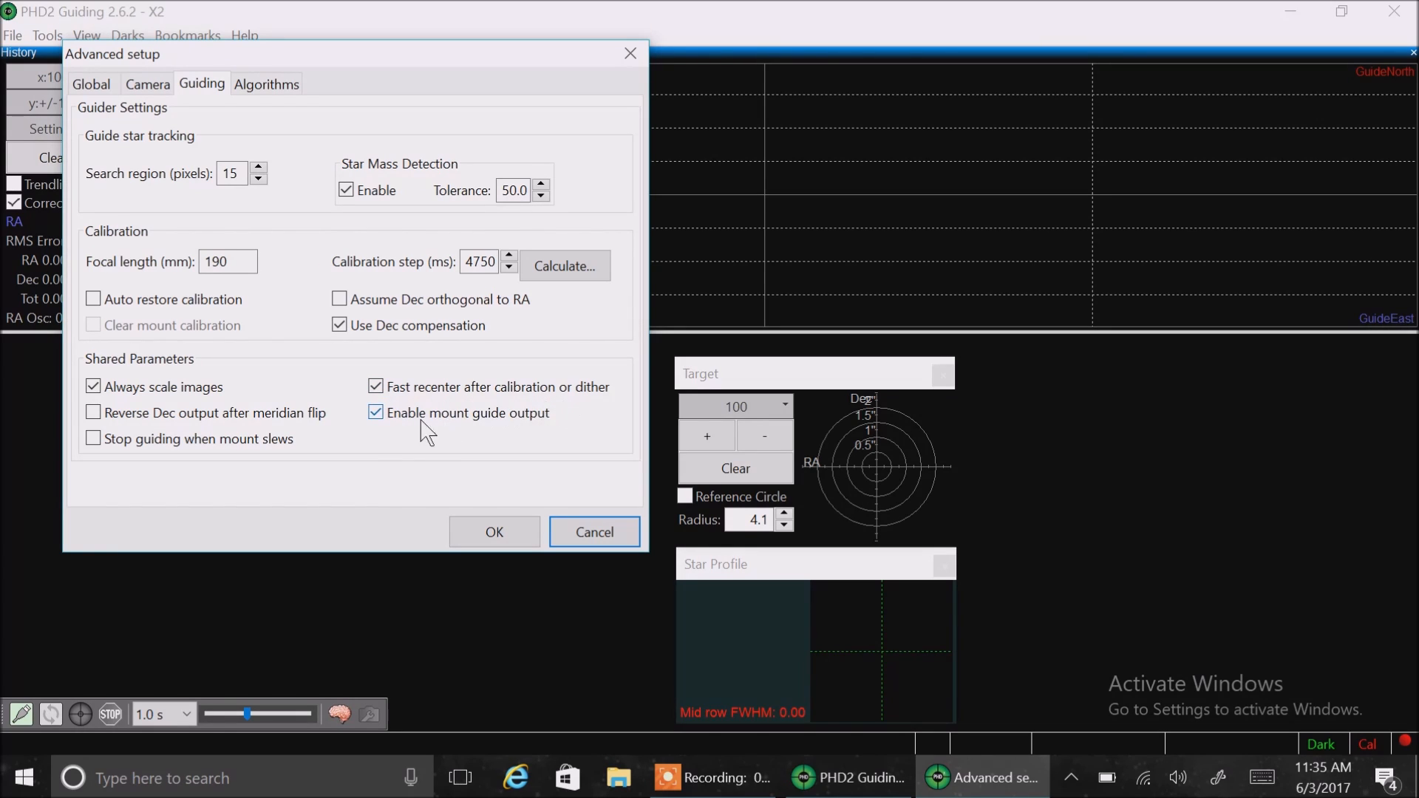
mouse_move(470, 426)
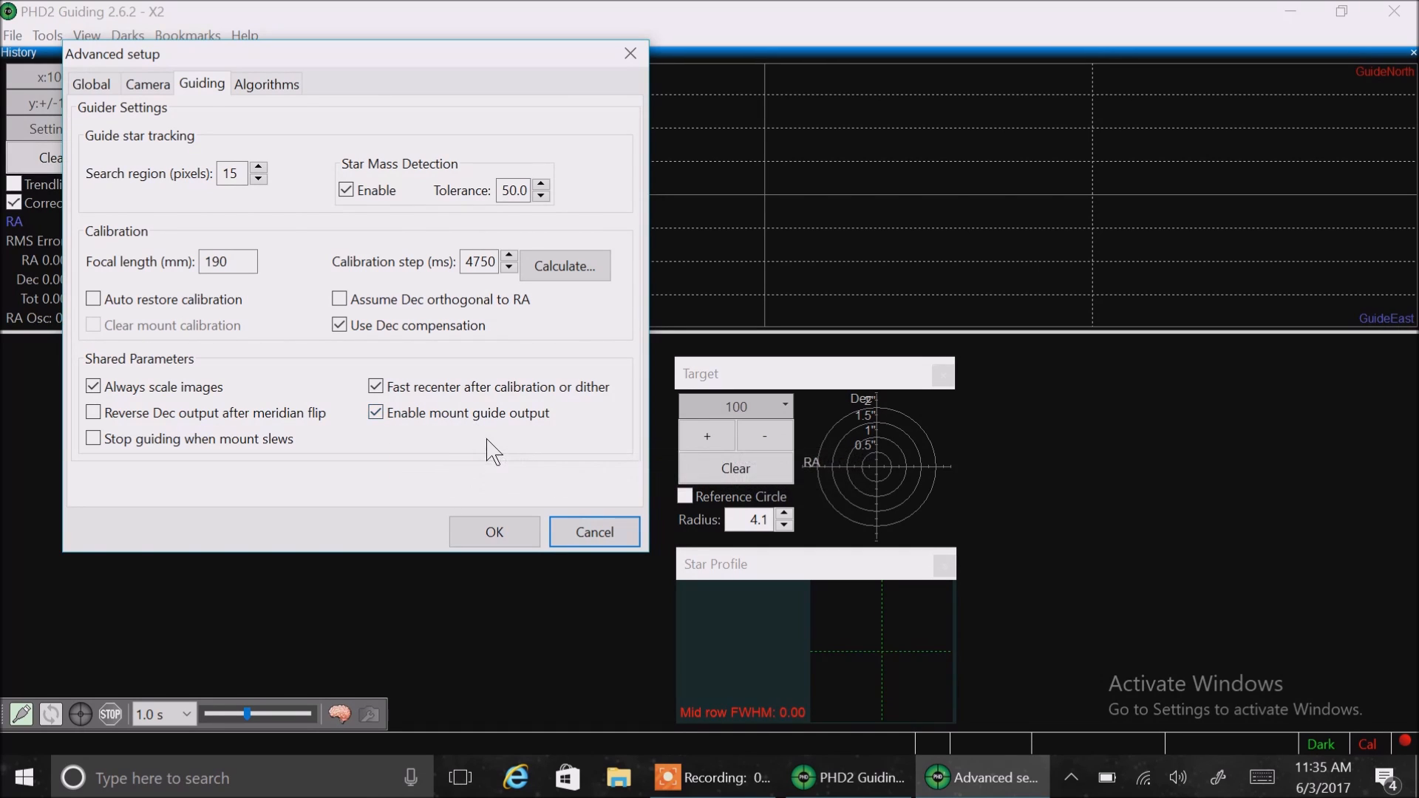
mouse_move(461, 460)
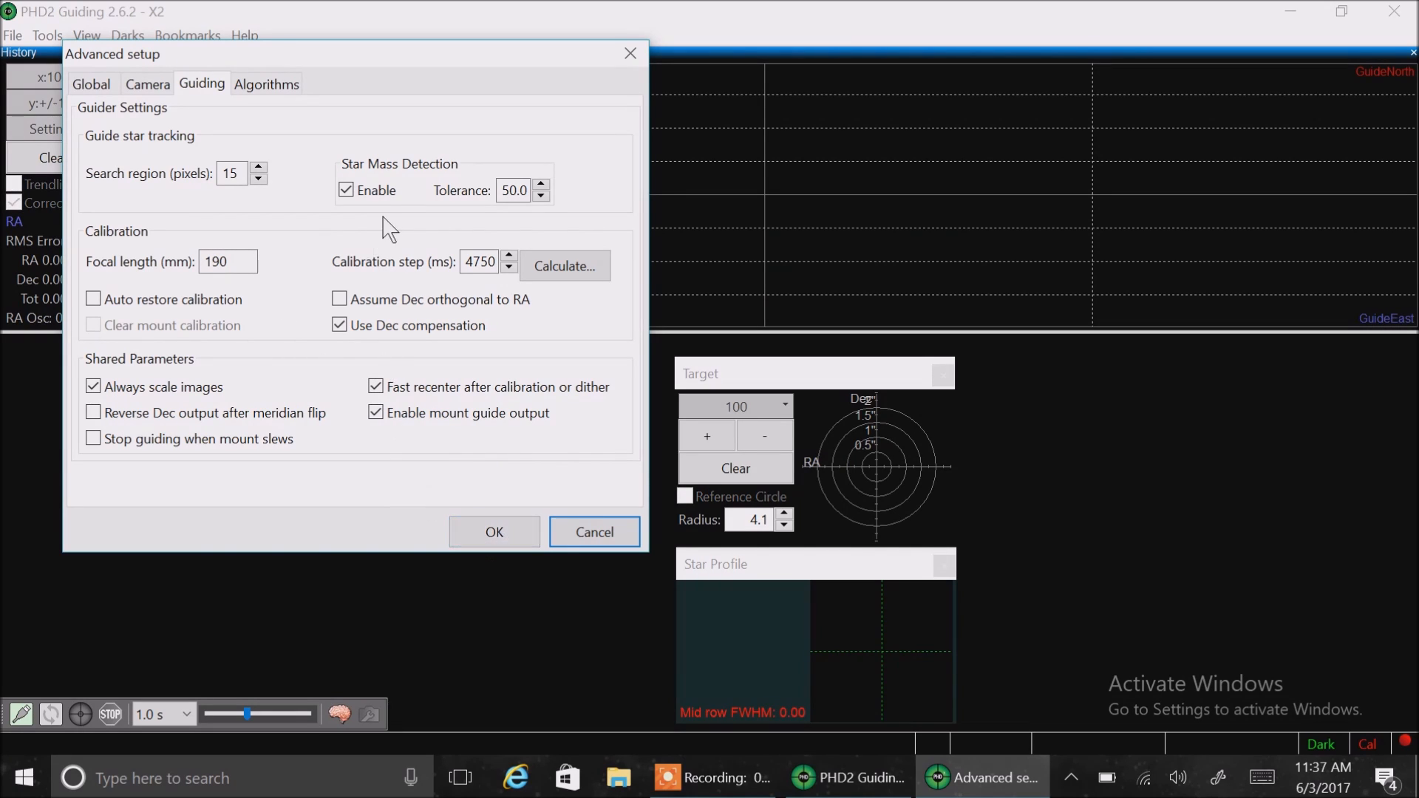
Show the Algorithms page with RA Hysteresis and Dec Resist Switch aggressiveness 70, centring the dialog
click(266, 83)
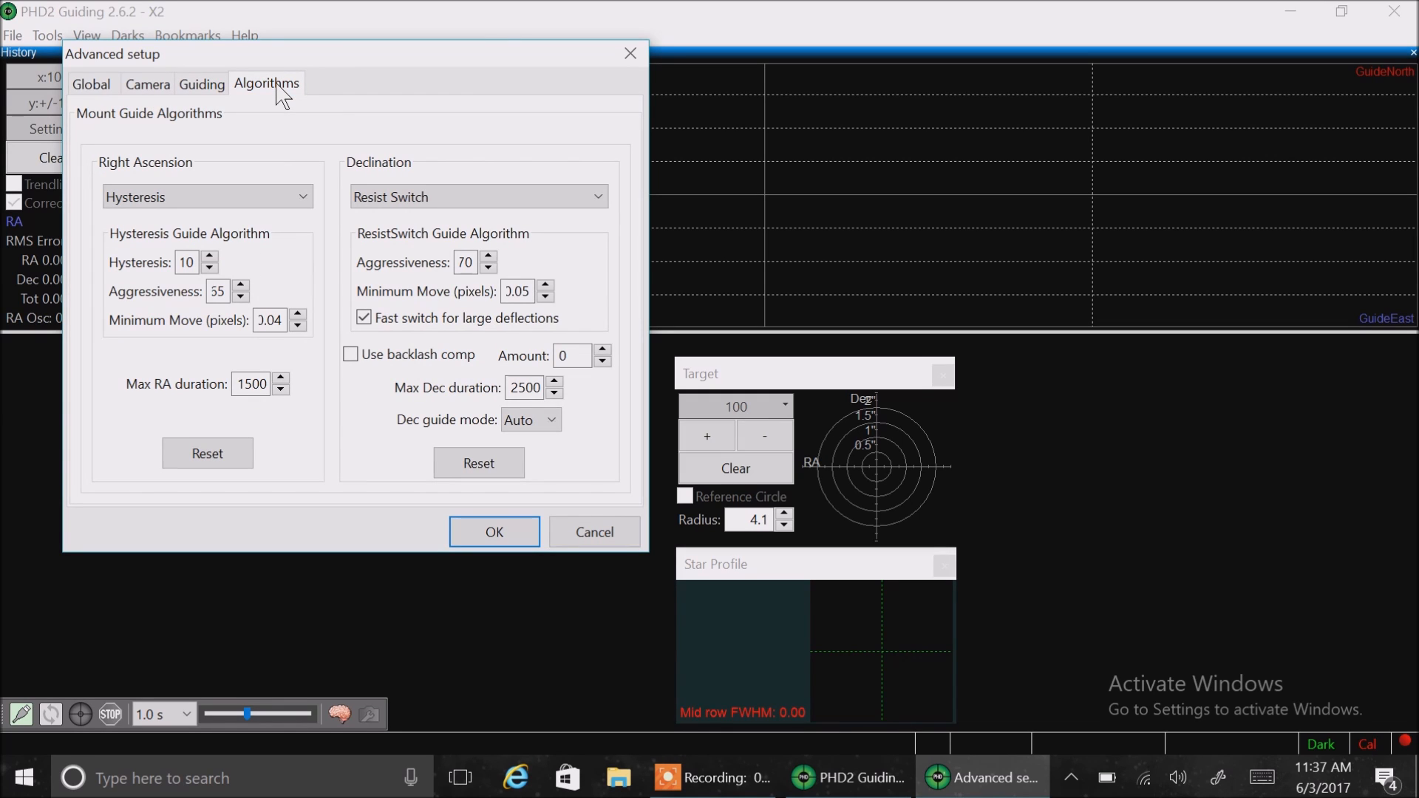
mouse_move(197, 199)
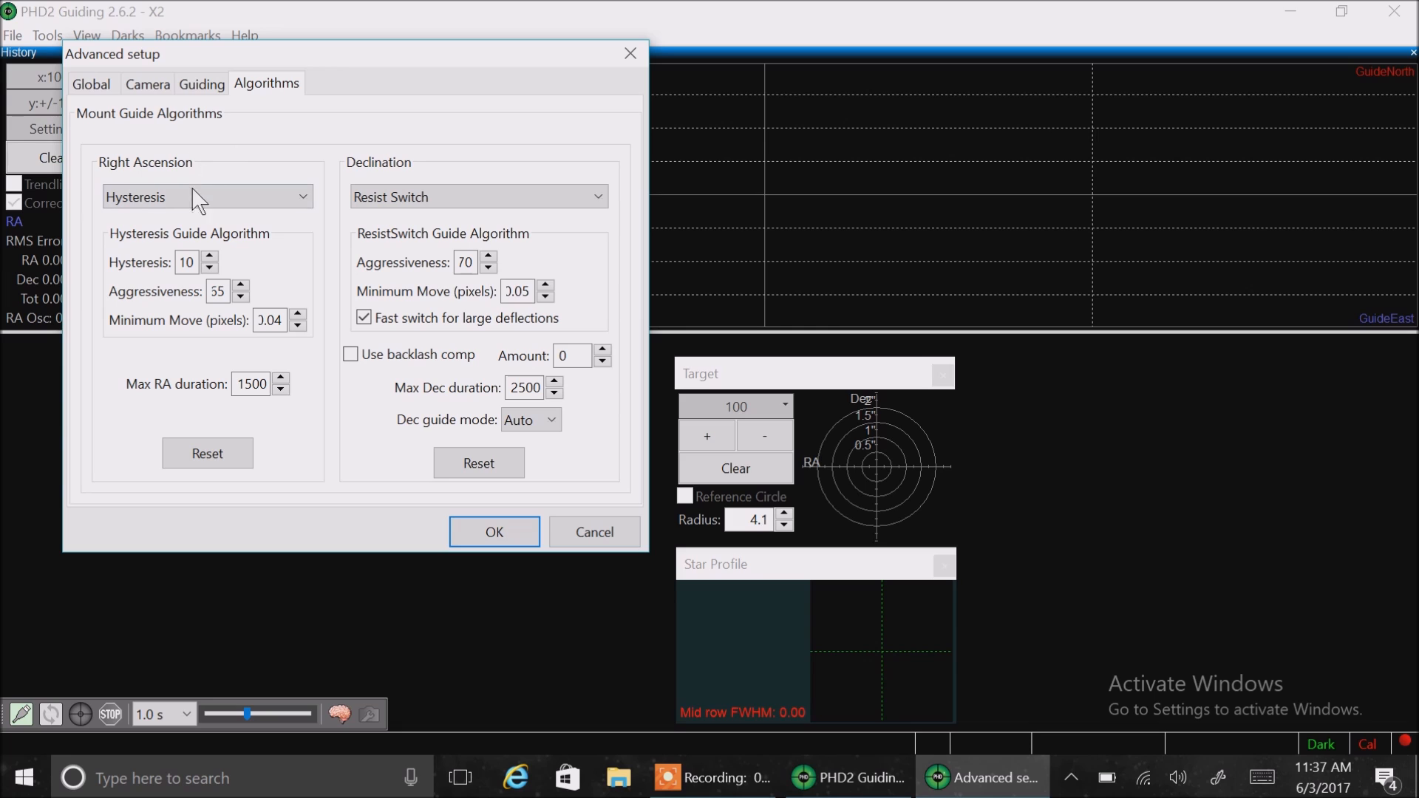
click(205, 197)
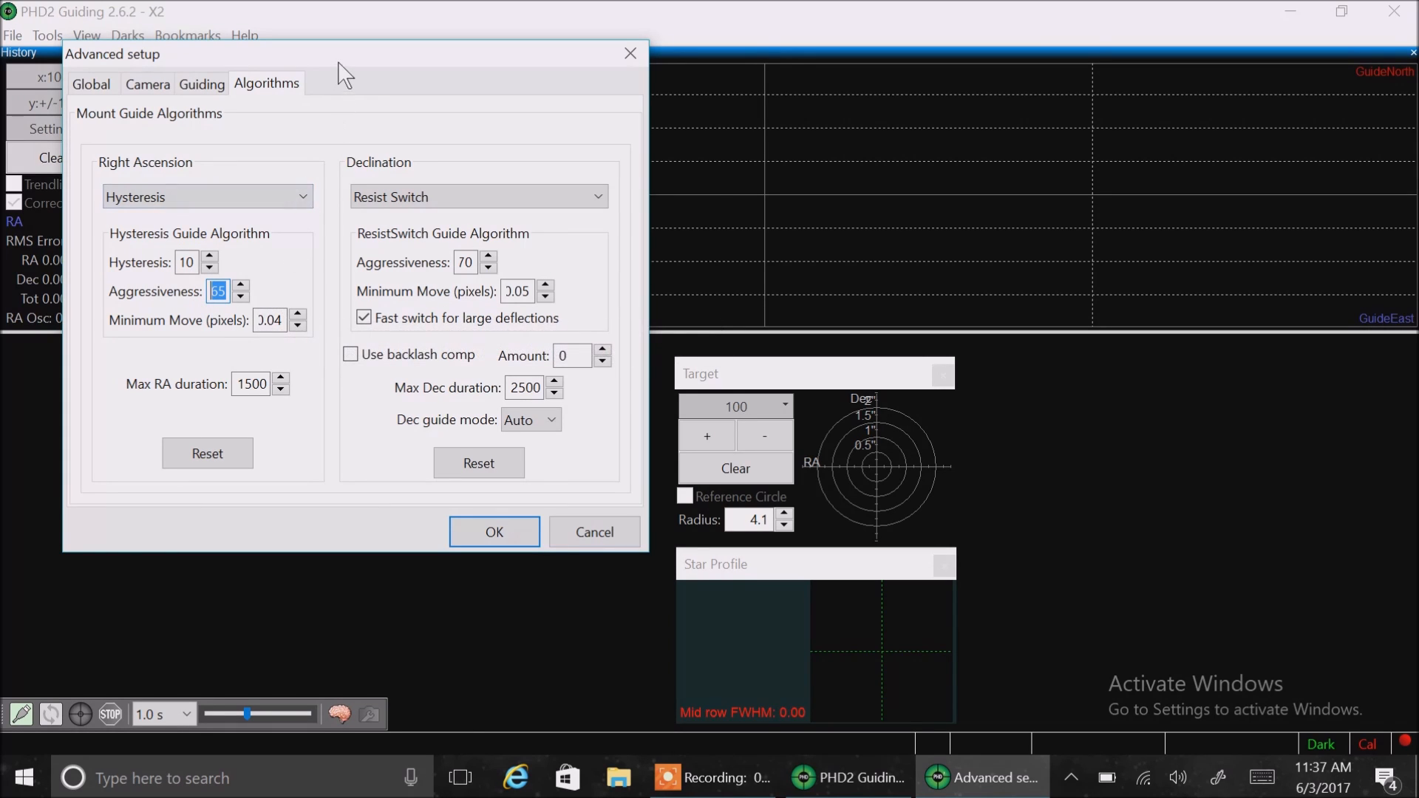
drag(345, 54, 444, 161)
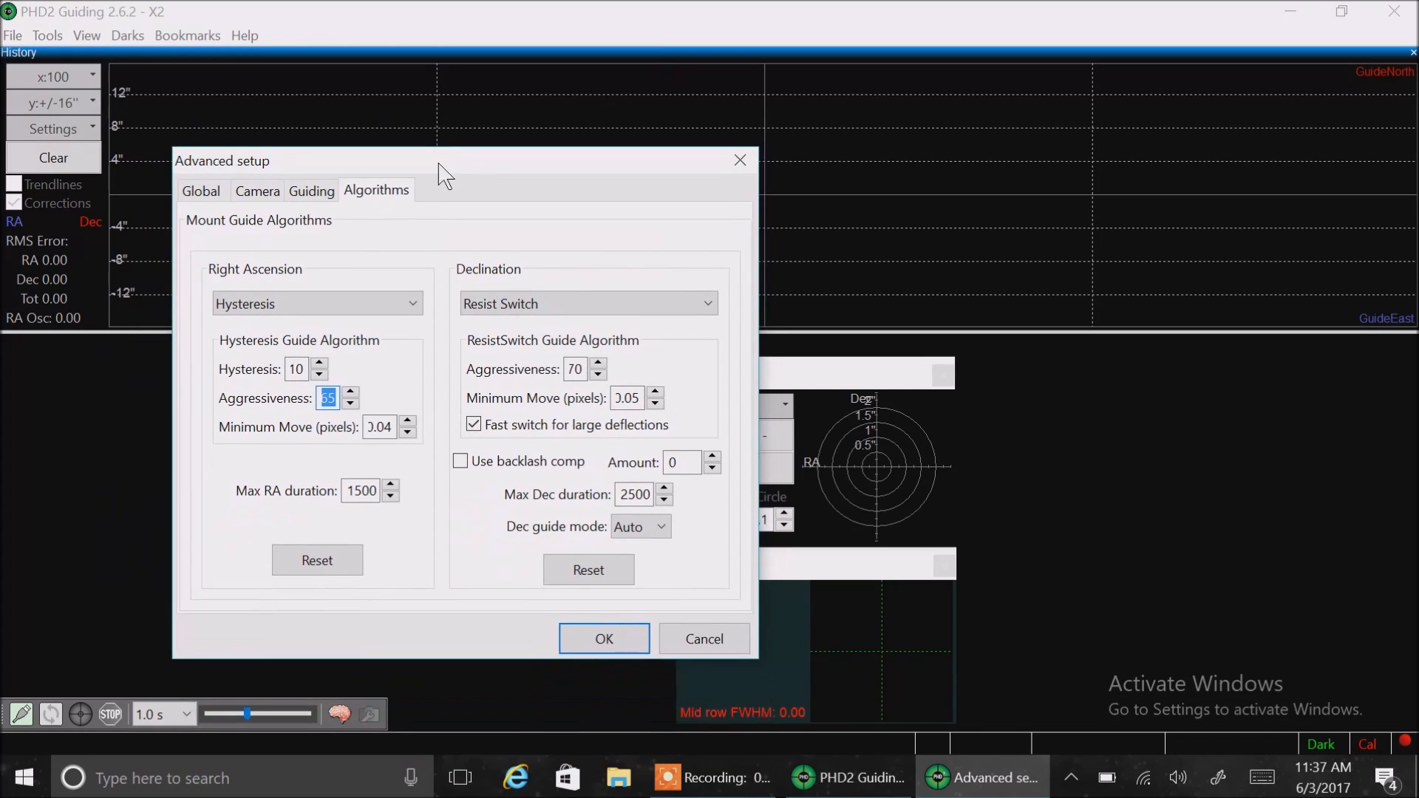
drag(443, 171, 418, 158)
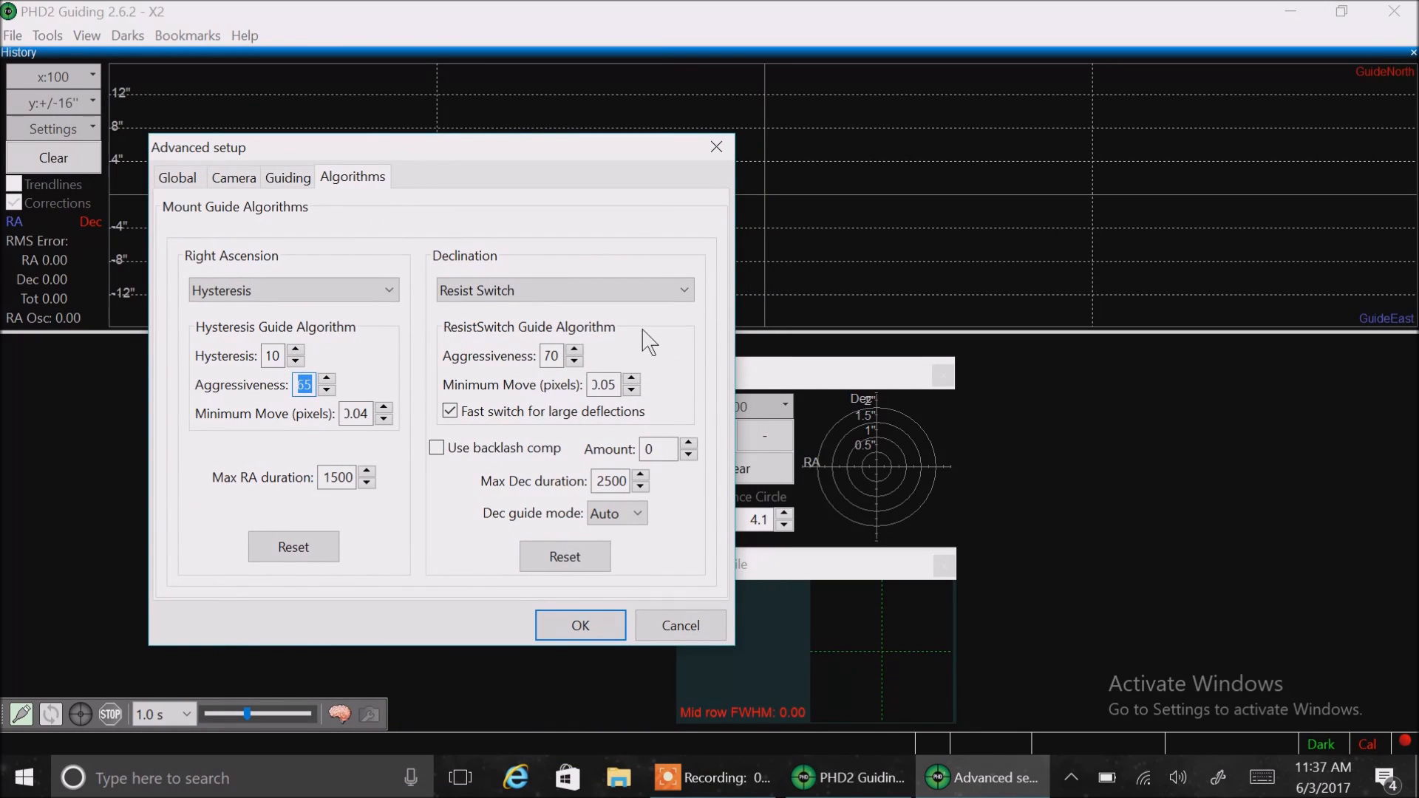
mouse_move(508, 268)
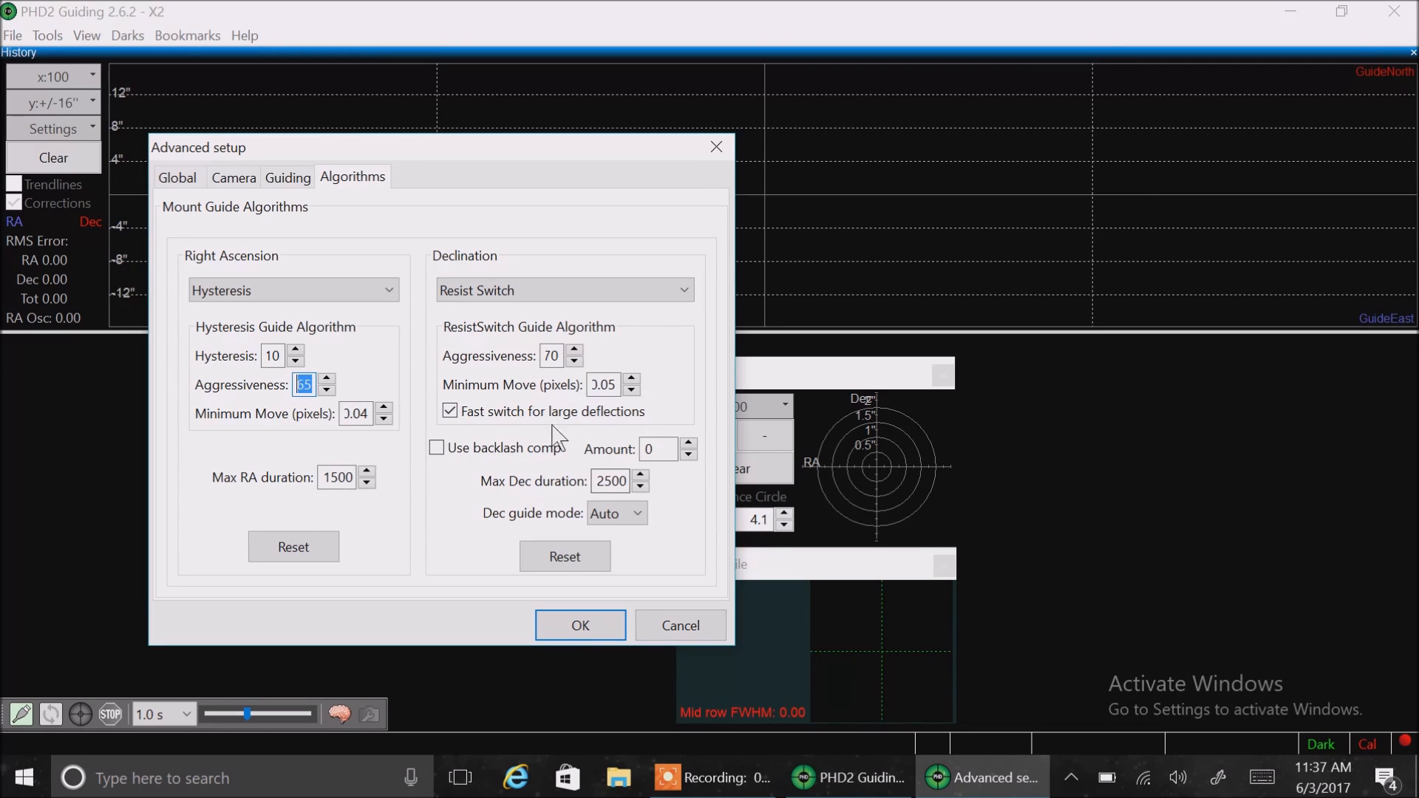
mouse_move(515, 418)
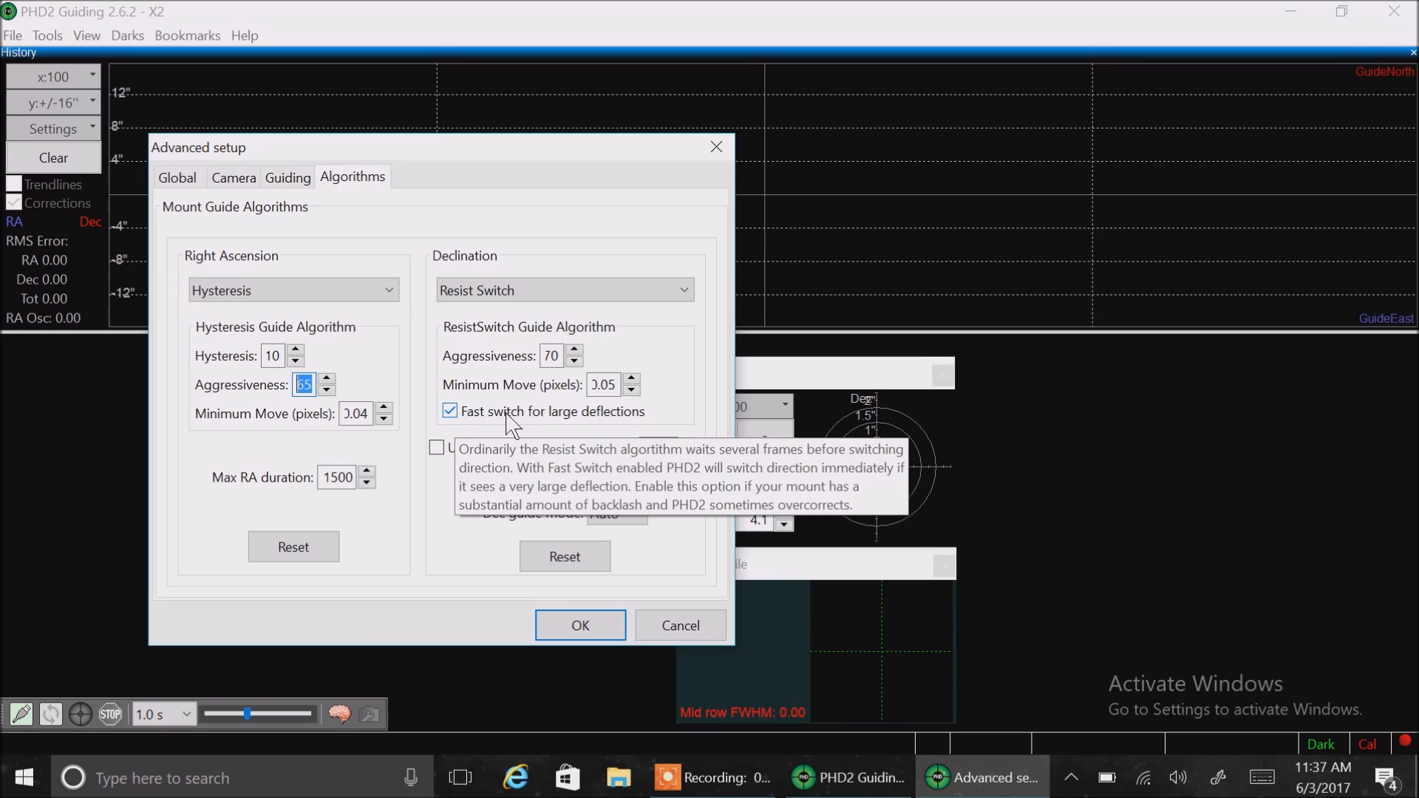
mouse_move(603, 427)
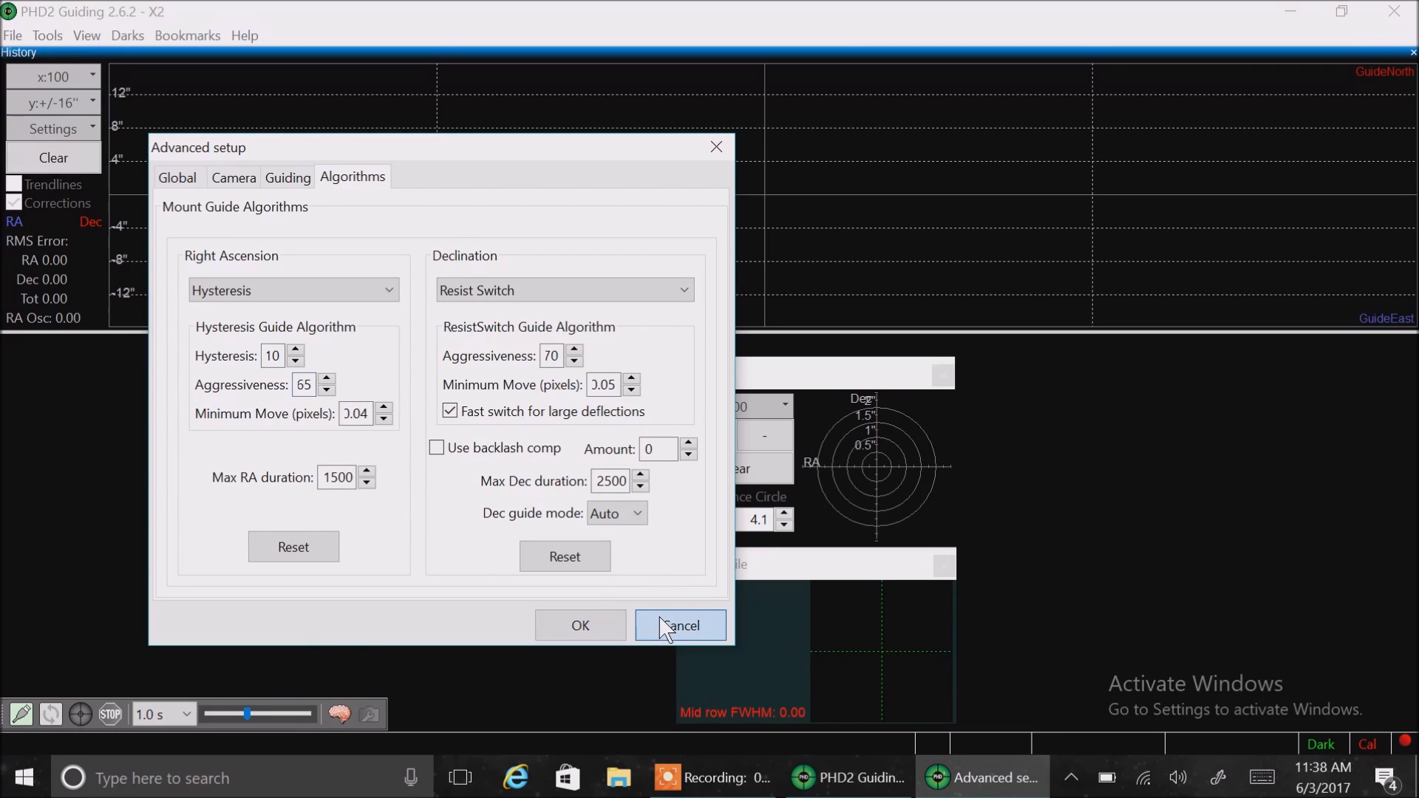
Cancel Advanced setup, Connect All, untick On Top and close the Hand Controller window
click(679, 625)
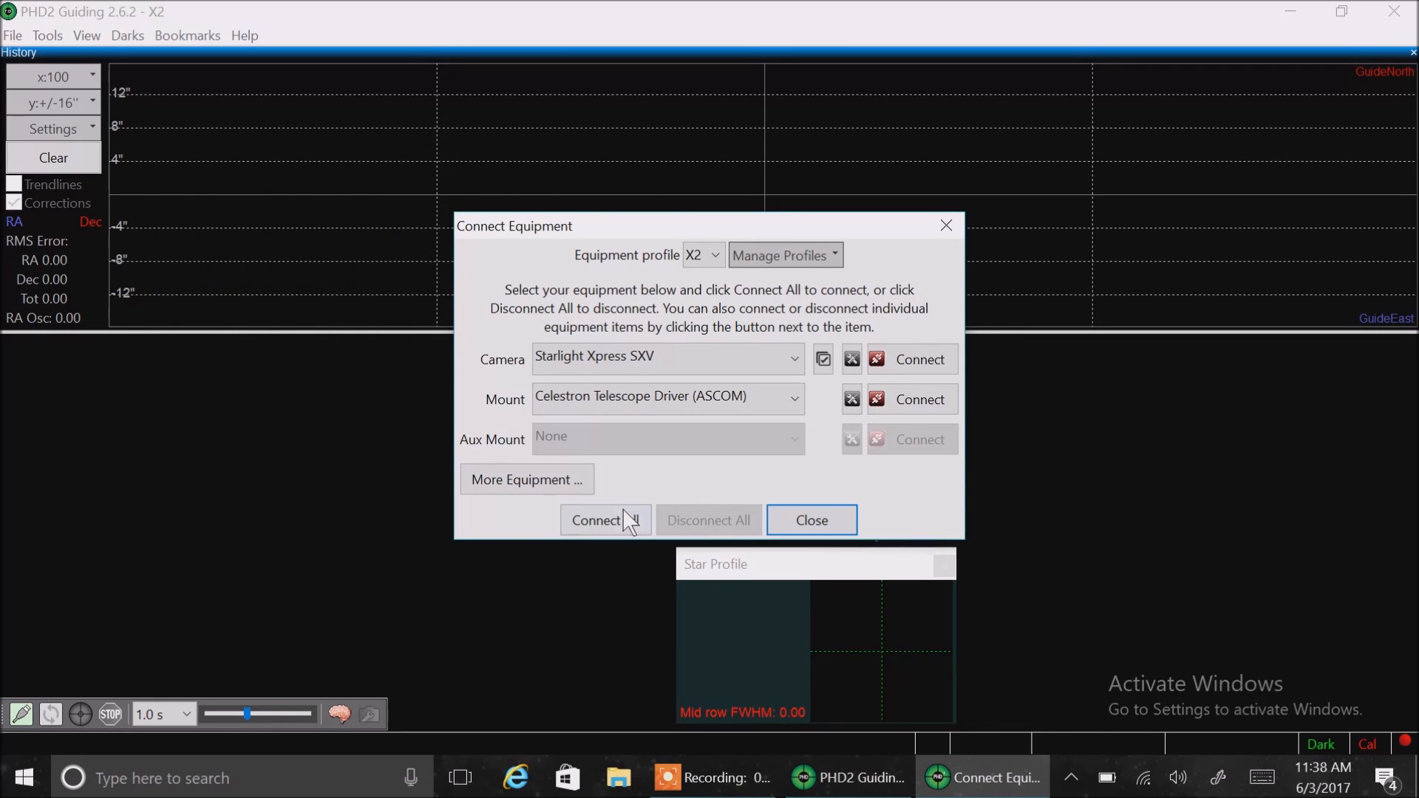
click(604, 519)
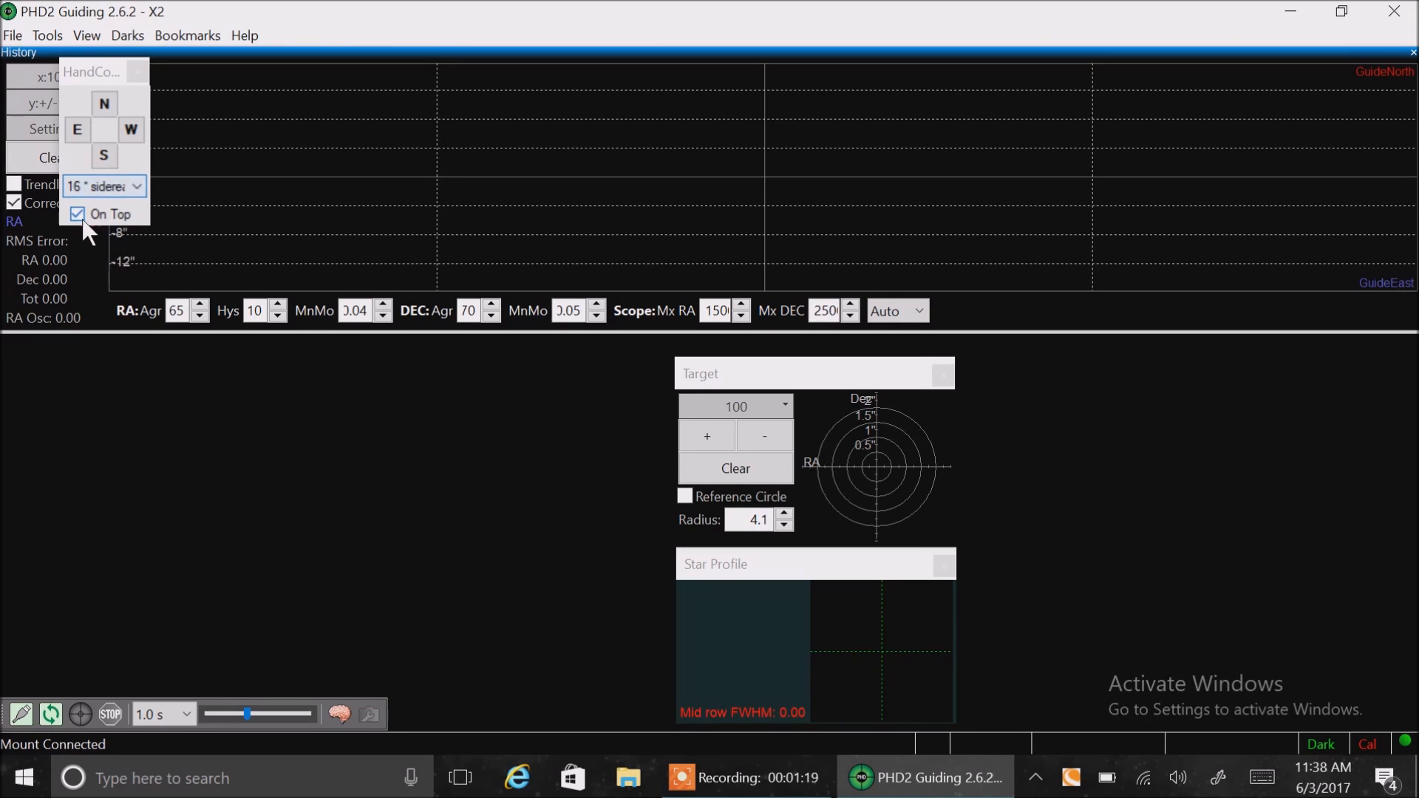
click(78, 214)
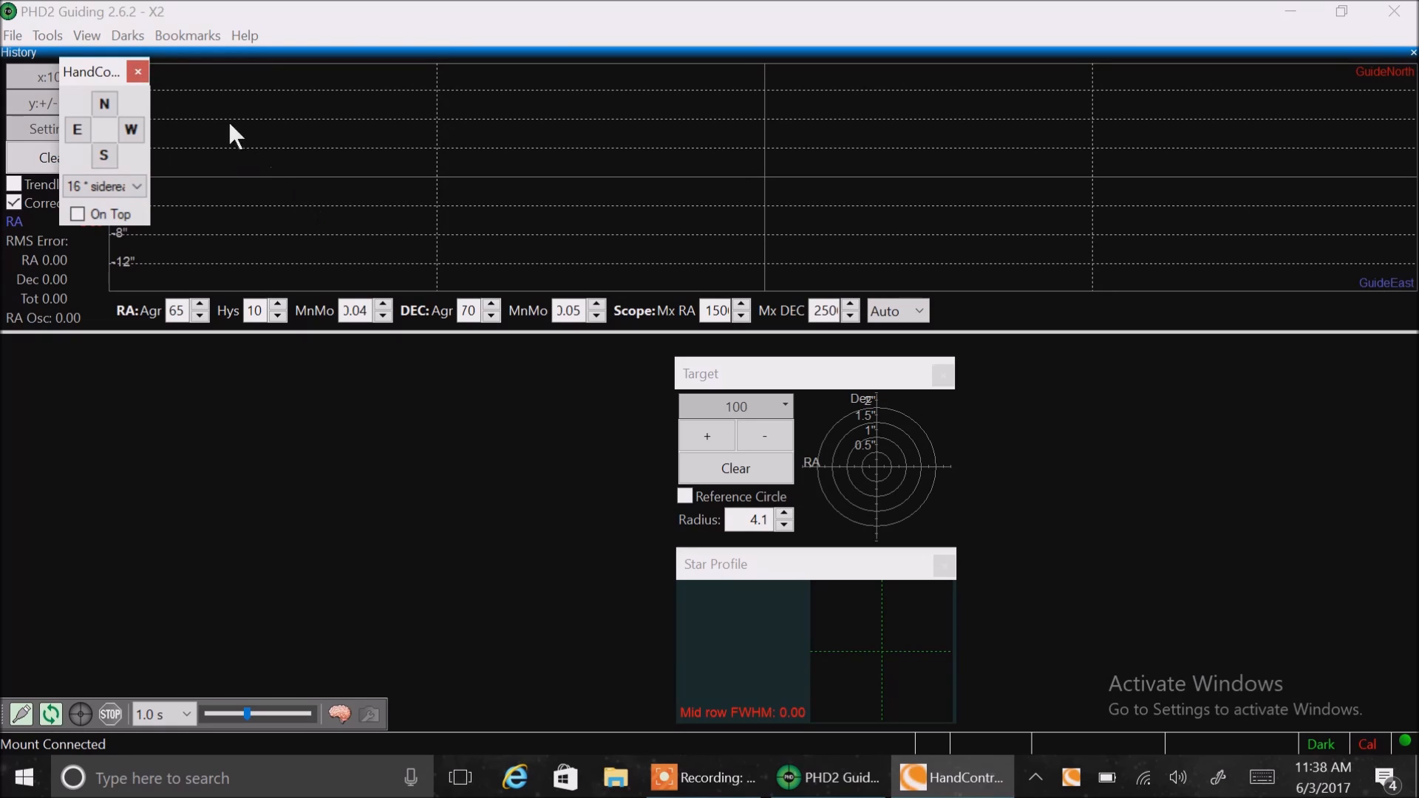
click(136, 71)
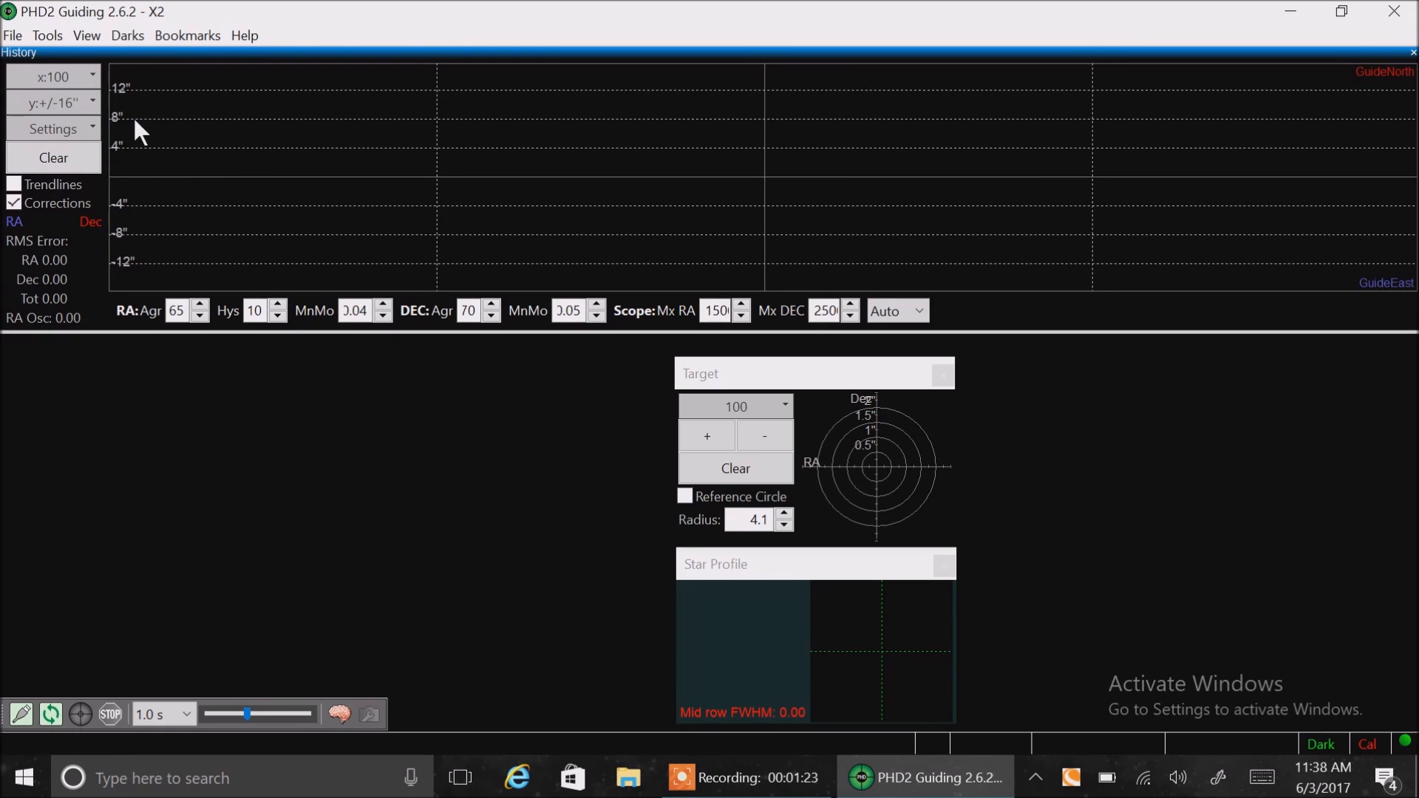
mouse_move(159, 235)
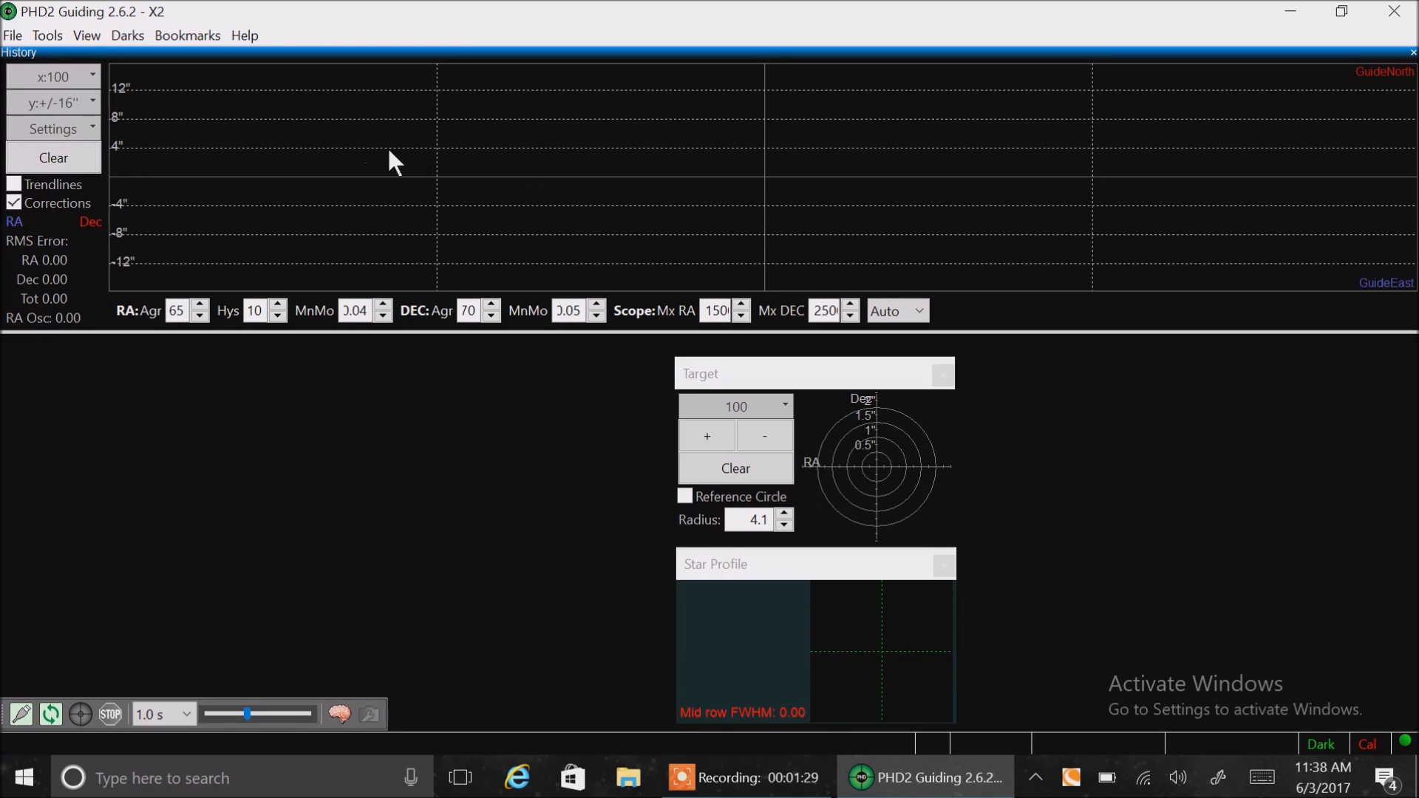
mouse_move(200, 213)
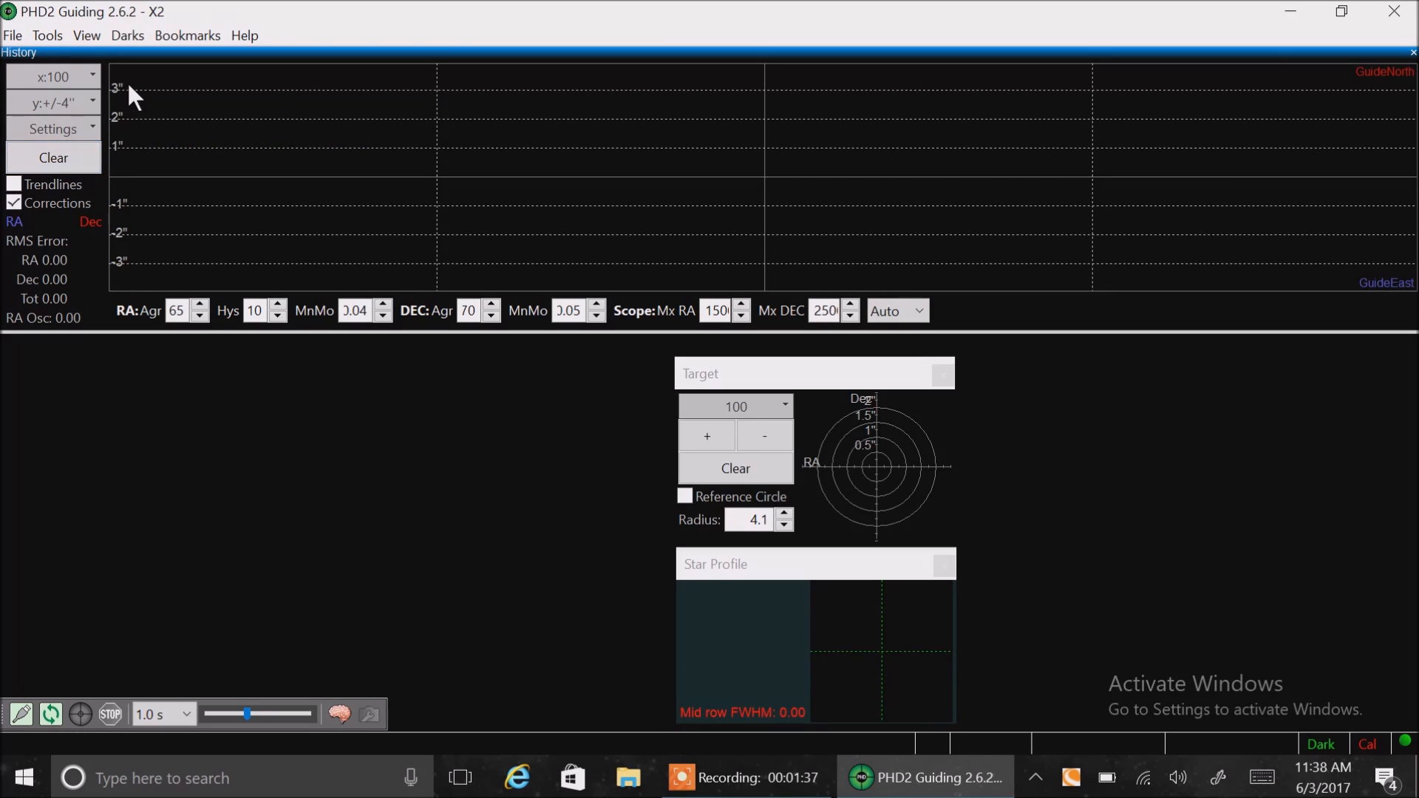
mouse_move(311, 247)
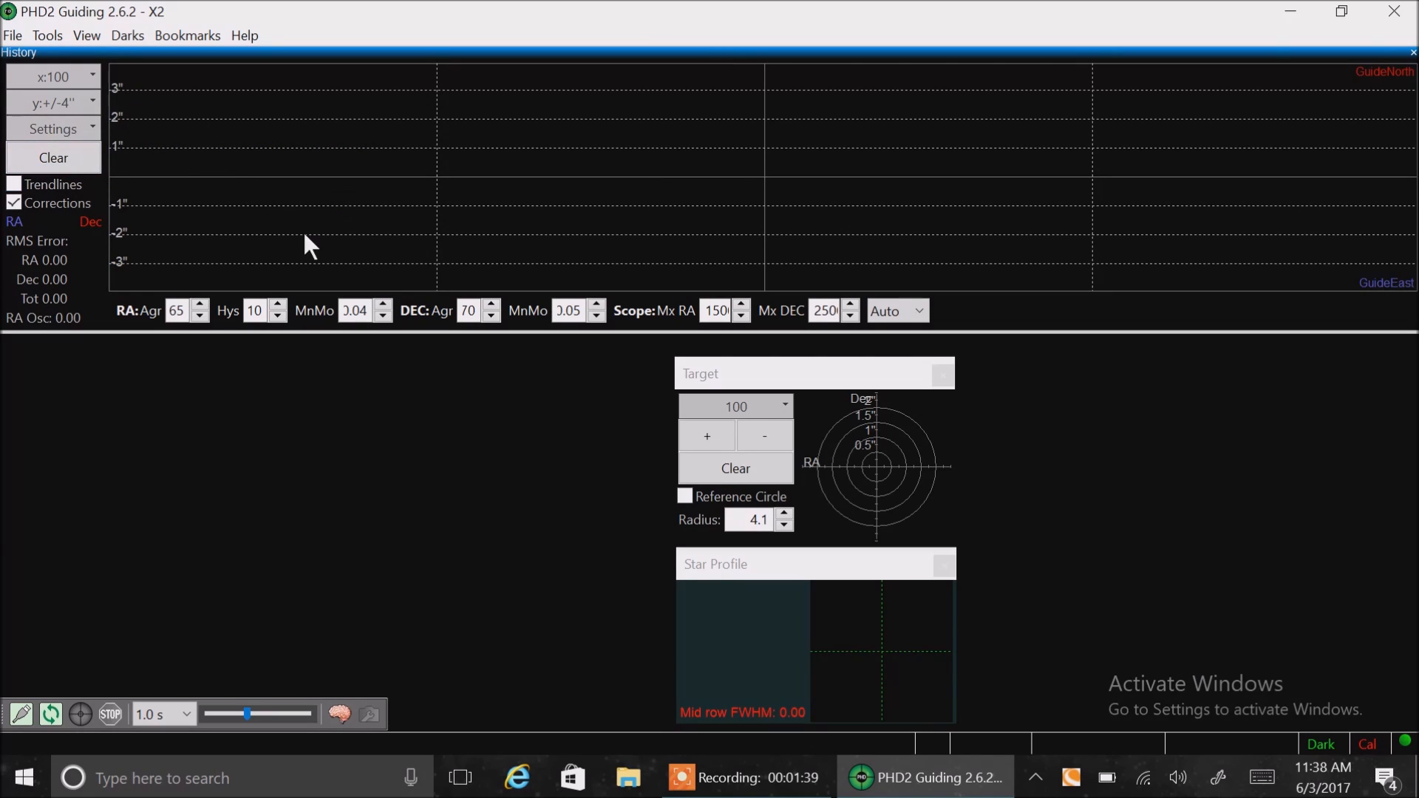
mouse_move(934, 115)
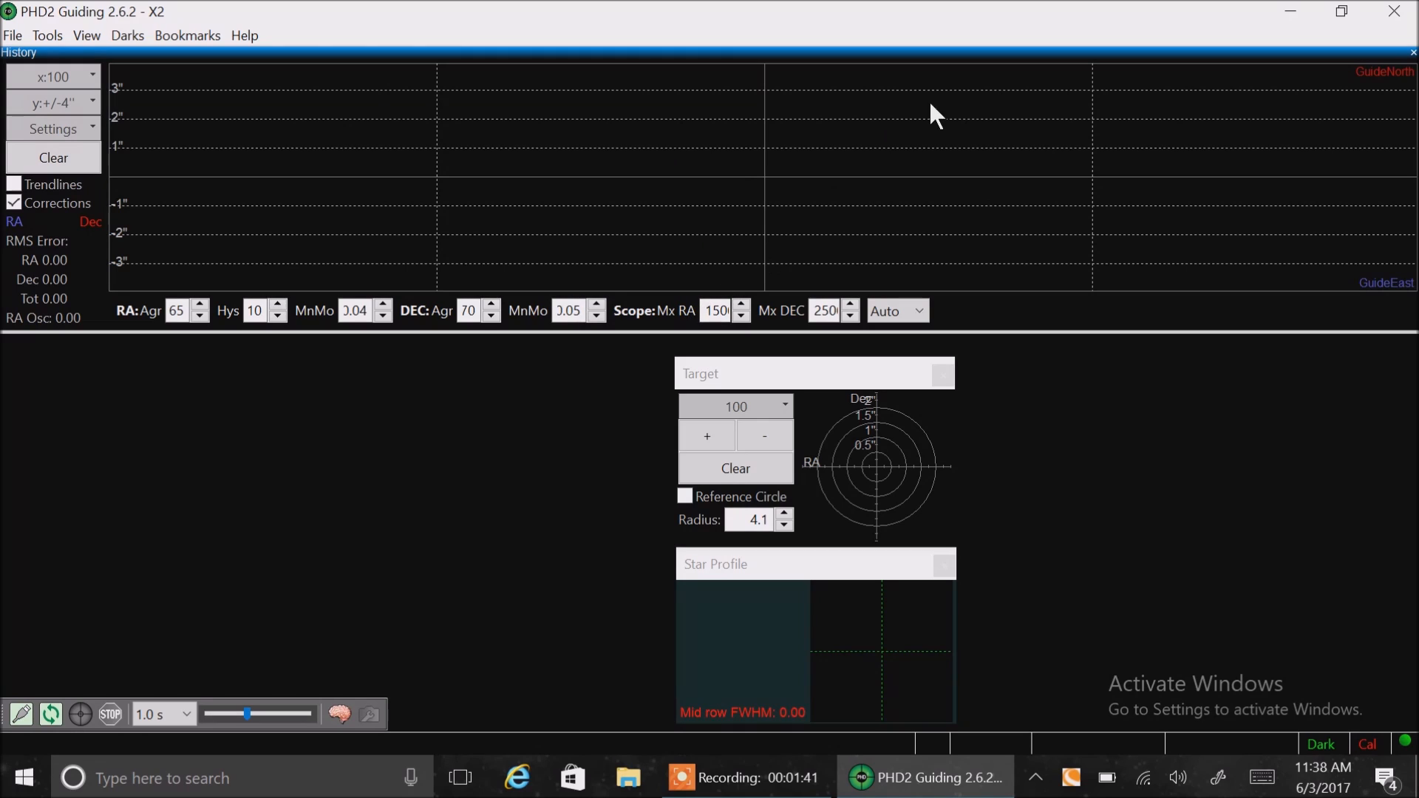
mouse_move(325, 149)
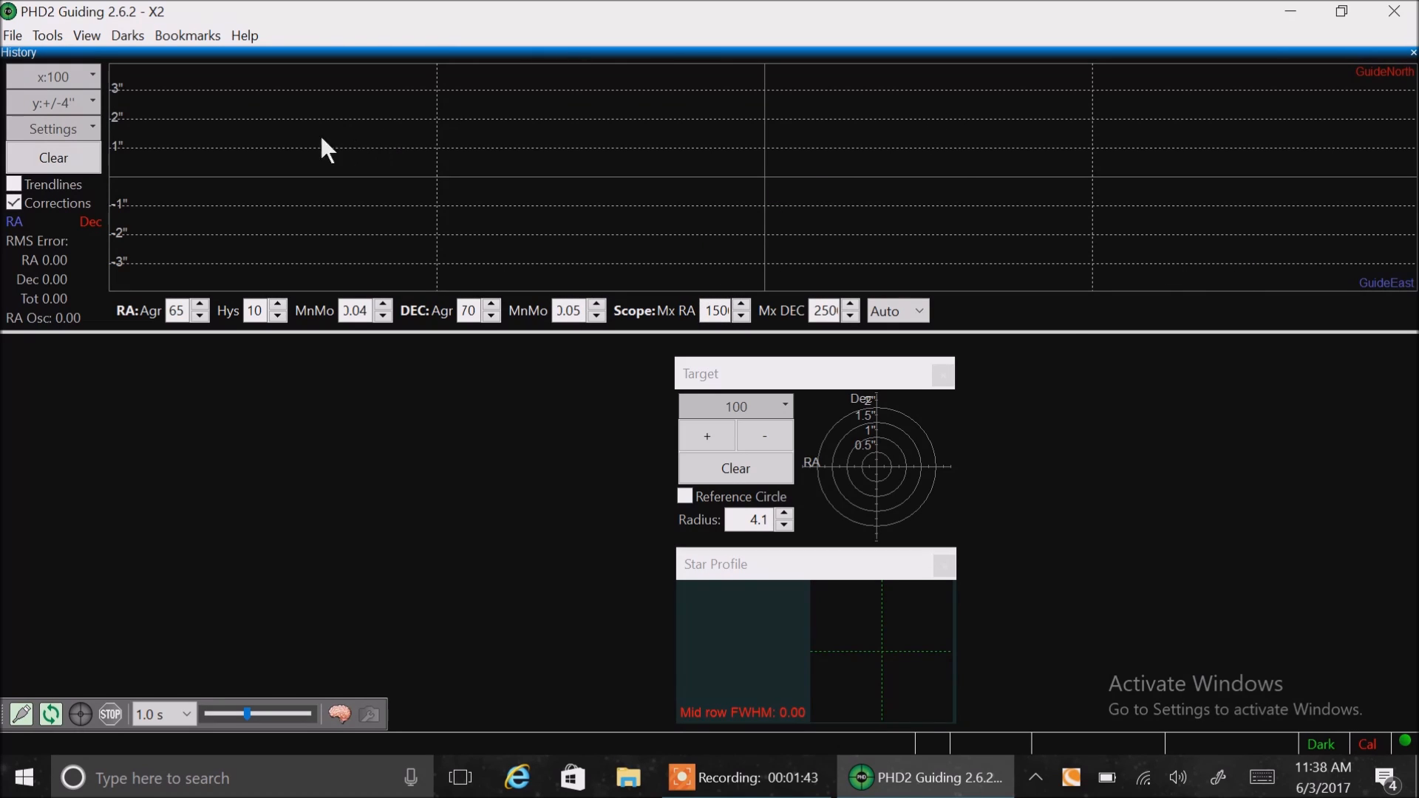
Set the history graph's vertical range to ±16 arcseconds, keeping 100 points across
click(90, 102)
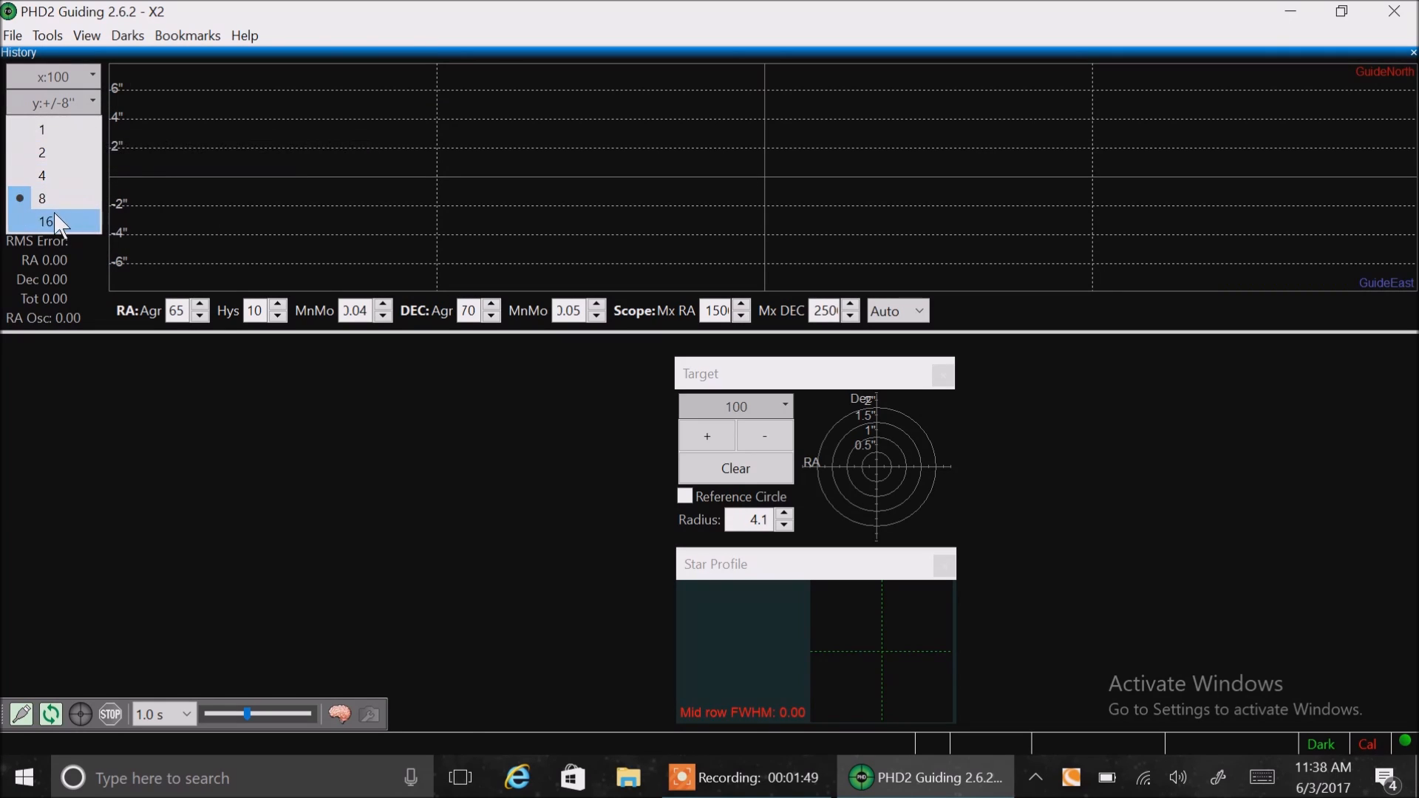
click(45, 222)
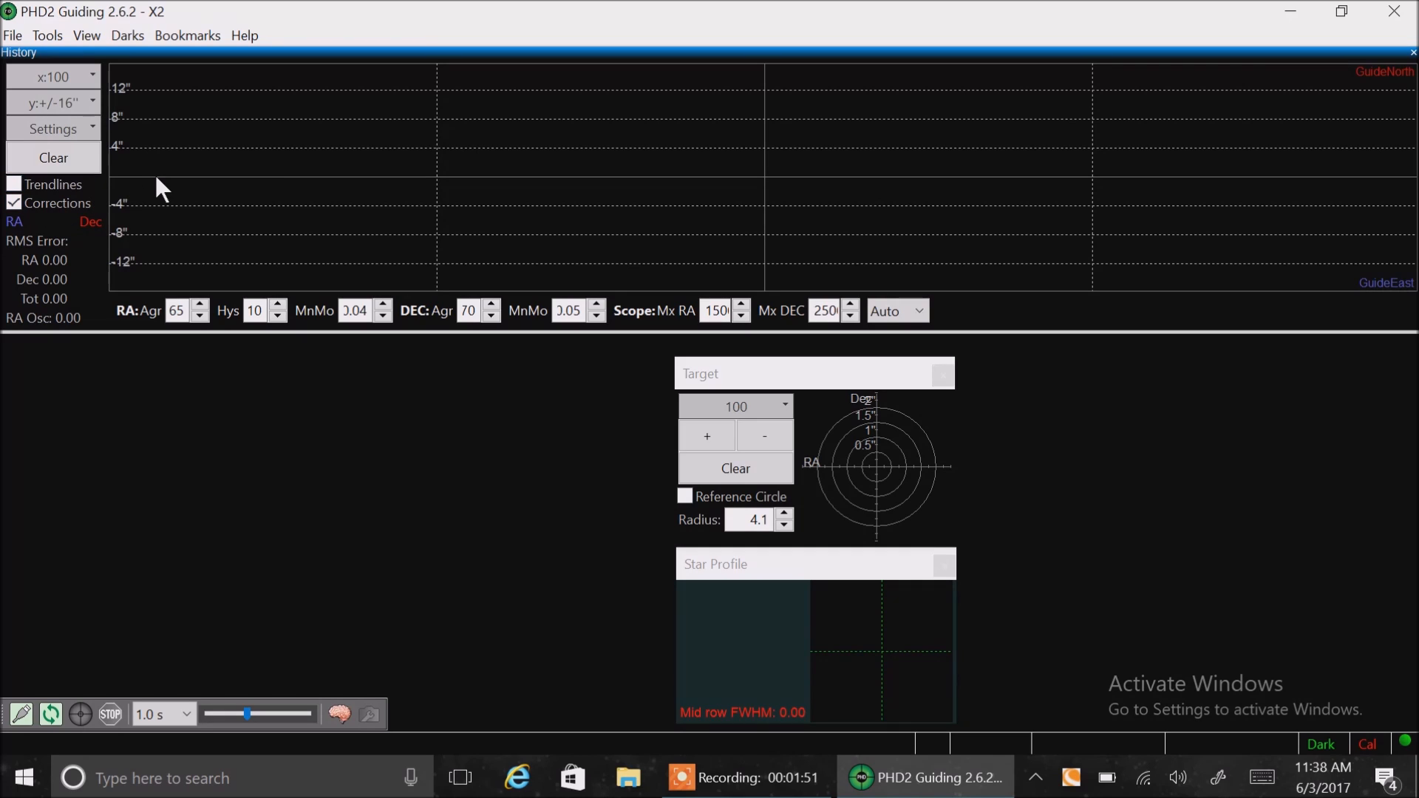
mouse_move(128, 190)
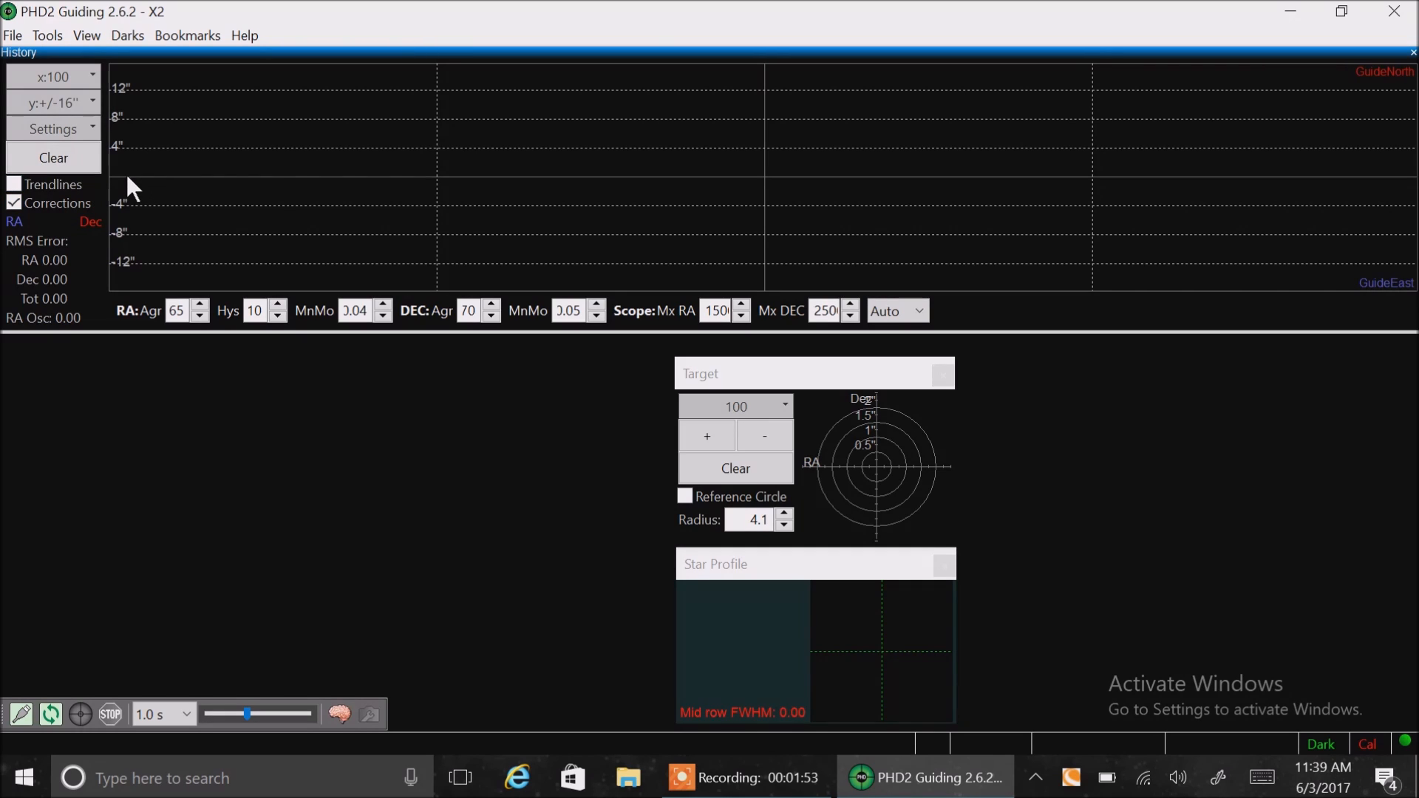
mouse_move(222, 202)
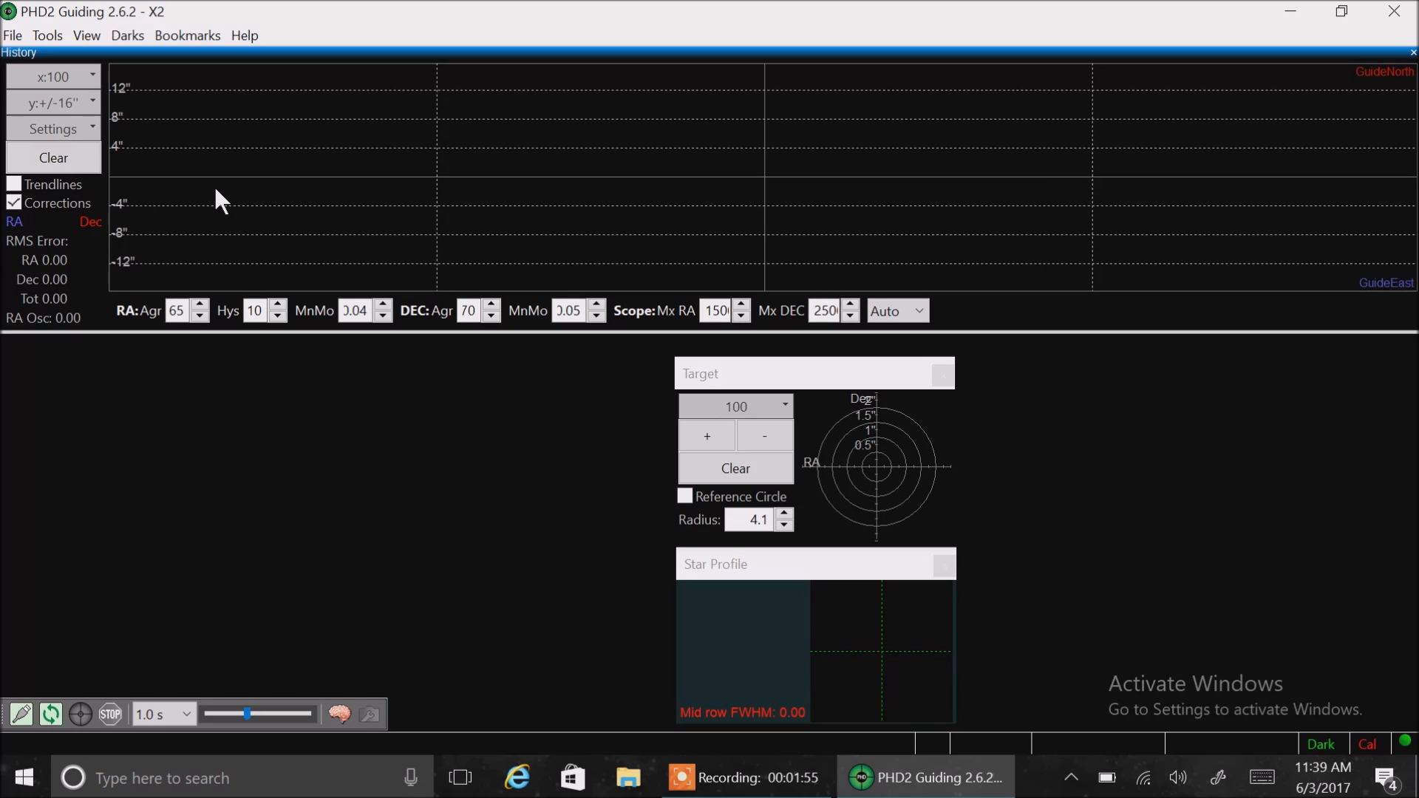